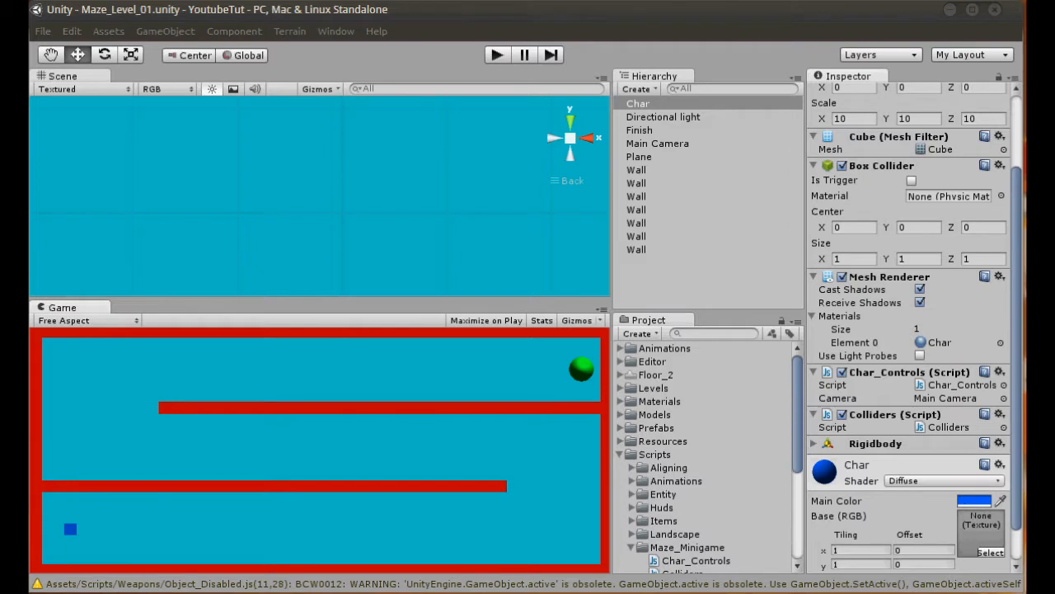
mouse_move(340, 266)
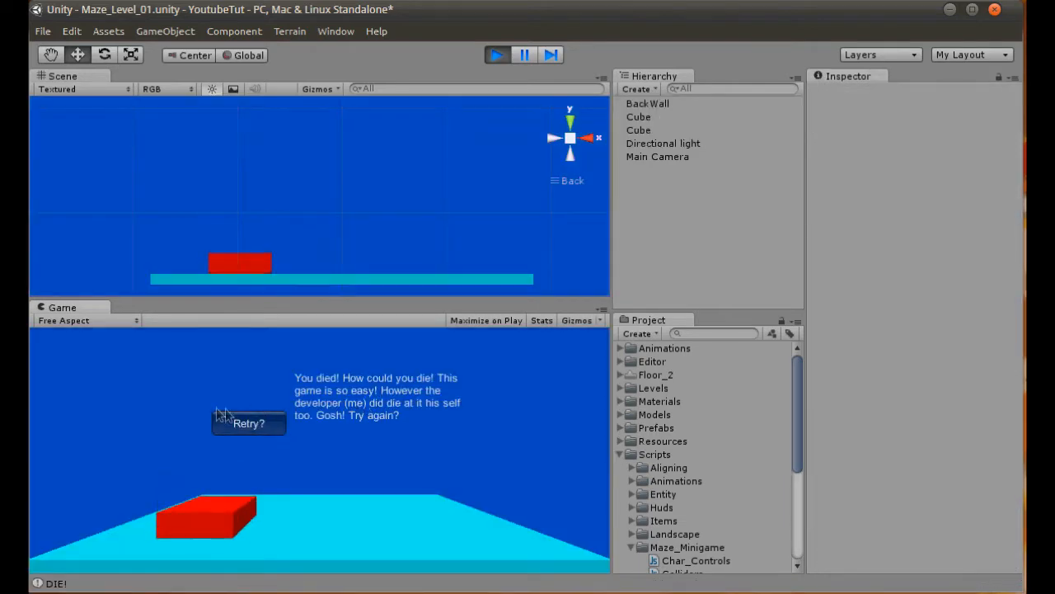
Declare private var charActive = false and wrap Update's body in if (charActive == true)
left_click(248, 423)
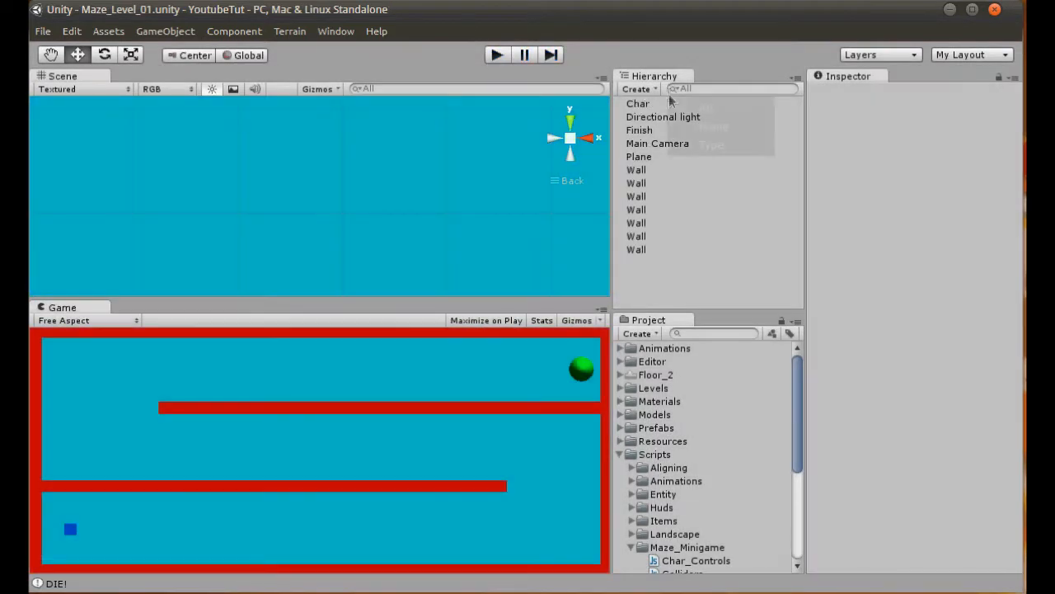
left_click(637, 102)
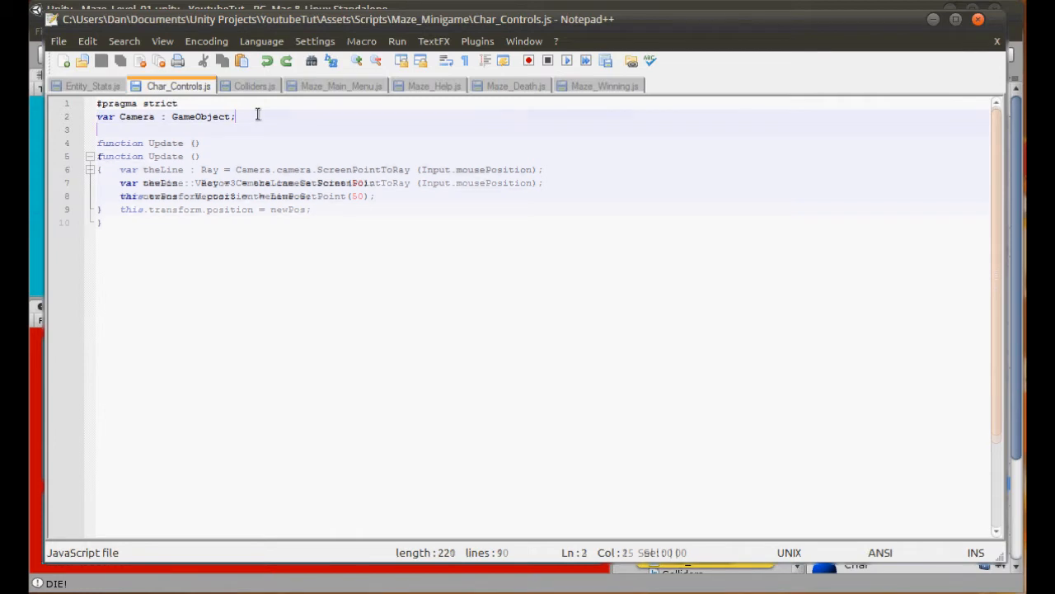
type("private var")
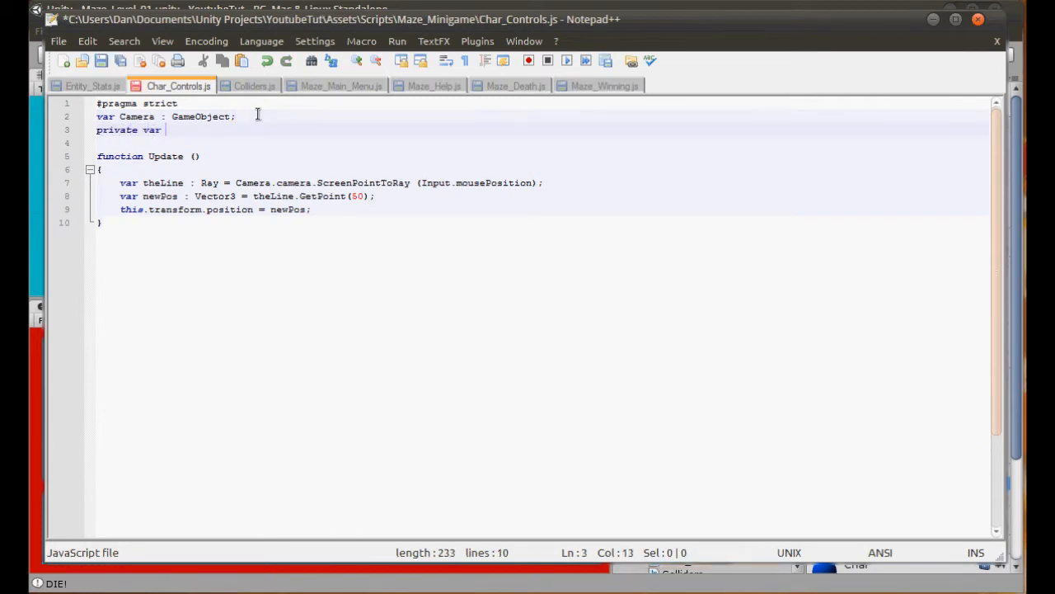
type("char")
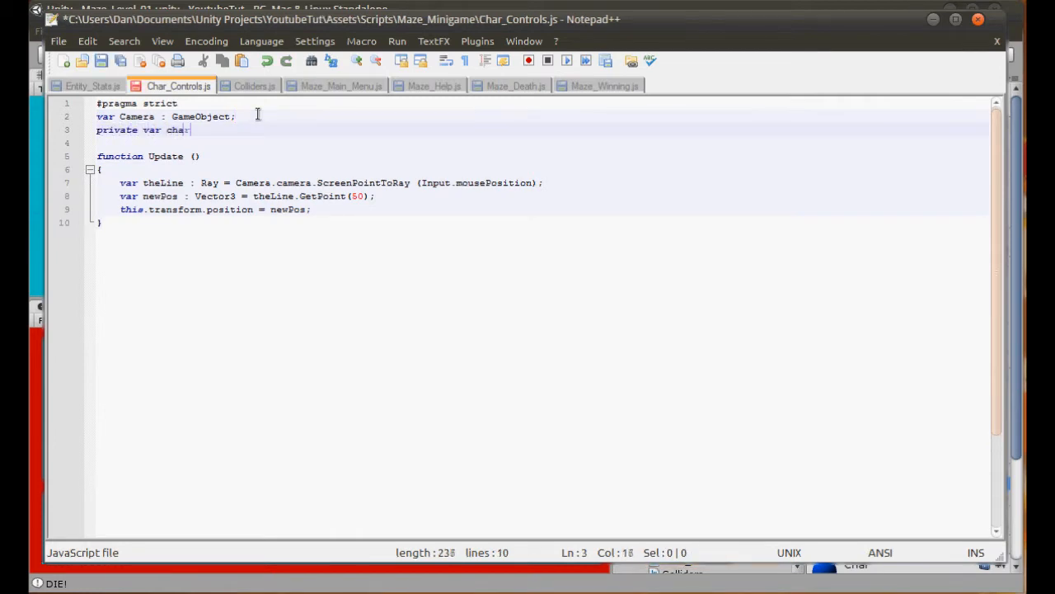
type("Active = false;")
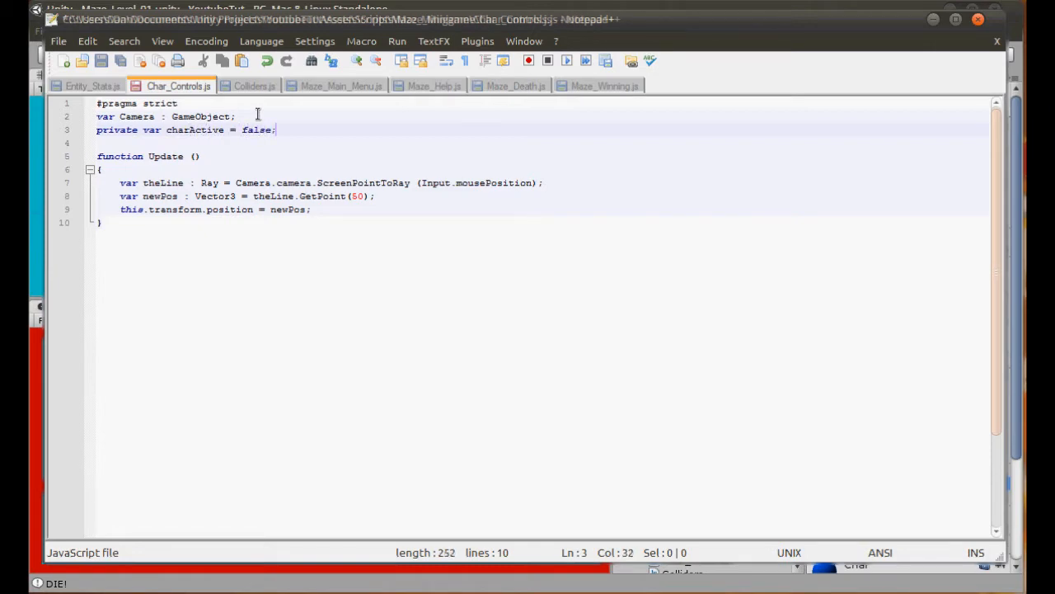
type("if")
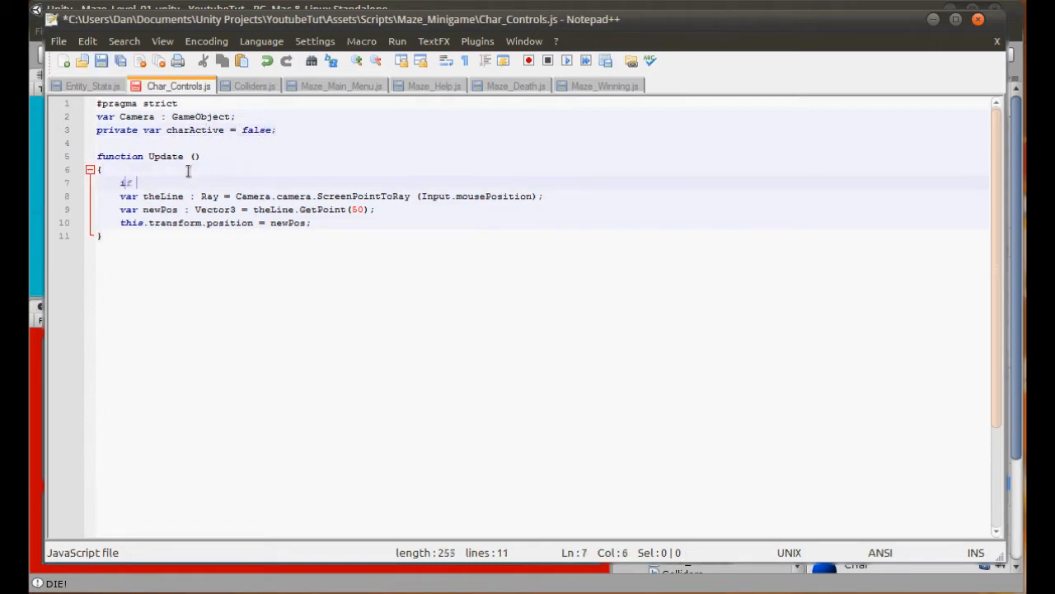
type("(char")
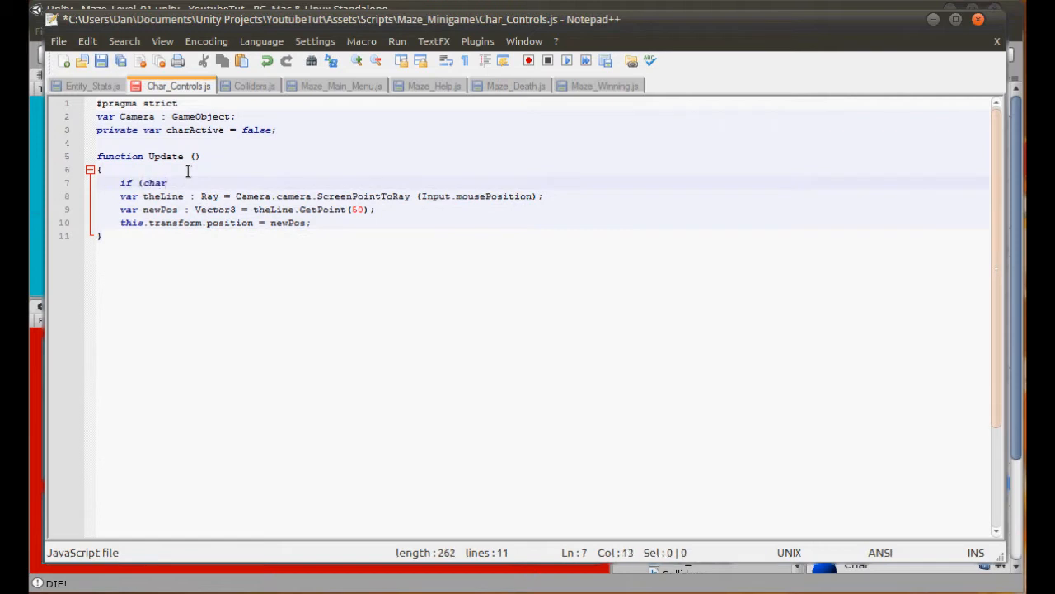
type("Active == true")
type("}")
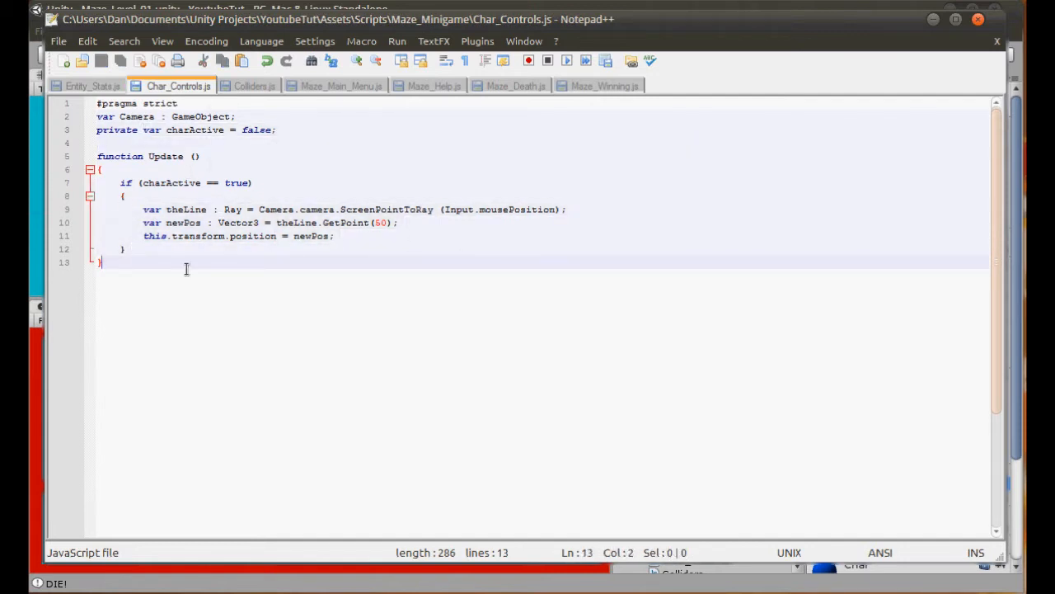
Add function OnMouseUp() that sets charActive = true
type("function")
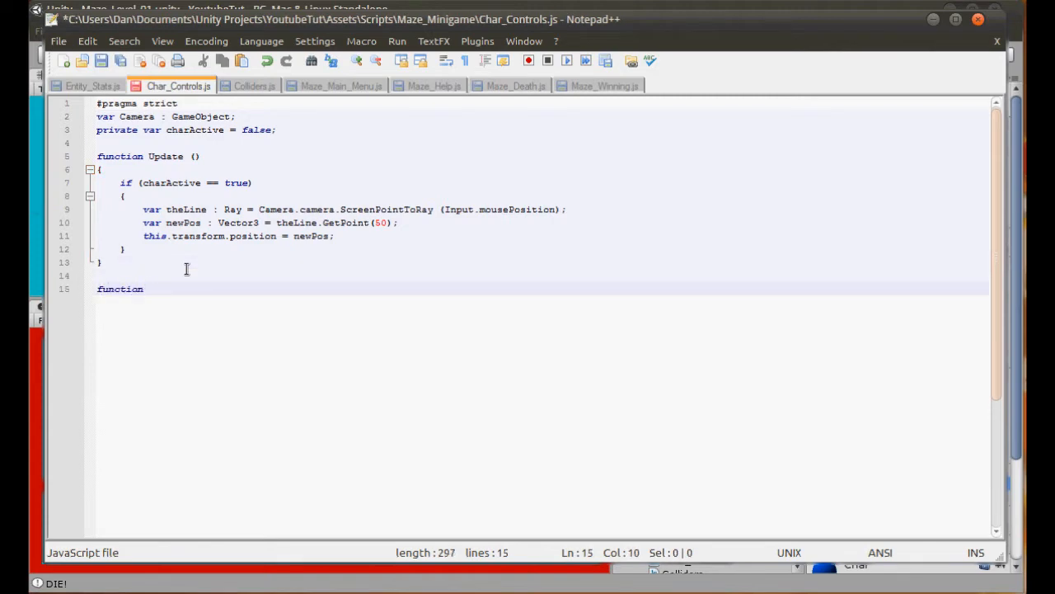
type("OnMouse")
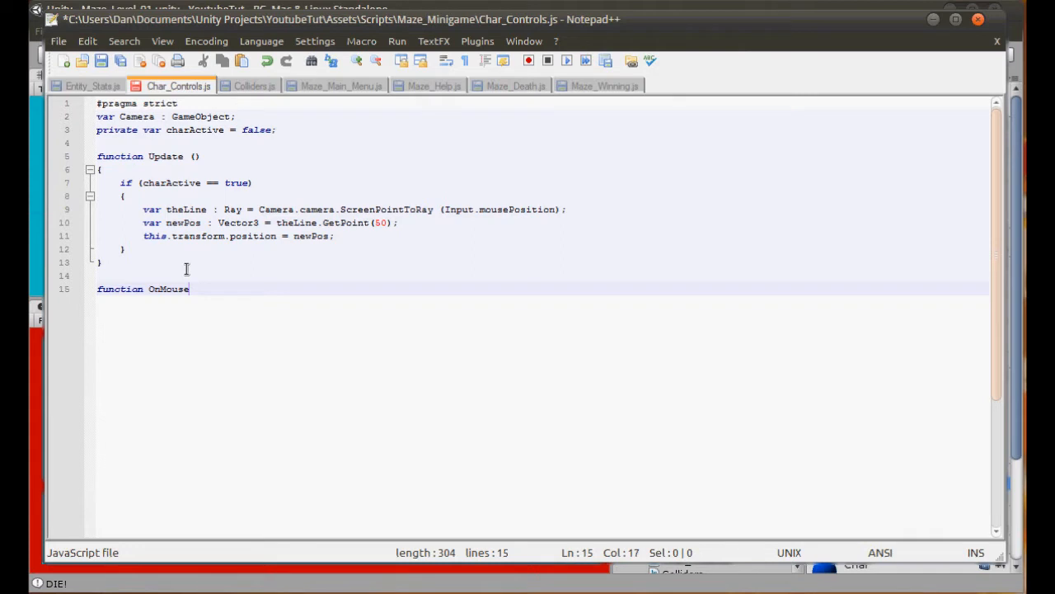
type("Up ()")
type("{")
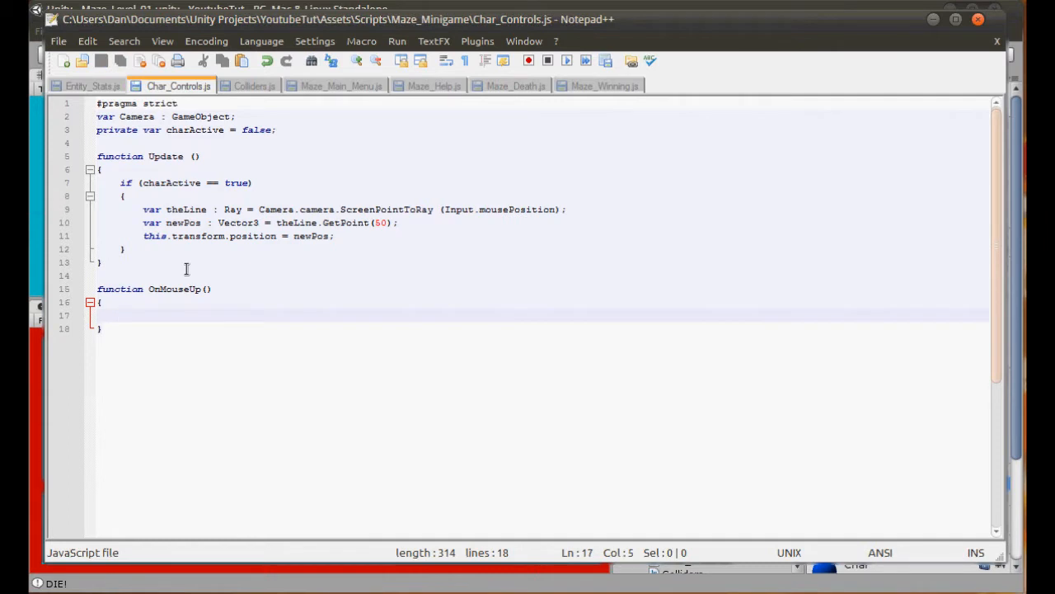
type("charActive = tr")
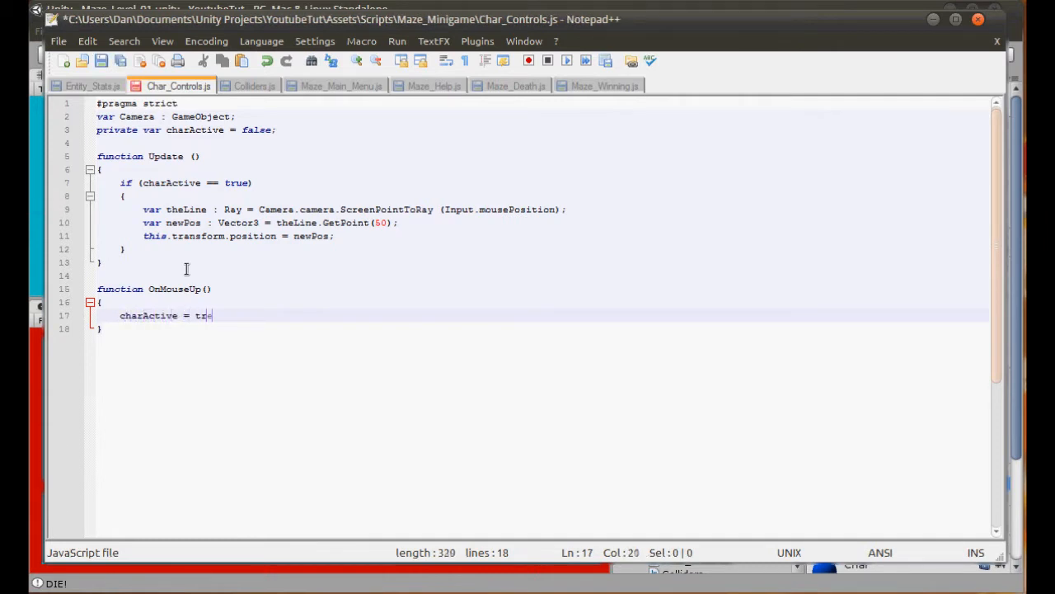
type("ue;")
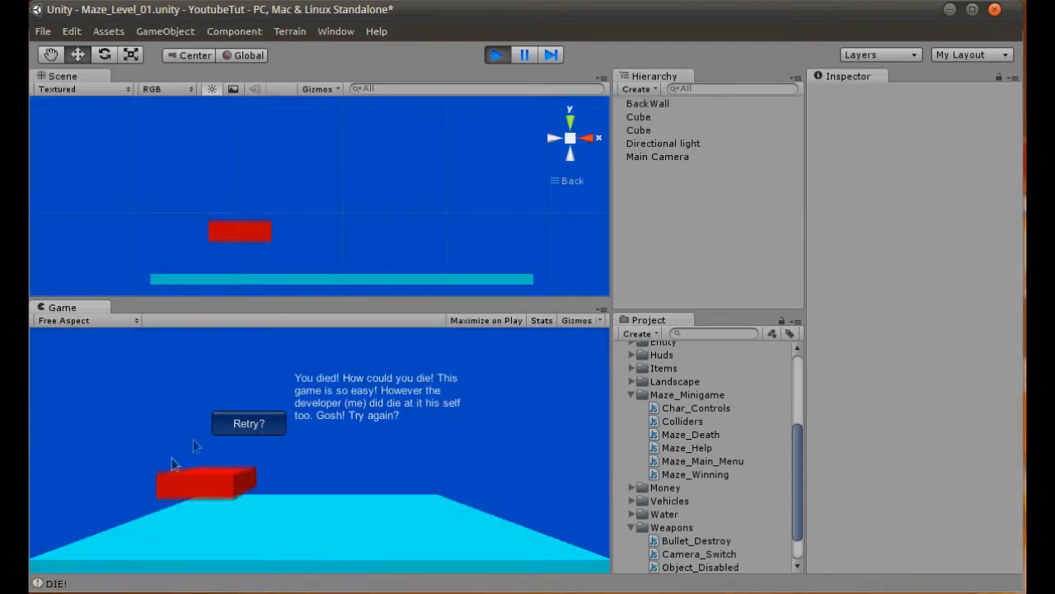
Retry the minigame to the win screen, stop play mode and inspect the Char object's components
left_click(247, 422)
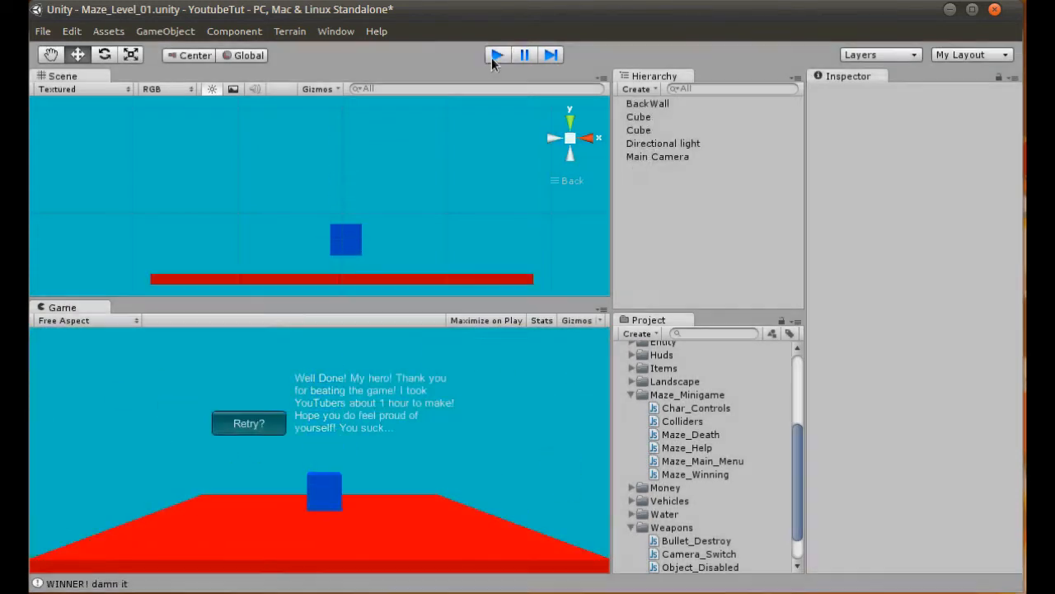
left_click(497, 54)
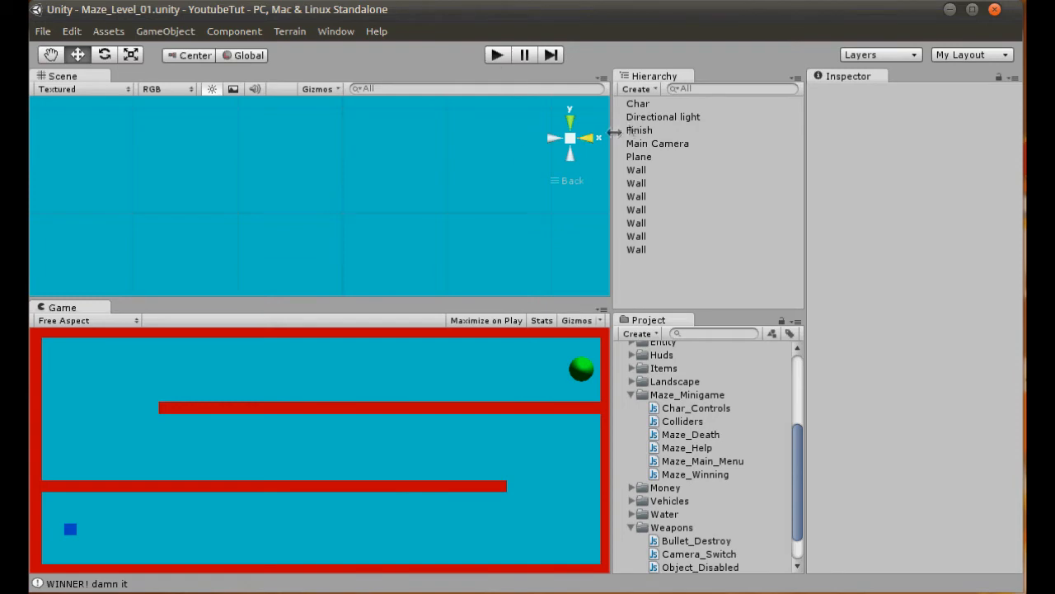
left_click(637, 102)
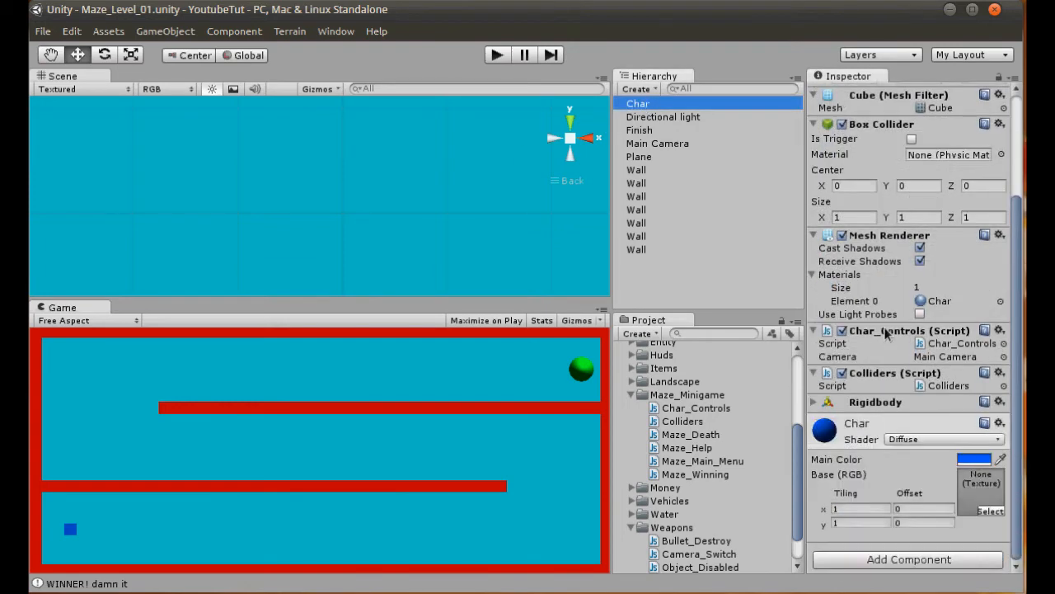
scroll("down", 3)
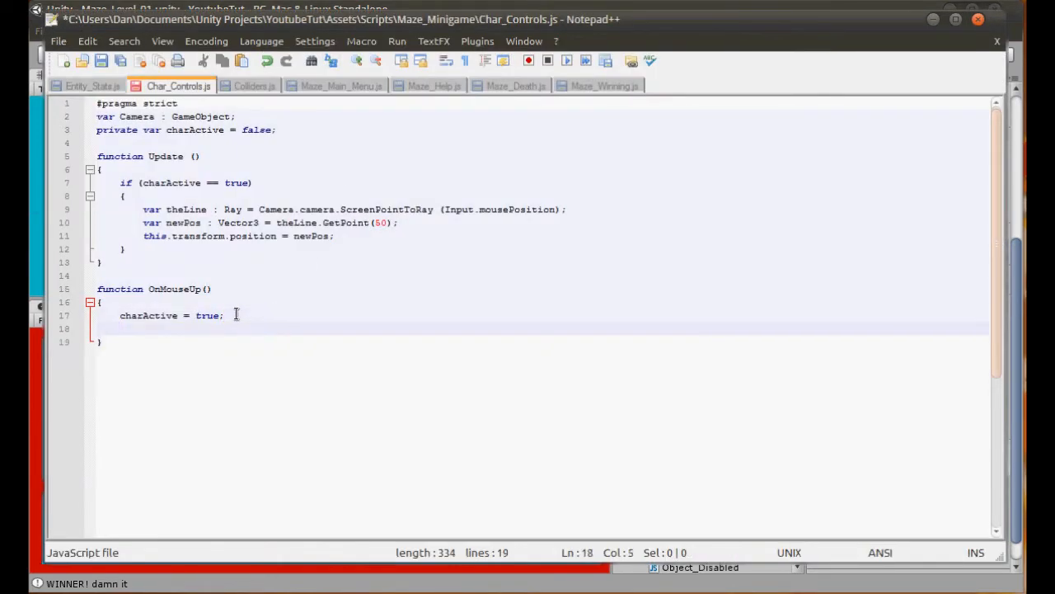
Start a this.rigidbody.useGravity line in OnMouseUp after charActive = true
type("th")
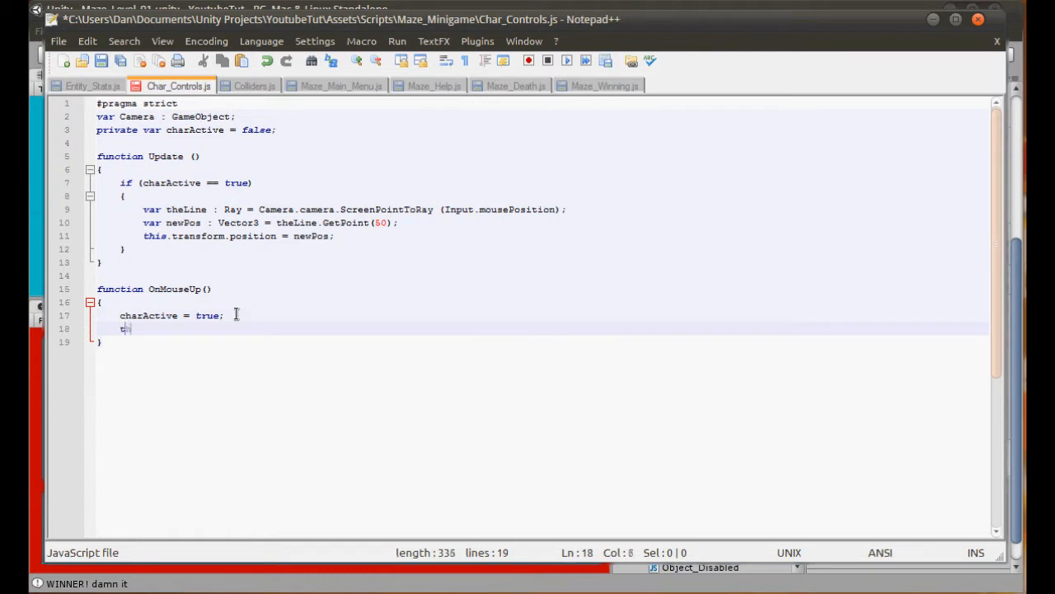
type("this.rigidbody")
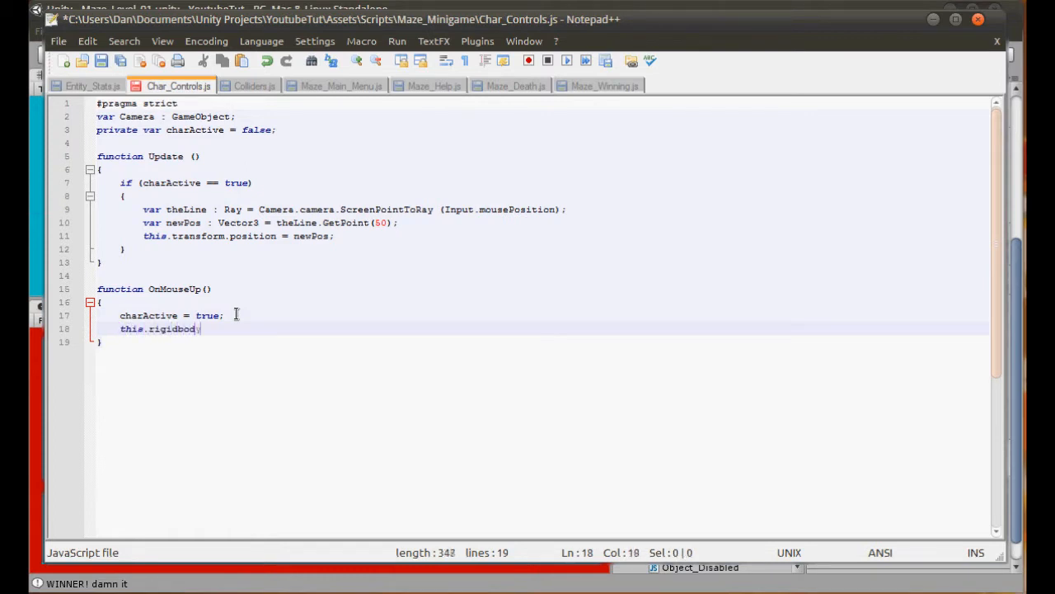
type(".gra")
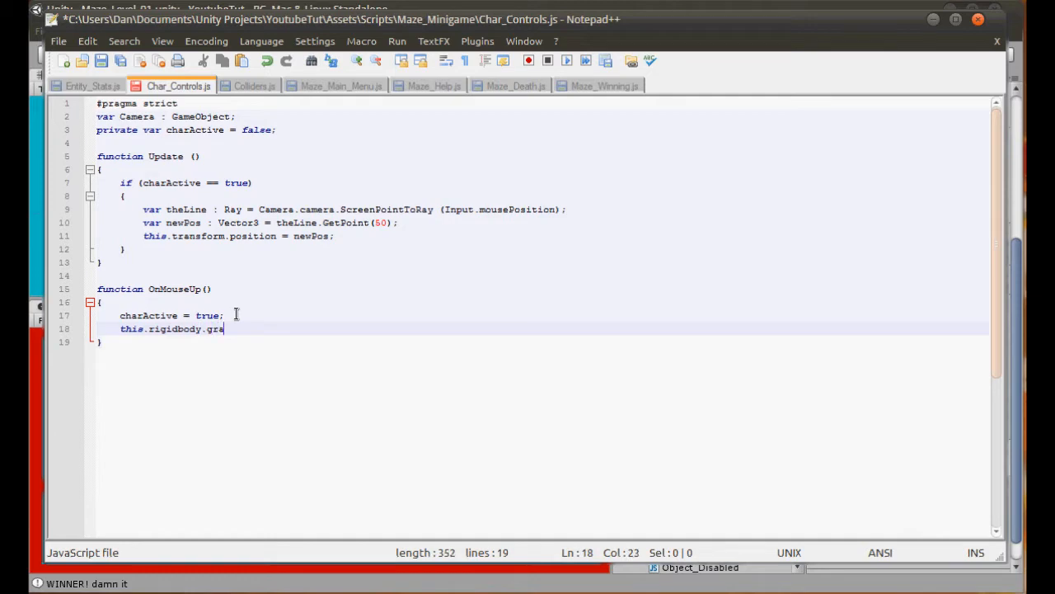
type("usegrav")
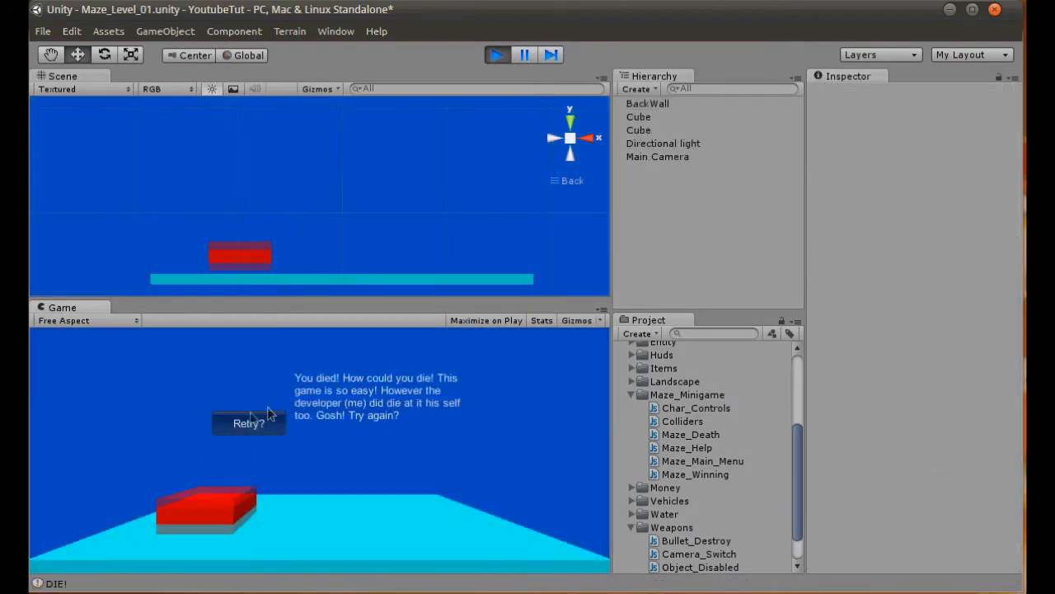
Retry the minigame twice, leave play mode and bring up GameObject > Create Other
left_click(248, 423)
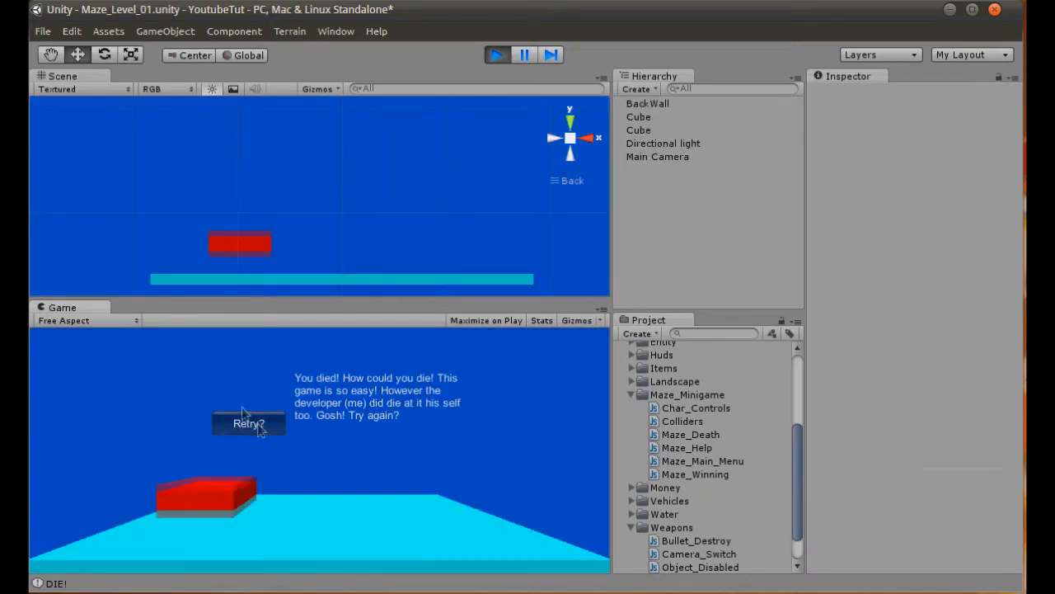
left_click(249, 422)
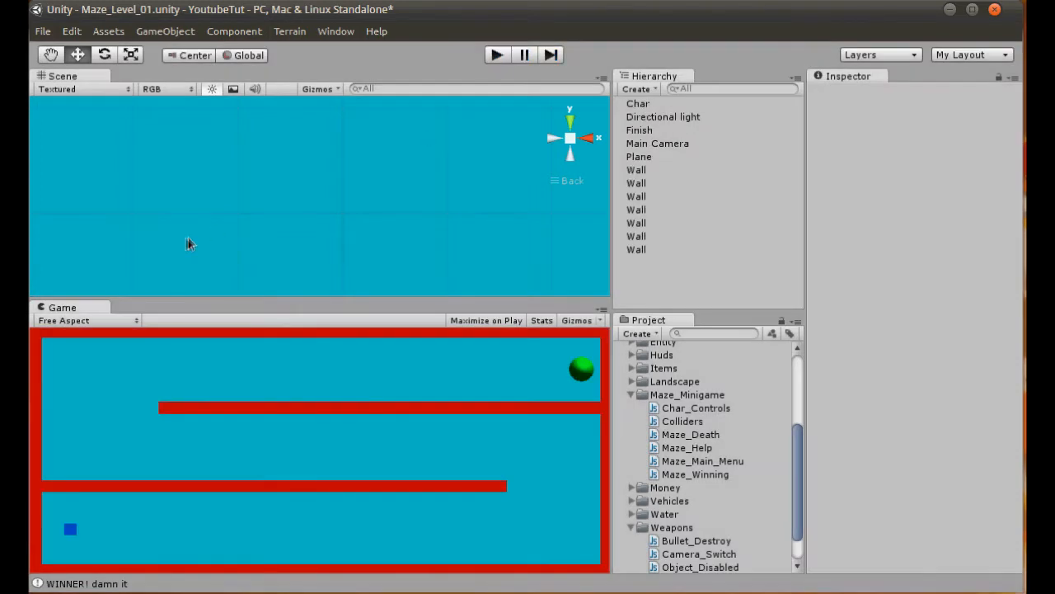
mouse_move(145, 356)
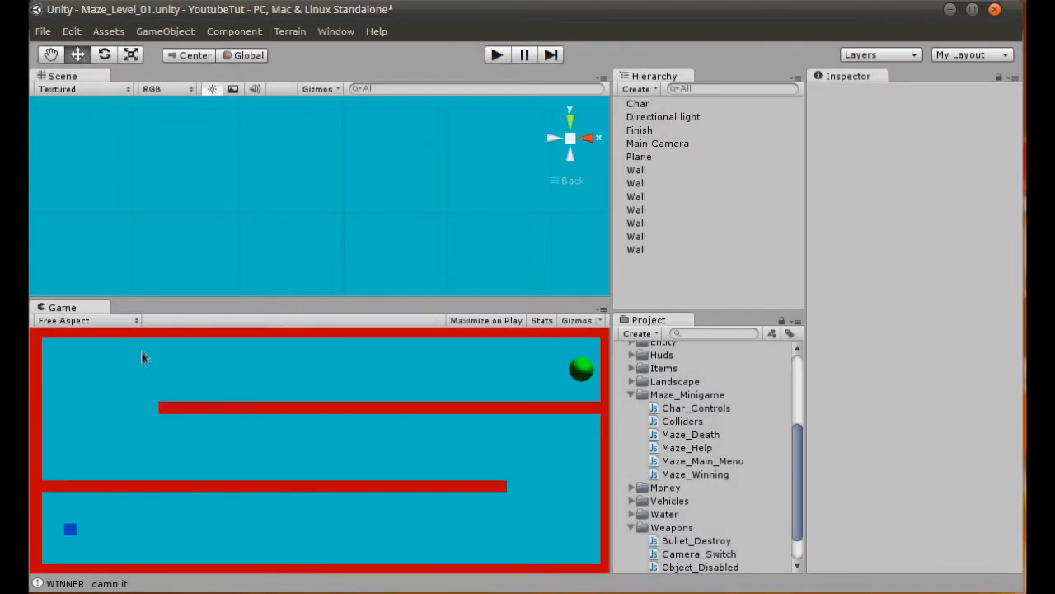
mouse_move(485, 371)
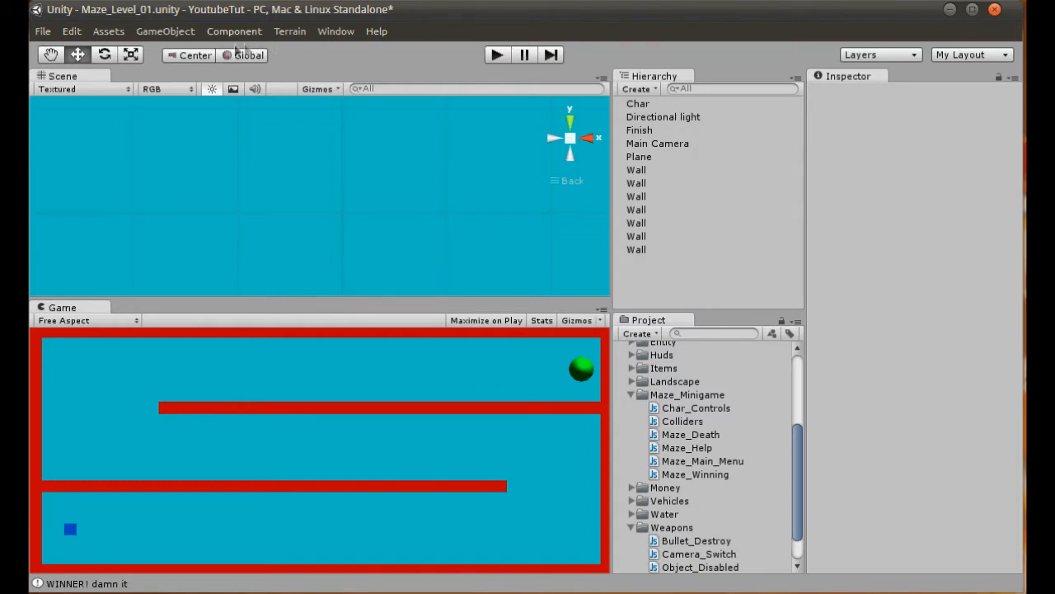
left_click(165, 29)
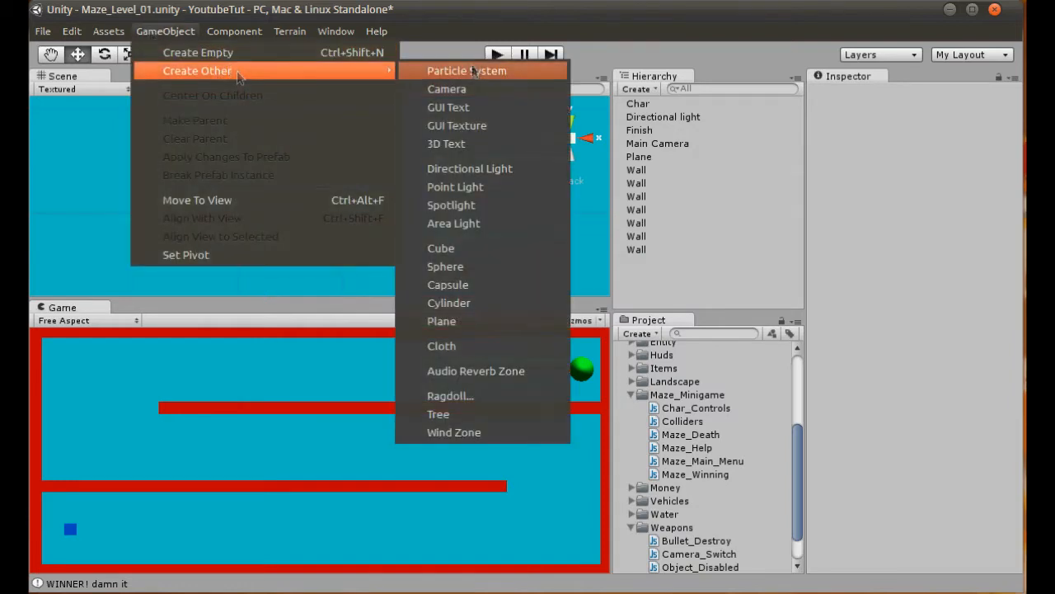
mouse_move(449, 107)
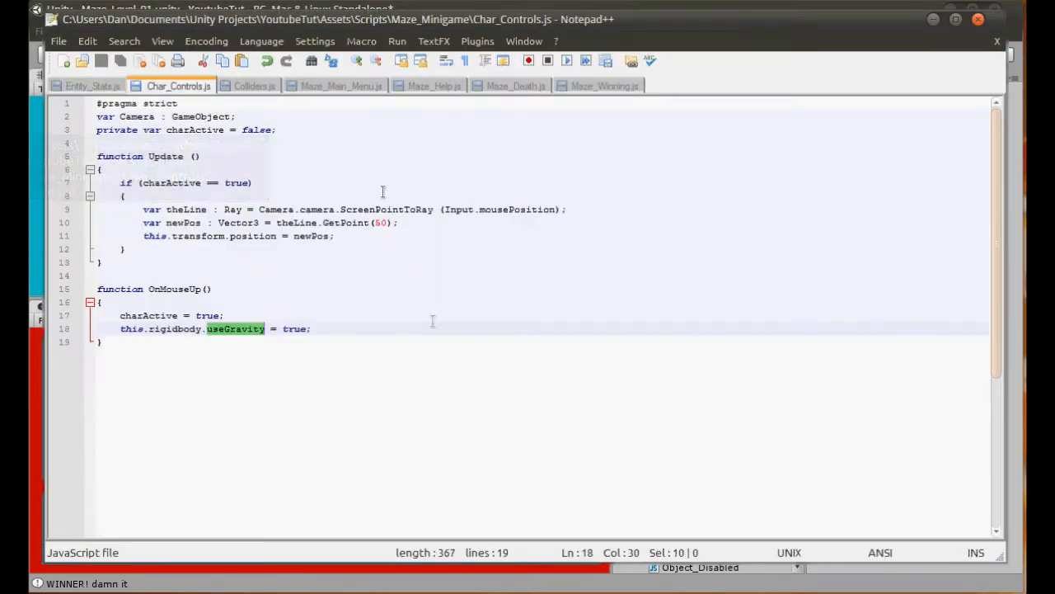
Write function OnGUI() with GUI.Label(Rect(200, 50, 20, 100), ...) in Char_Controls.js
type("function OnGUI(")
type("{")
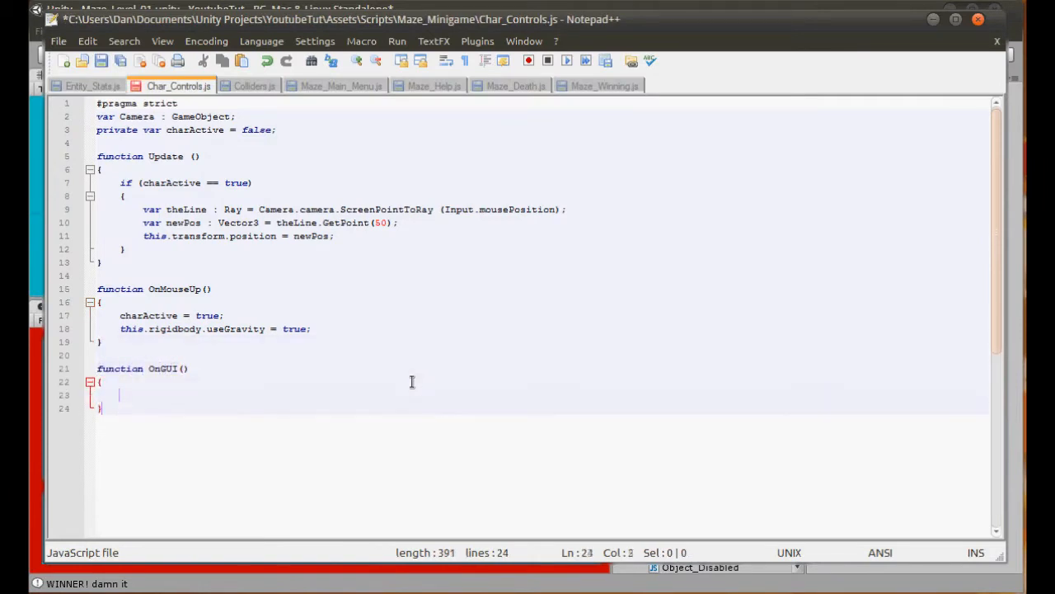
type("gui")
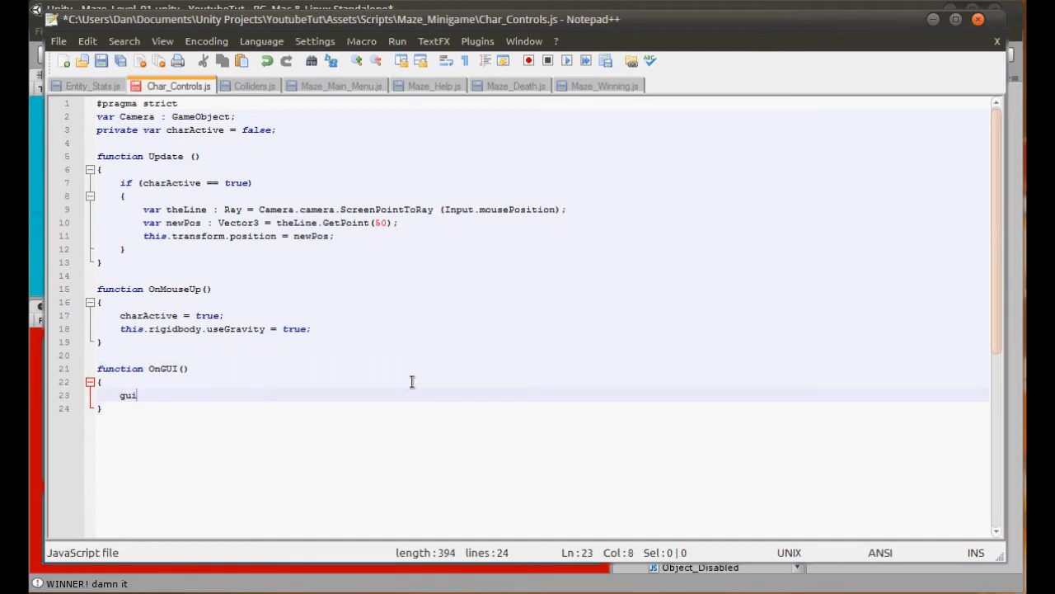
type("GUI.")
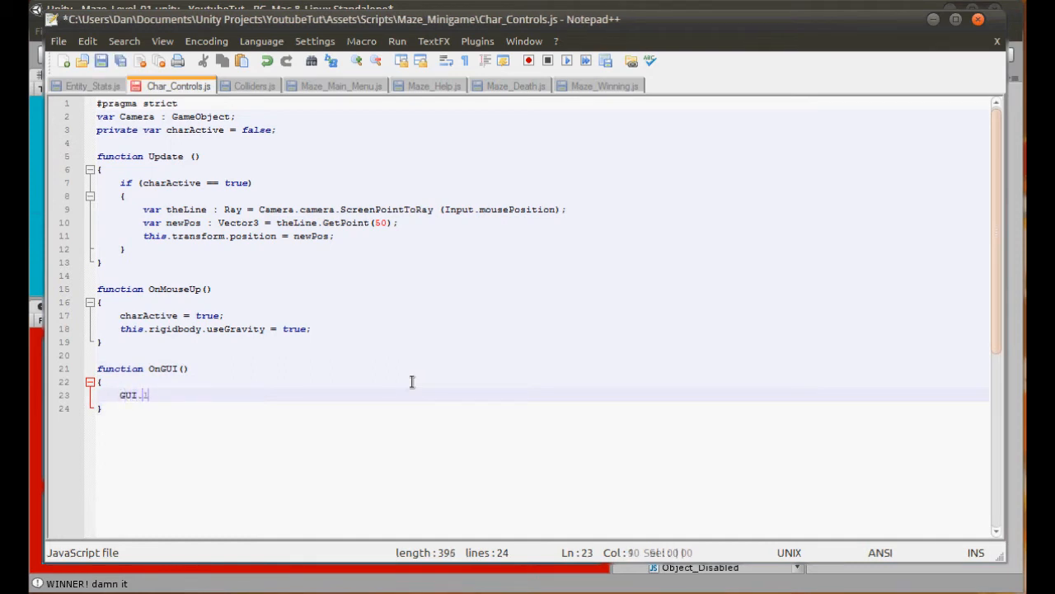
type("Label")
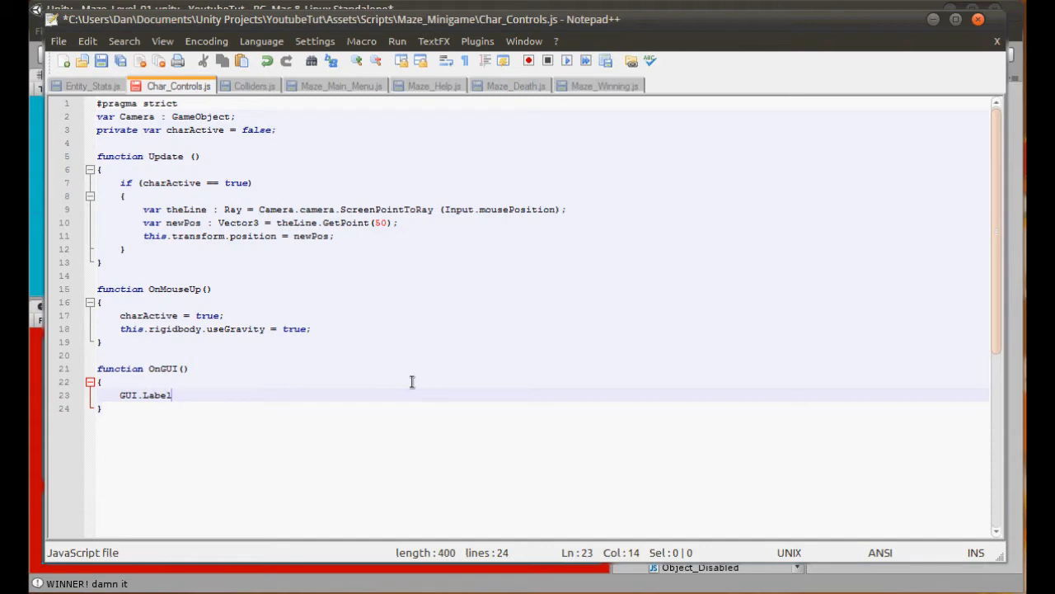
type("(Rect")
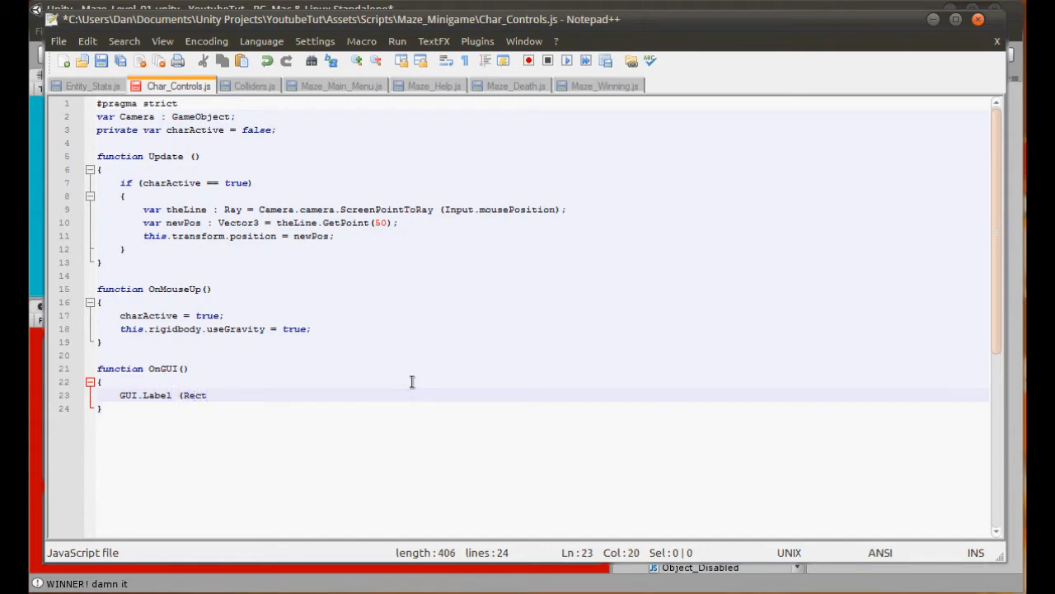
type("(")
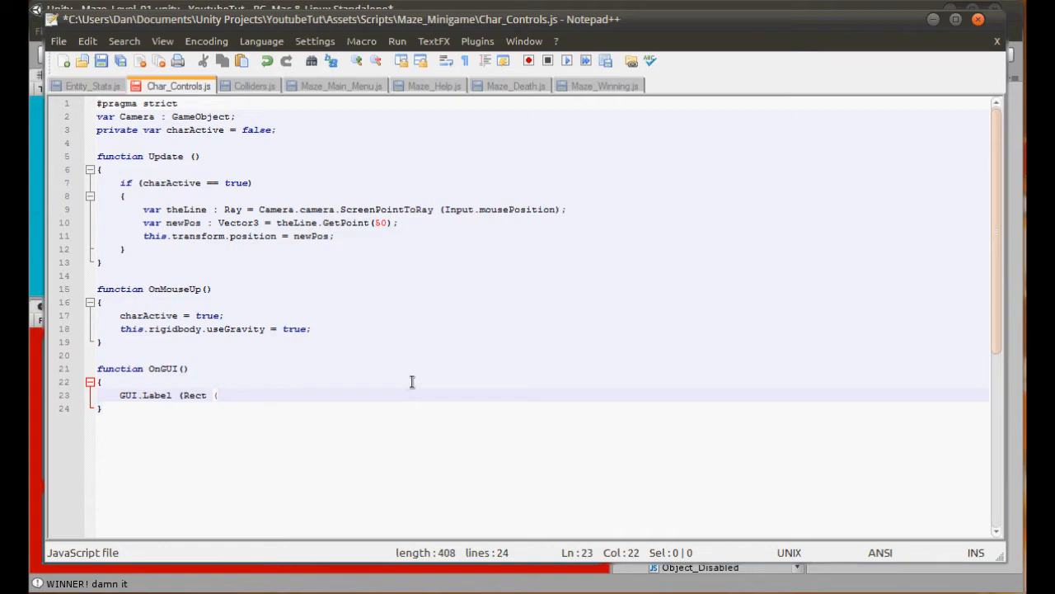
type("200,")
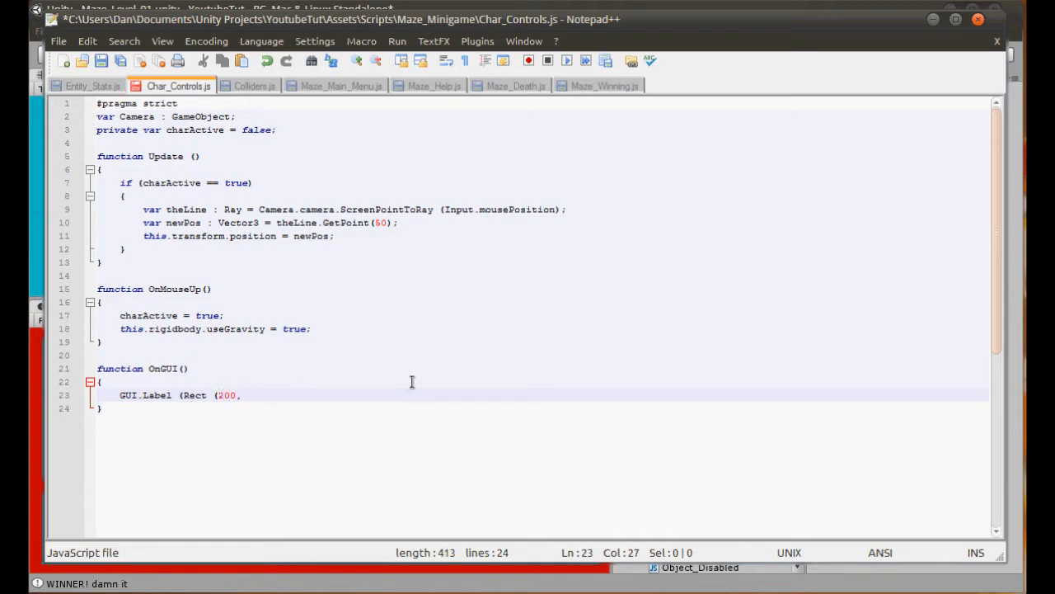
type("5")
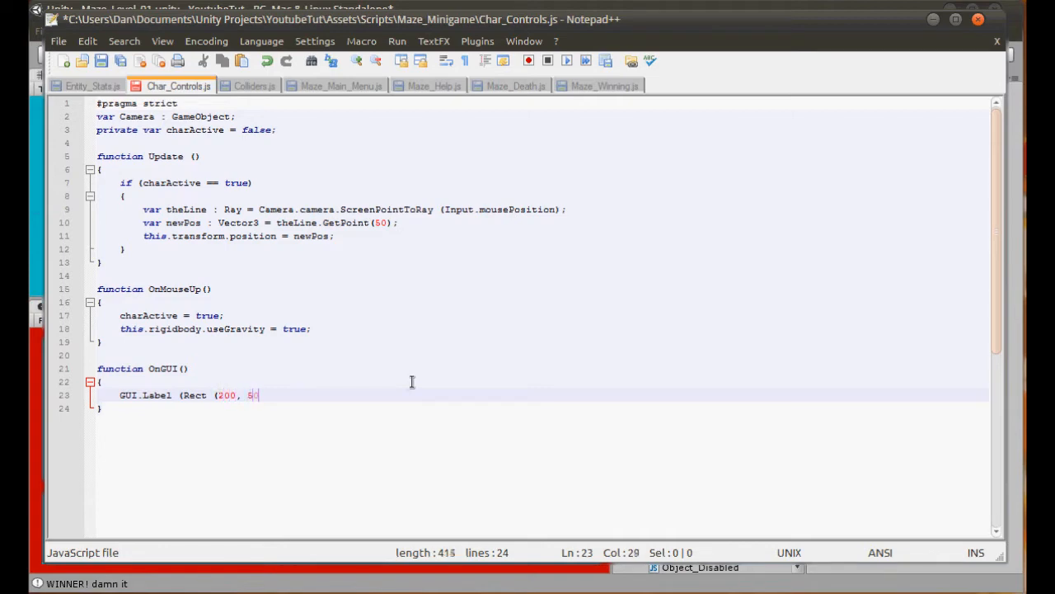
type("0, 4")
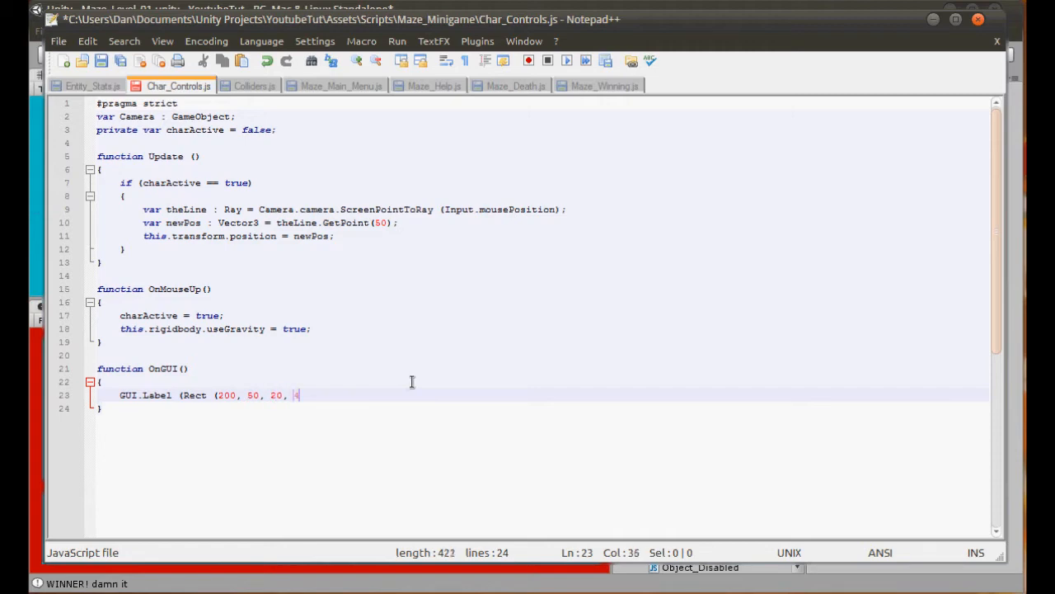
type("100), \"Click the character to st")
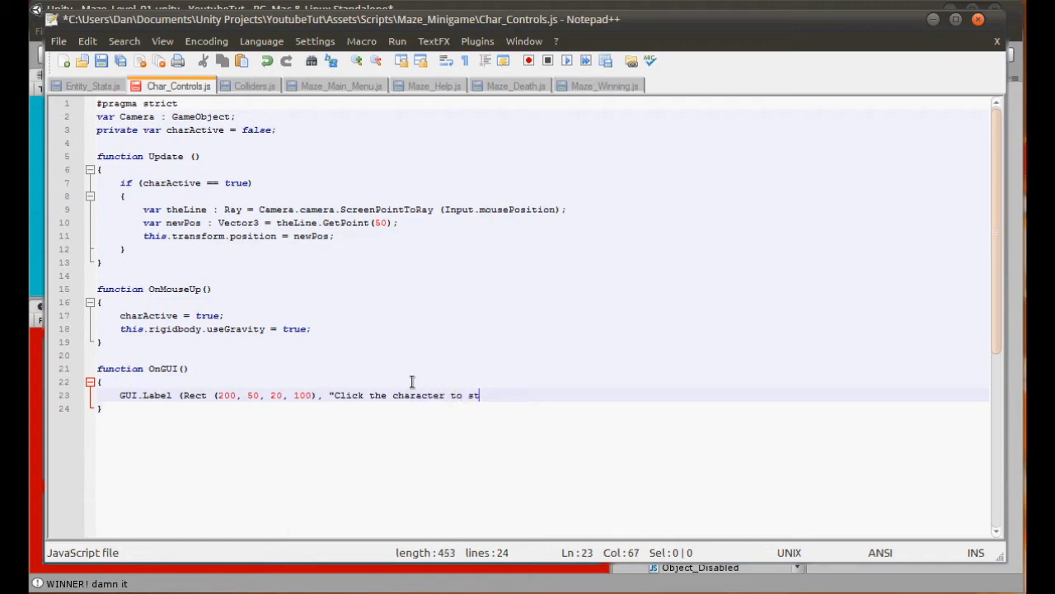
Finish the label text "Click the character to start!" and begin an if (charActive == line
type("art\")")
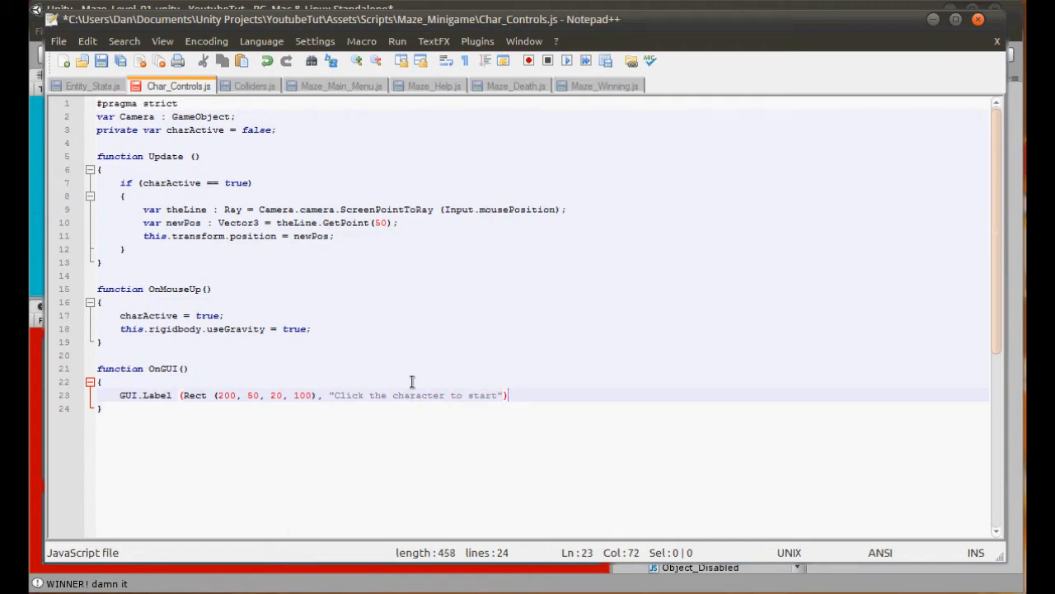
type("!")
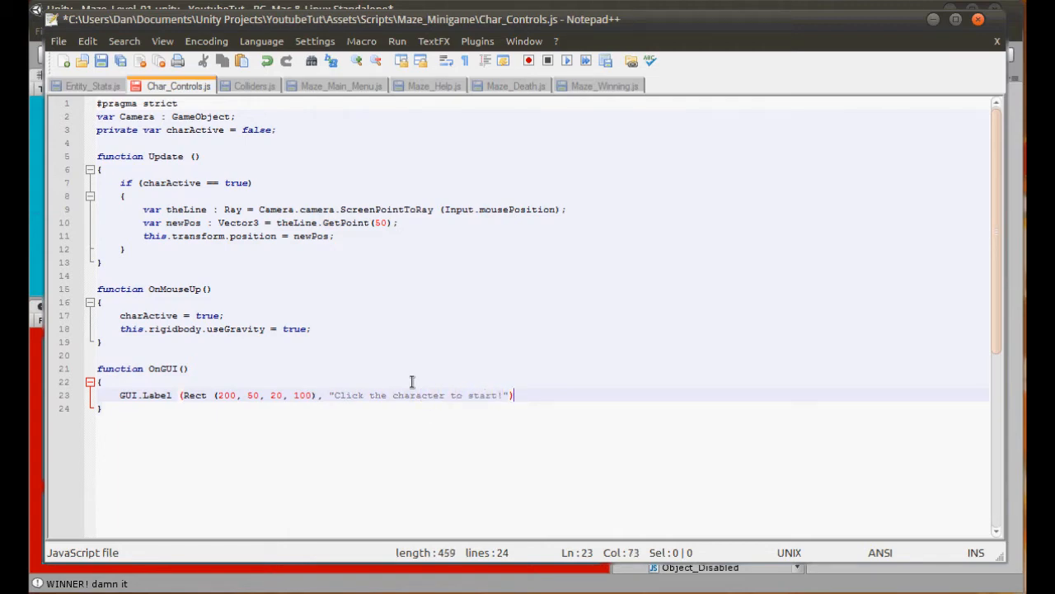
type(";")
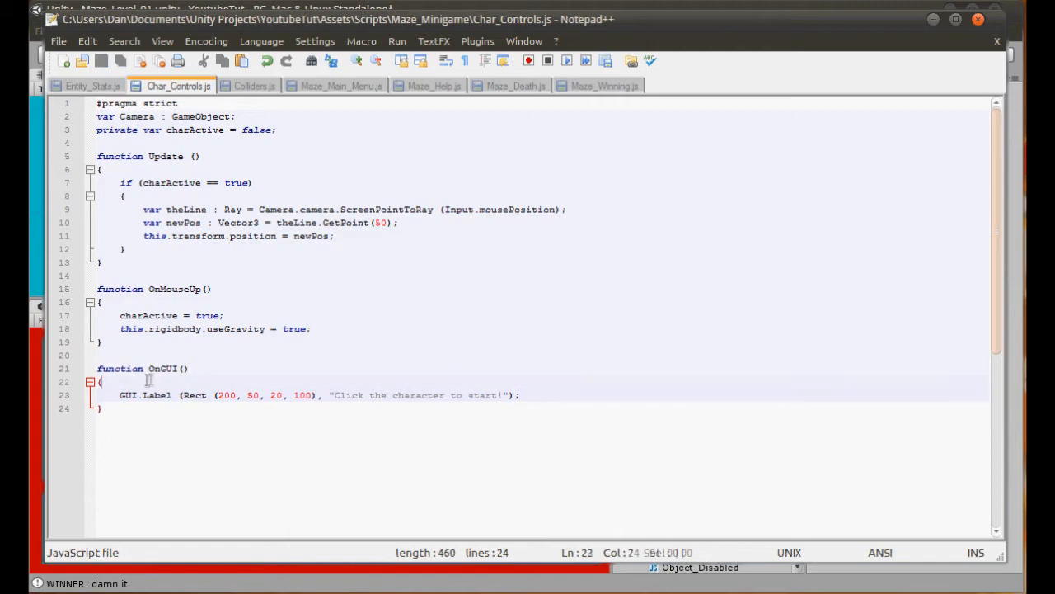
type("if (")
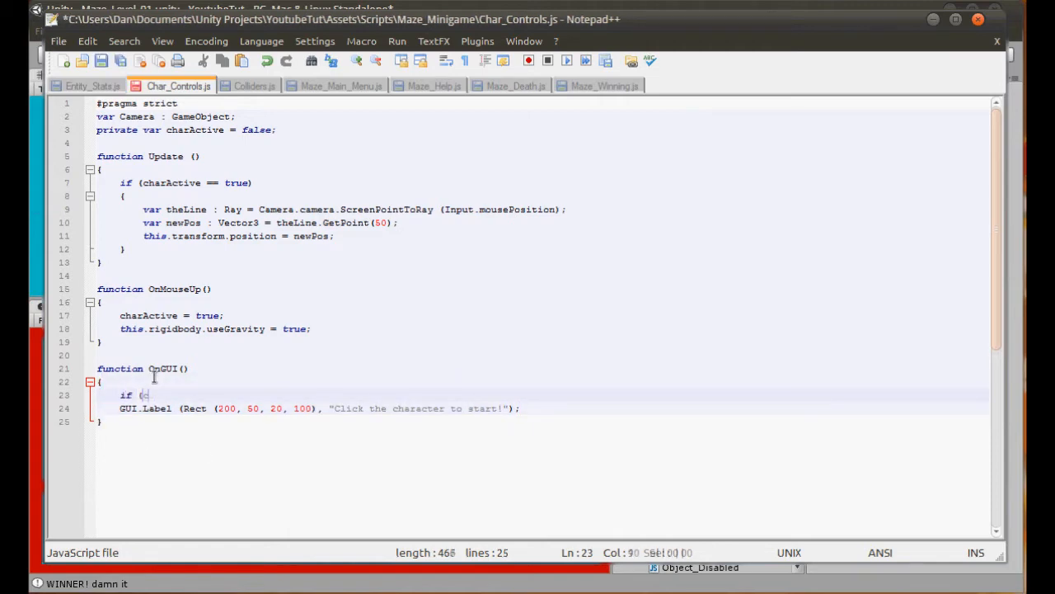
type("charActive = =")
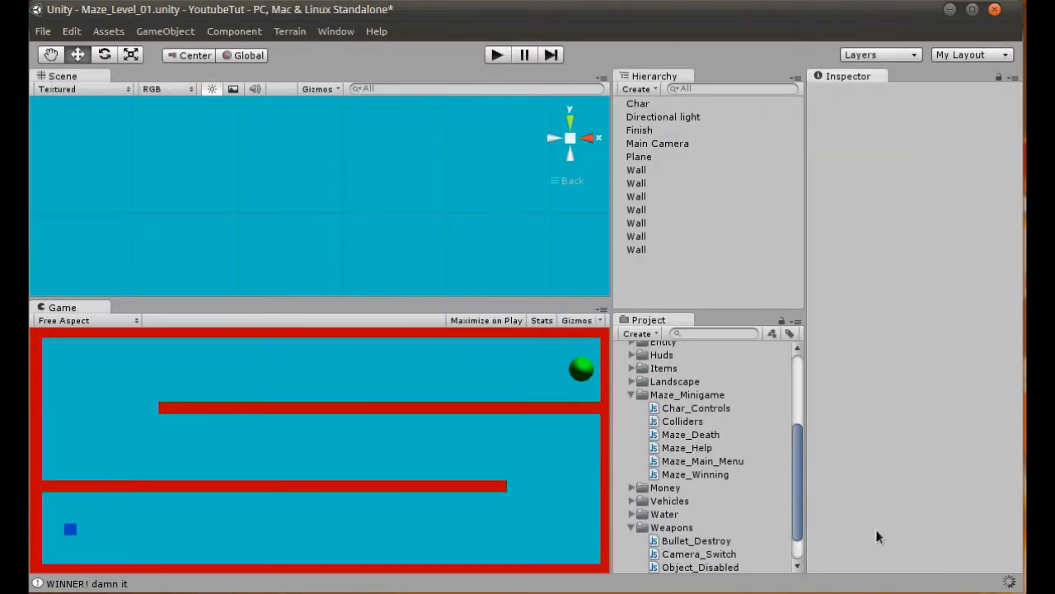
Run the maze level in play mode to test the updated Char_Controls script
left_click(496, 54)
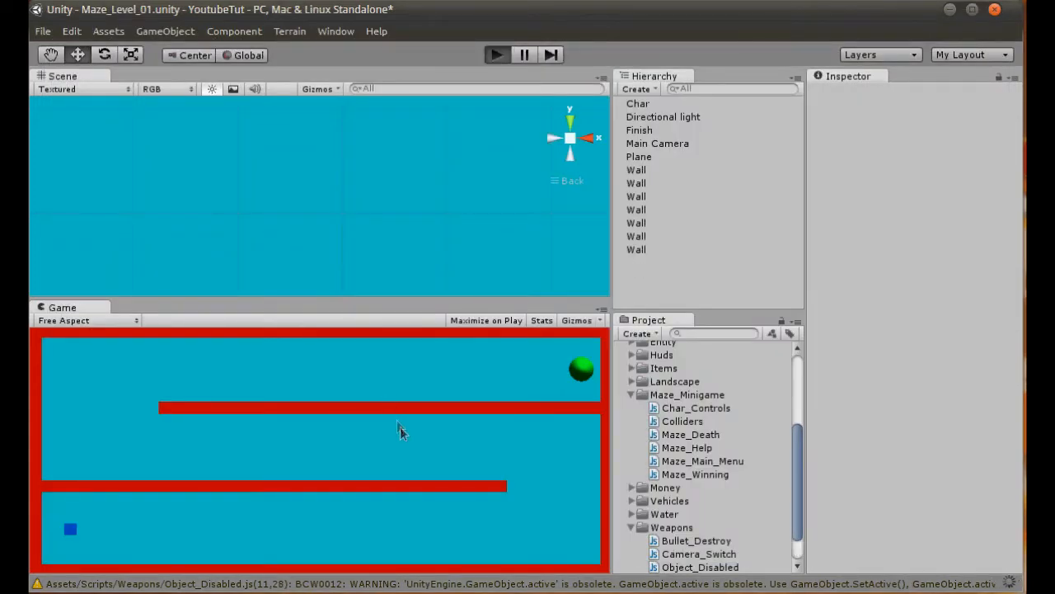
mouse_move(427, 475)
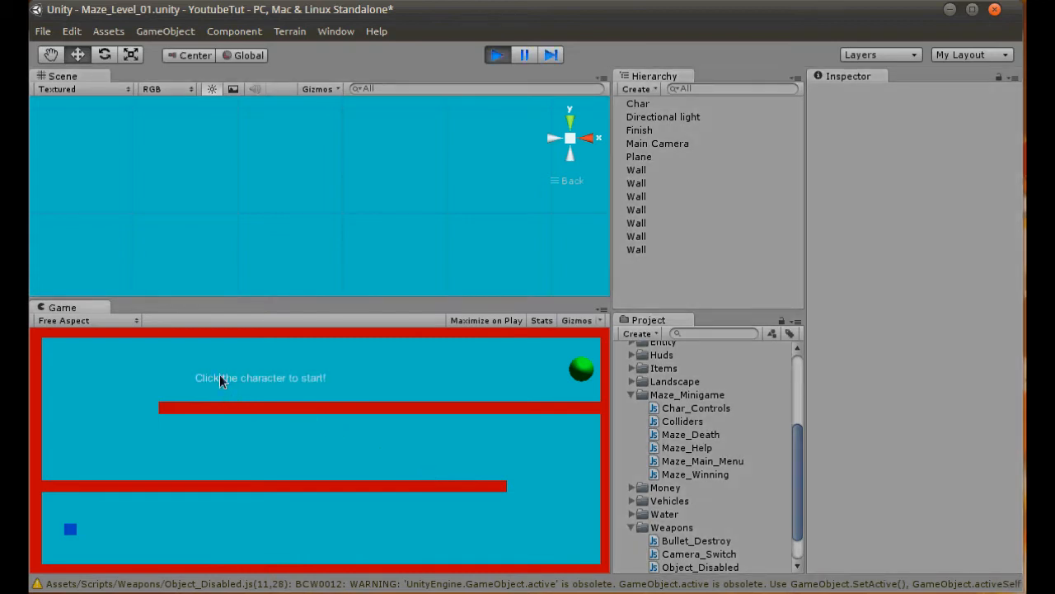
mouse_move(64, 529)
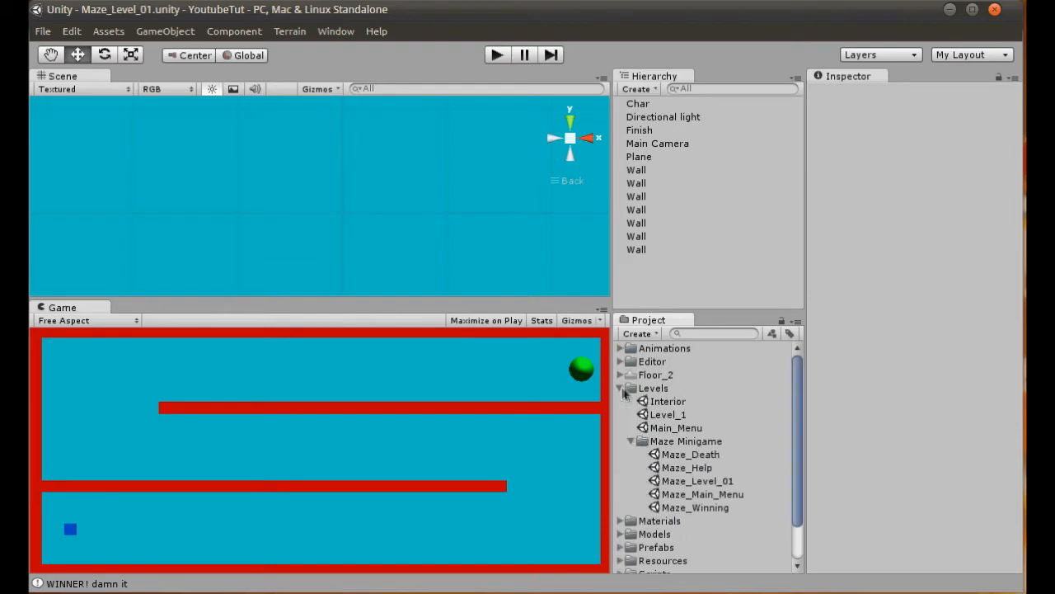
mouse_move(642, 444)
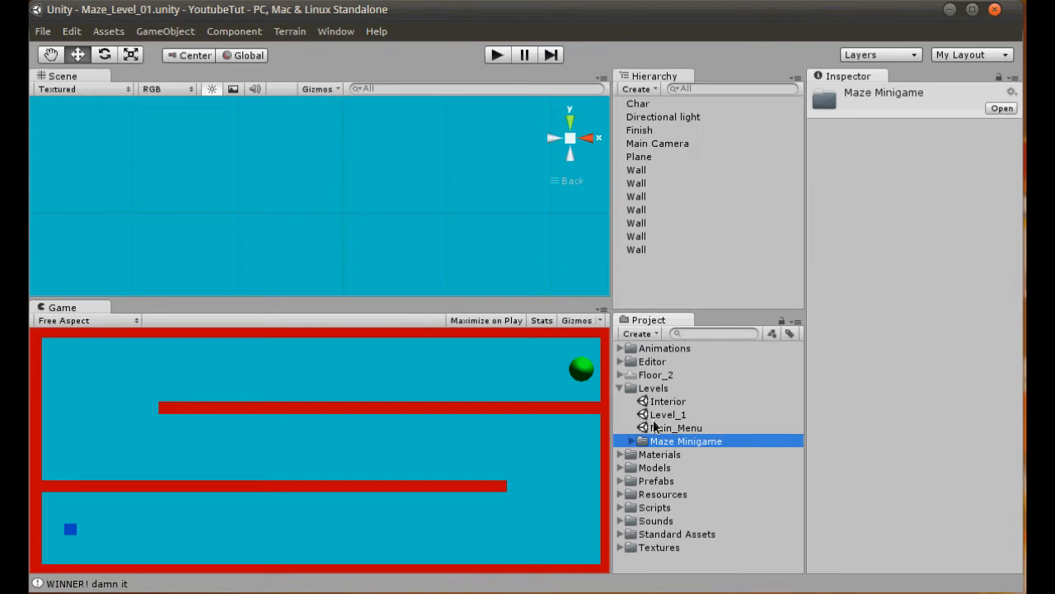
mouse_move(634, 446)
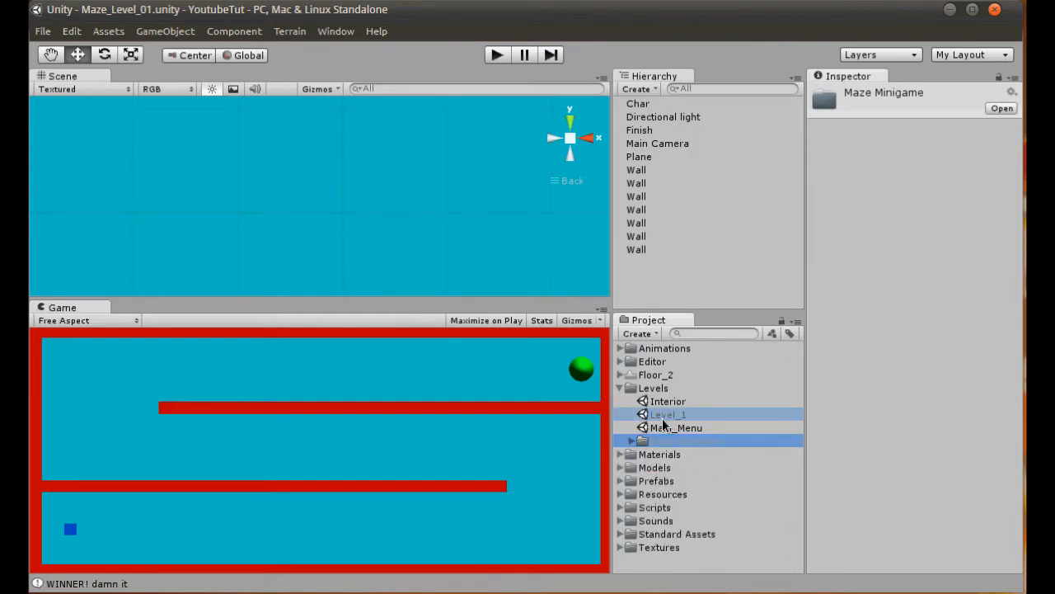
Open the Level_1 scene from the Project panel
double_click(668, 414)
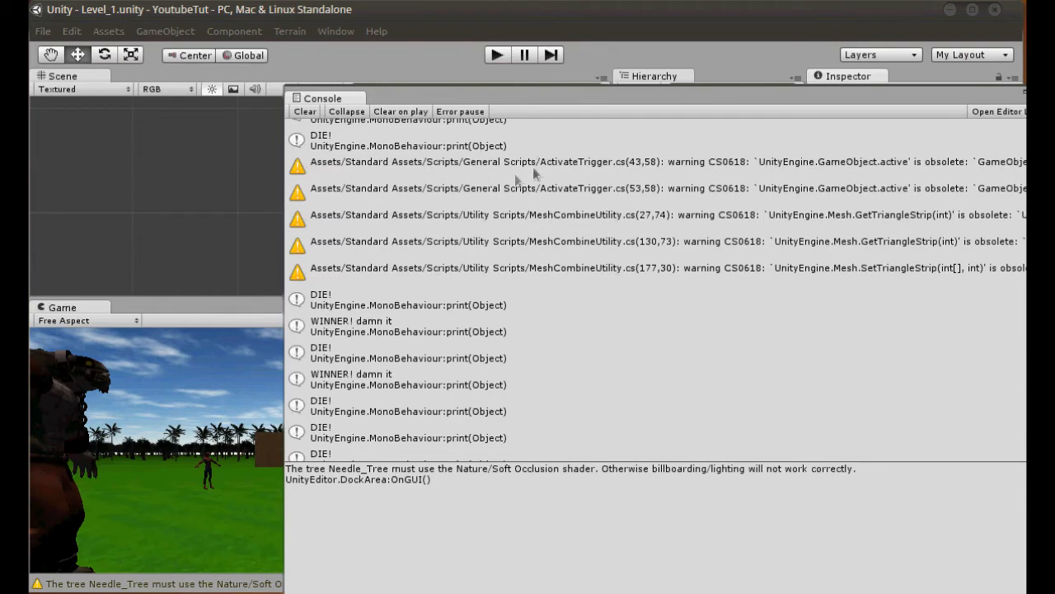
mouse_move(535, 174)
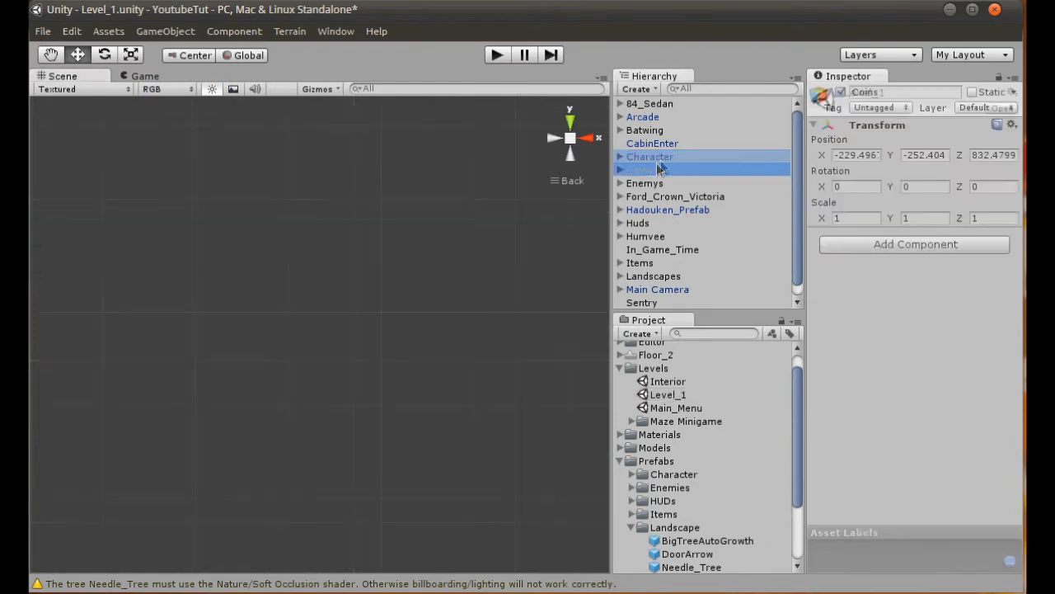
Select the Arcade machine, collapse the Levels folder and expand the Enemys group
left_click(639, 168)
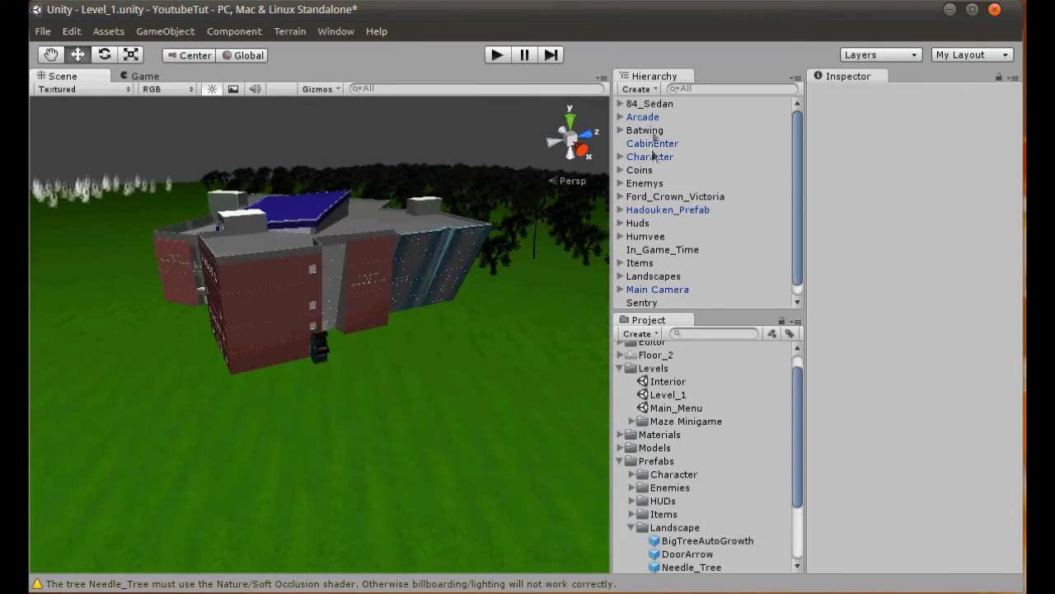
left_click(643, 115)
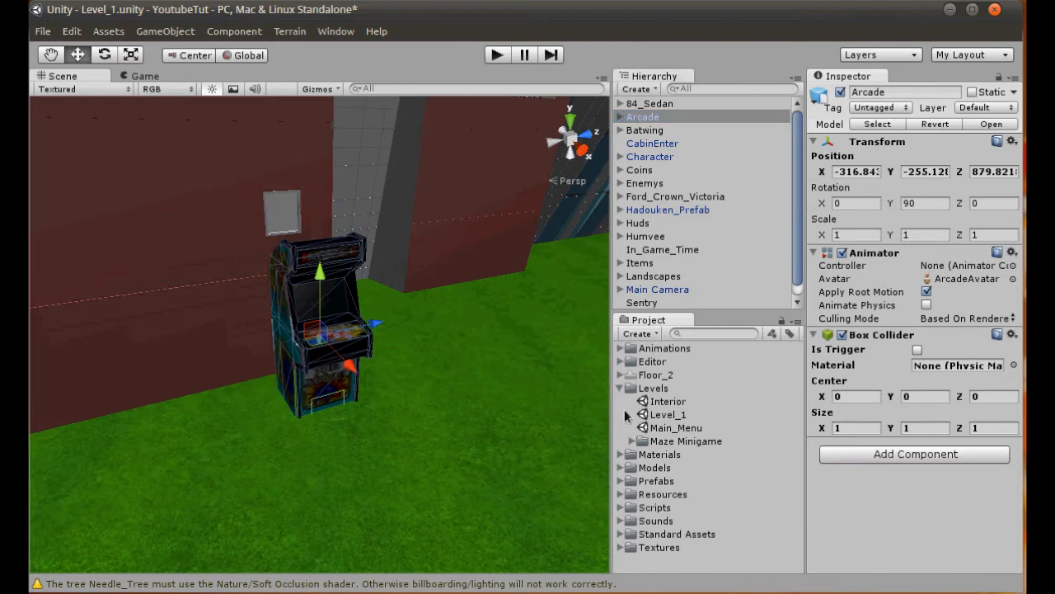
left_click(620, 388)
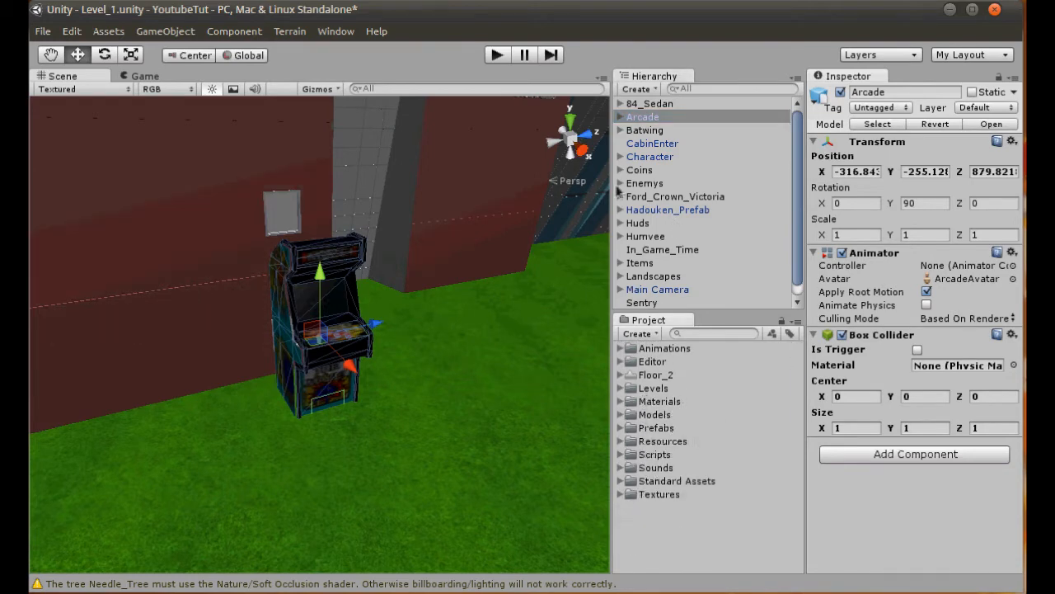
left_click(668, 223)
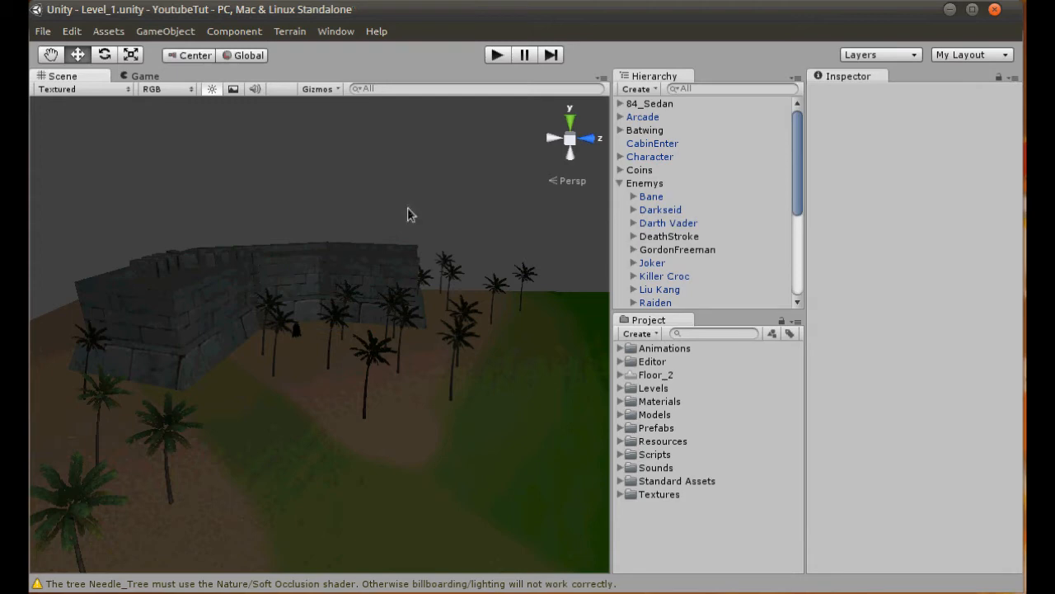
Select Darth Vader under Enemys and review its Darth_Vader_Speech script with view distance 10
left_click(668, 223)
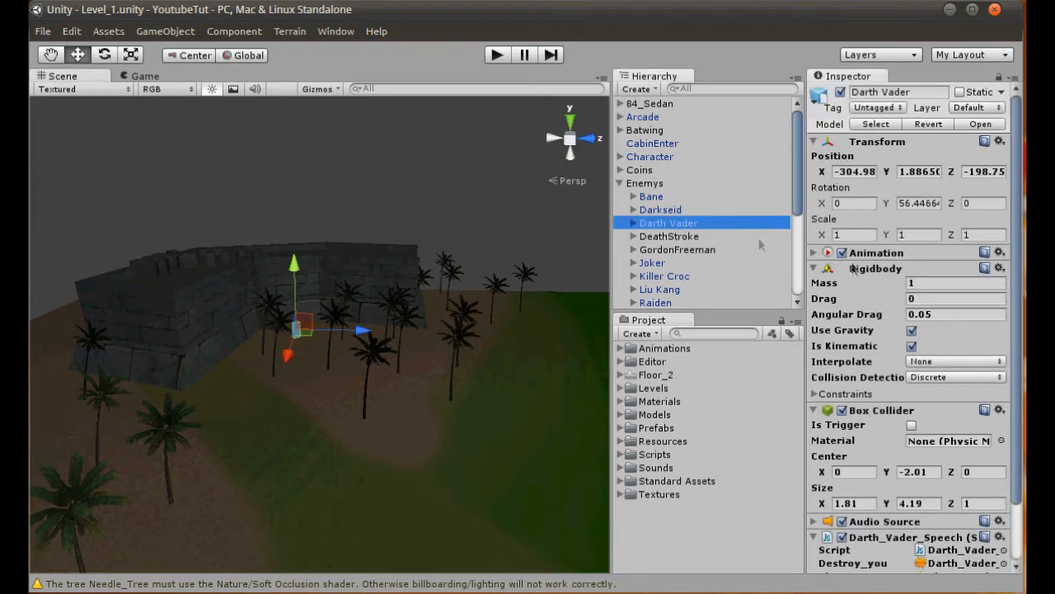
scroll("down", 3)
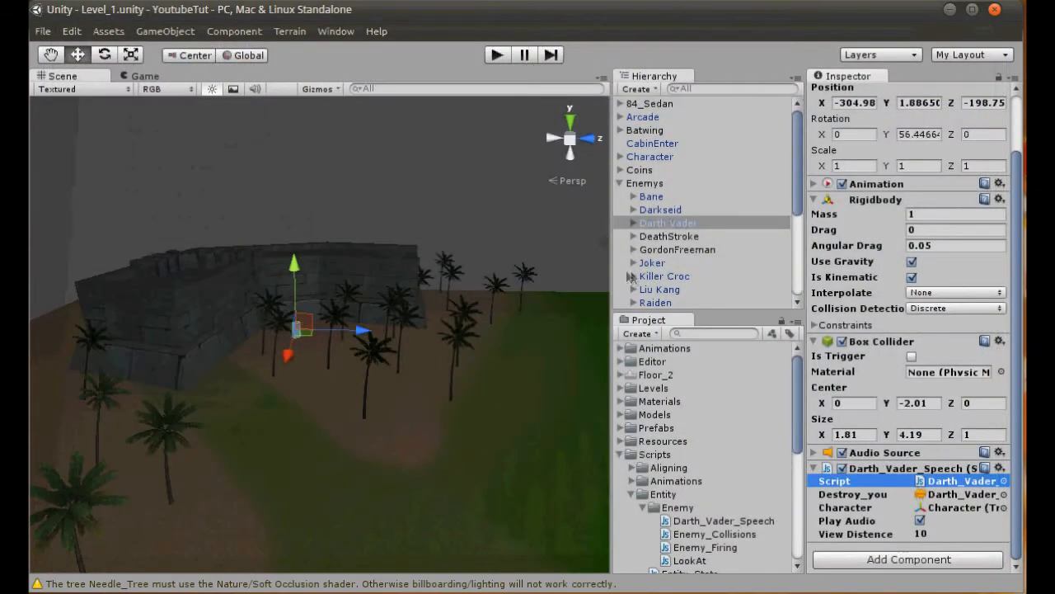
Select Arcade and create a new JavaScript named Activating_Game in the Maze_Minigame folder
left_click(643, 115)
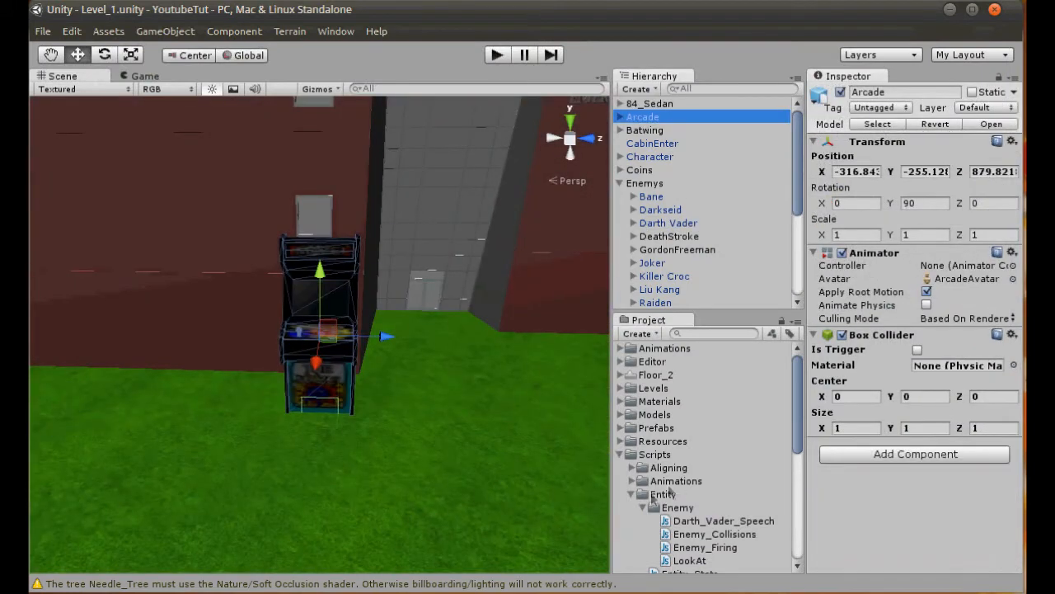
scroll("down", 3)
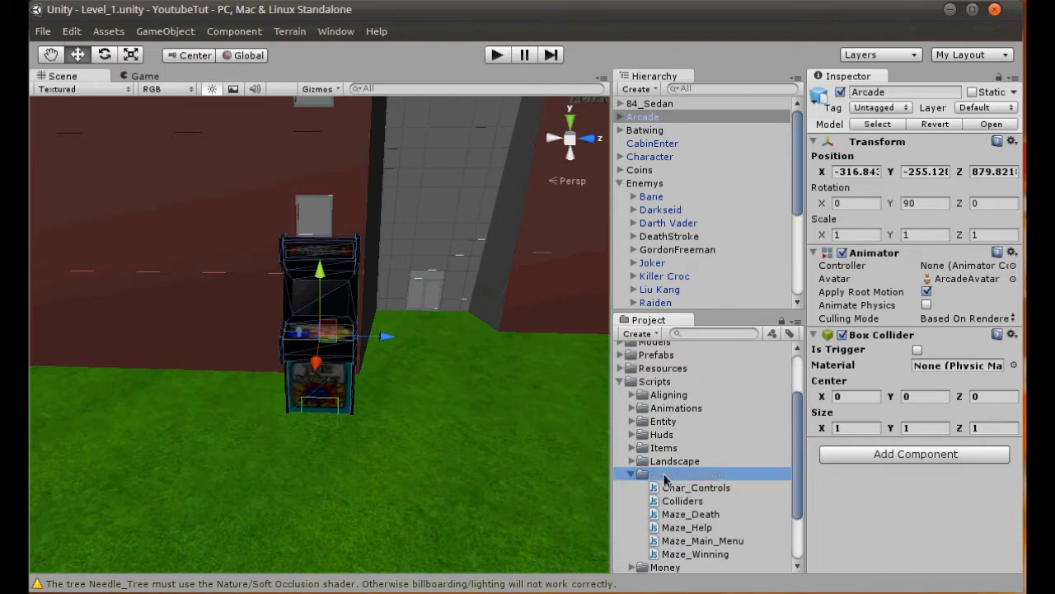
right_click(686, 473)
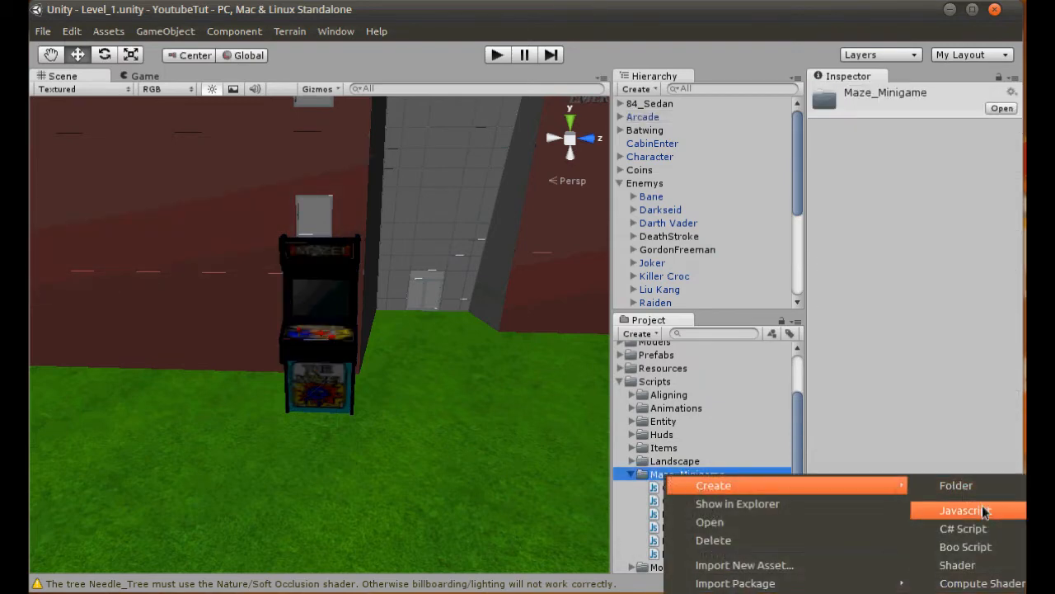
left_click(963, 510)
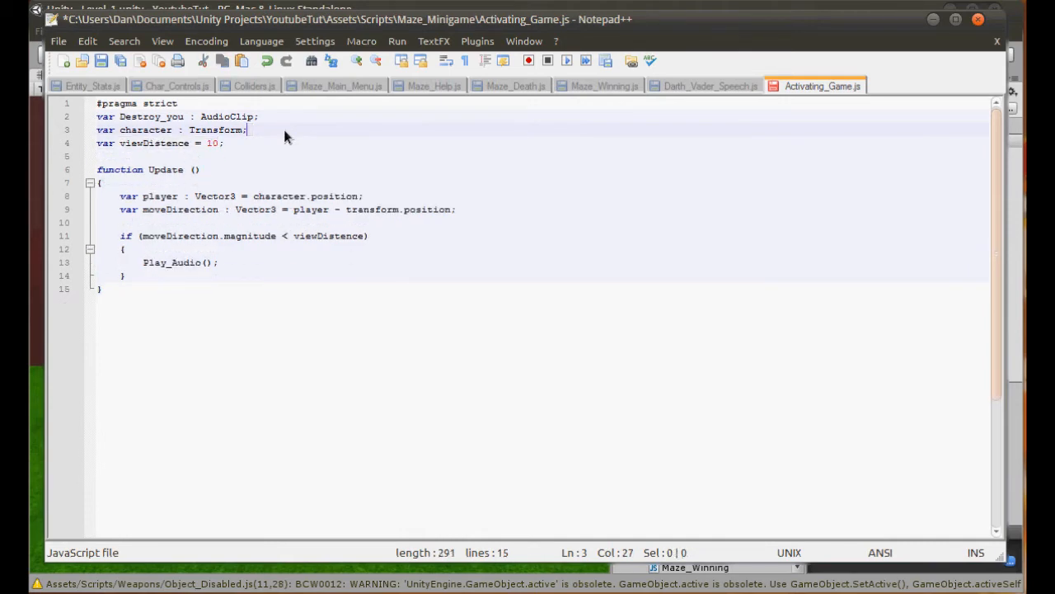
Comment out the playAudio flag and delete the leftover audio lines from Activating_Game.js
type("var playAudio = true;")
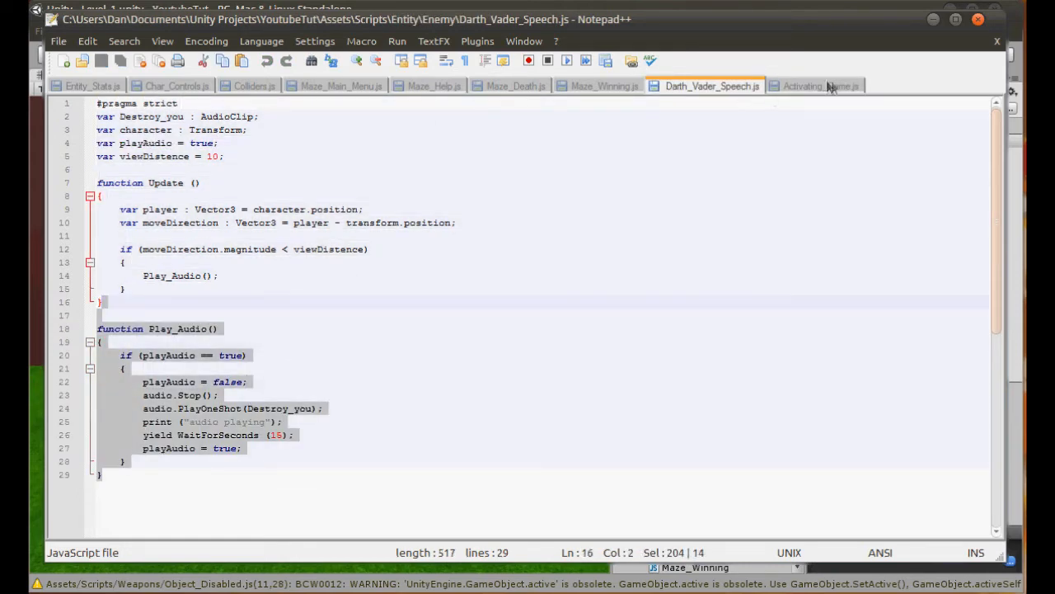
left_click(816, 86)
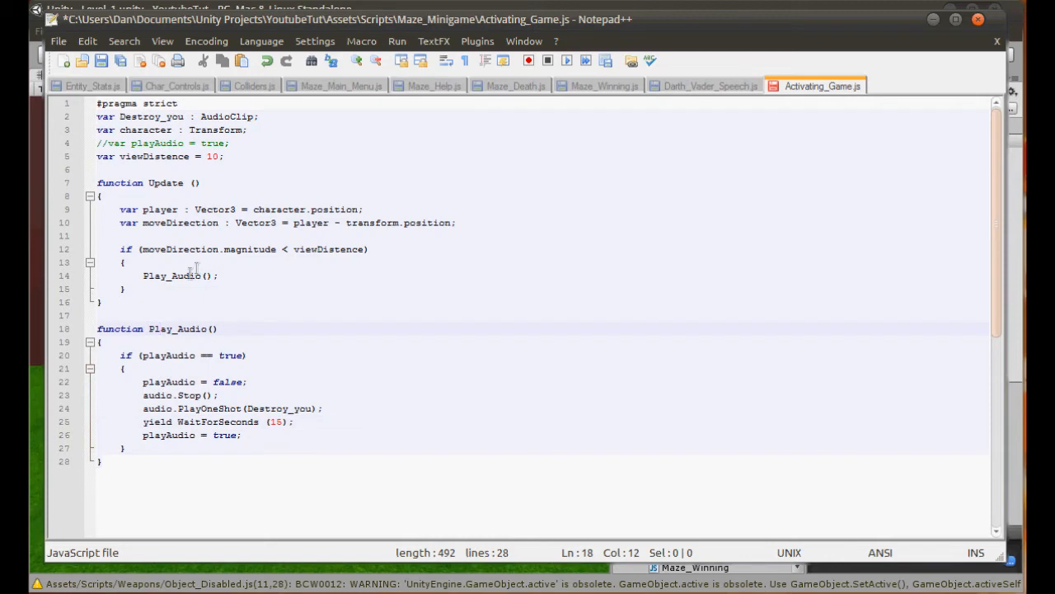
type("//")
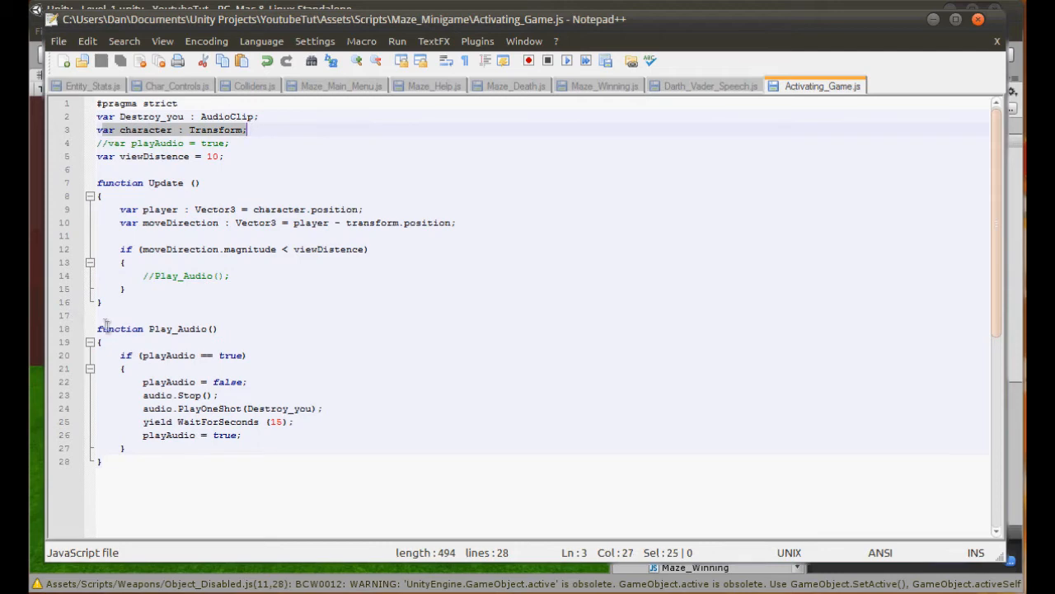
left_click(140, 458)
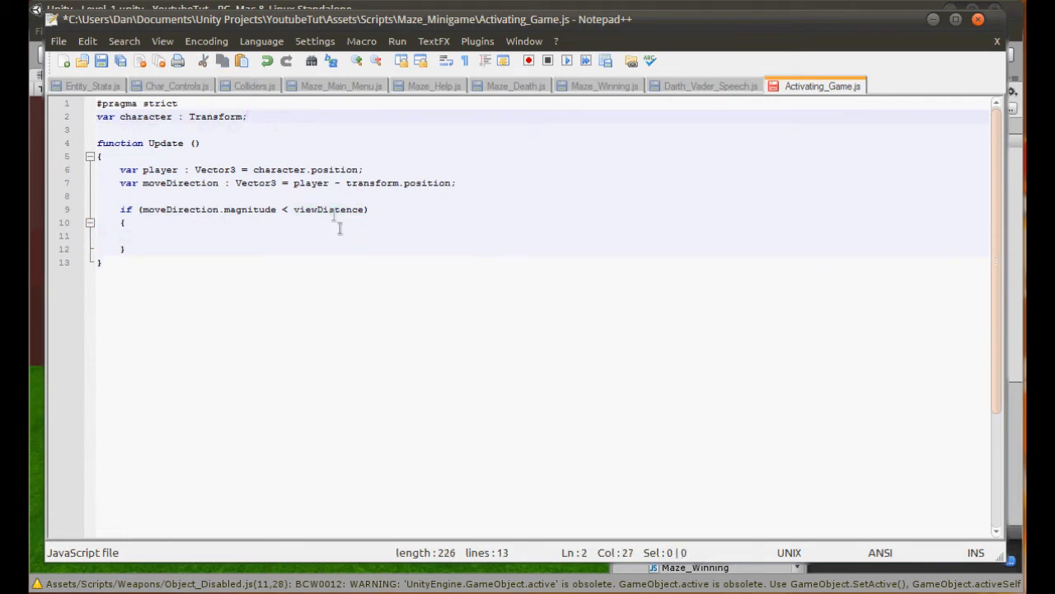
Use a distance of 10 and begin an Input.GetKey("e") check inside the distance test
type("10")
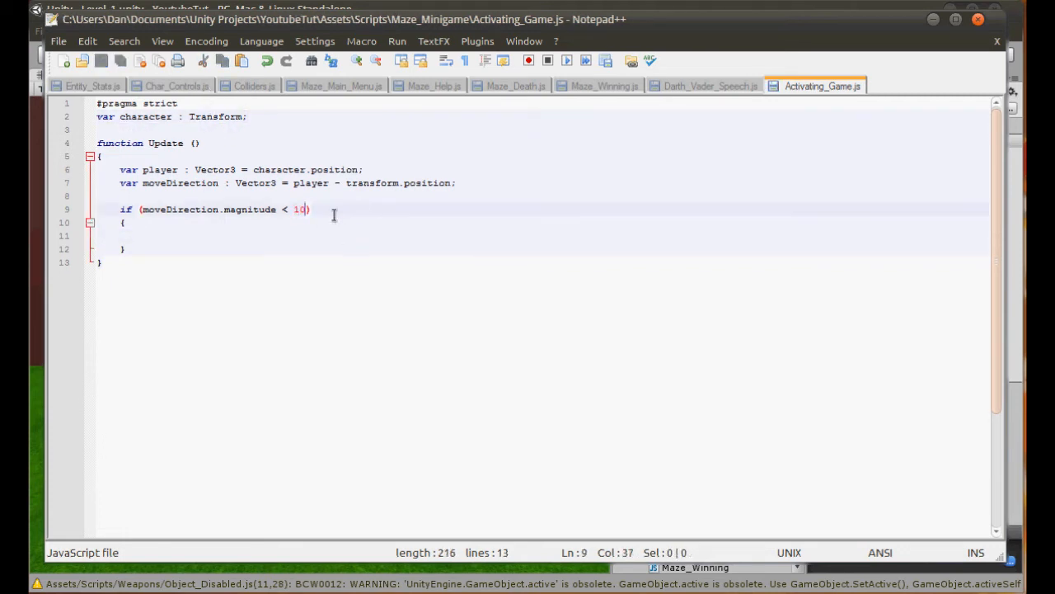
mouse_move(321, 204)
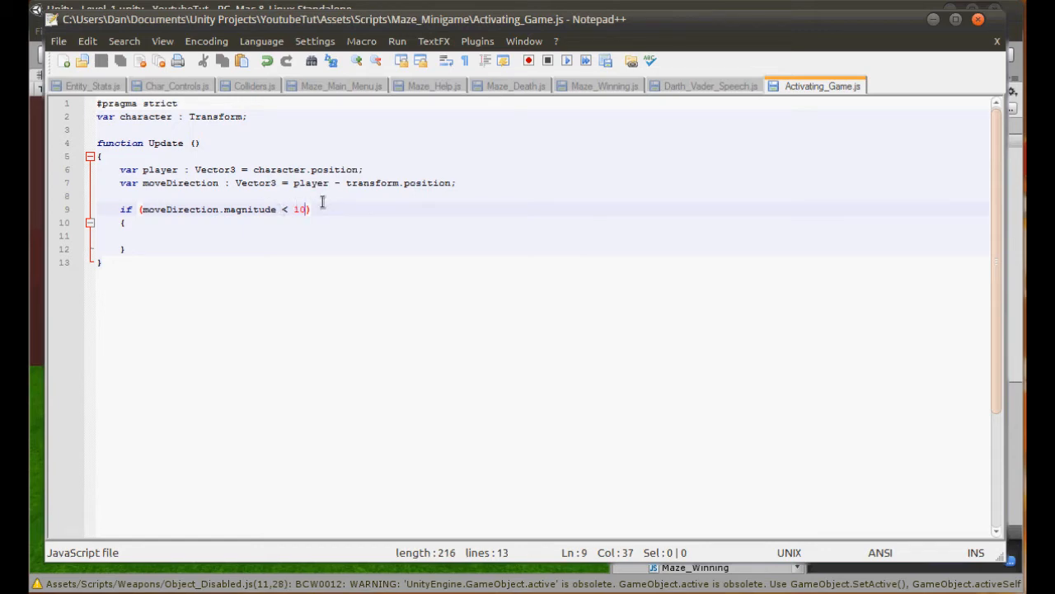
mouse_move(198, 190)
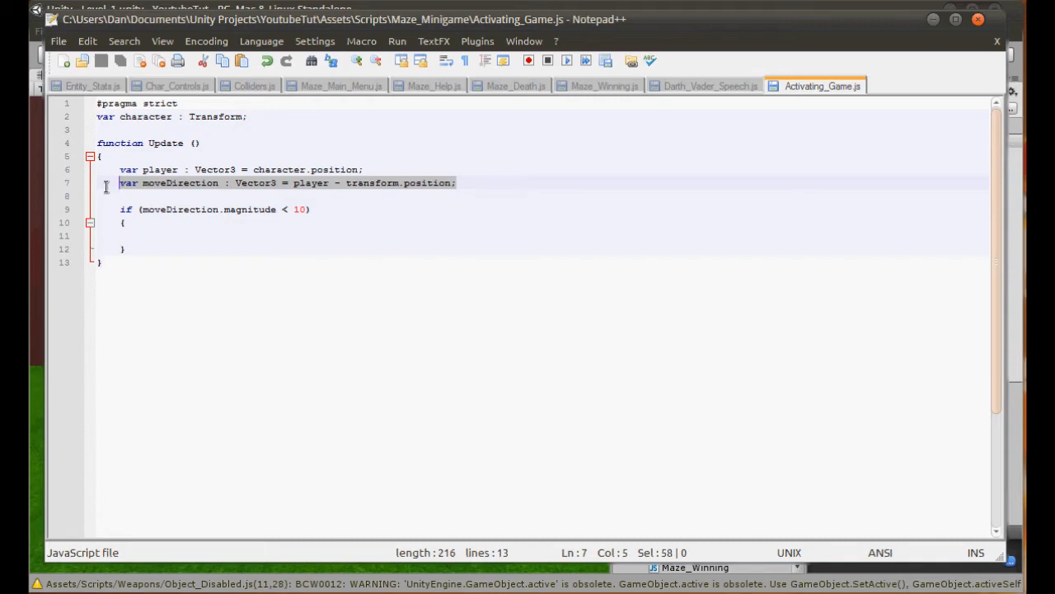
left_click(320, 236)
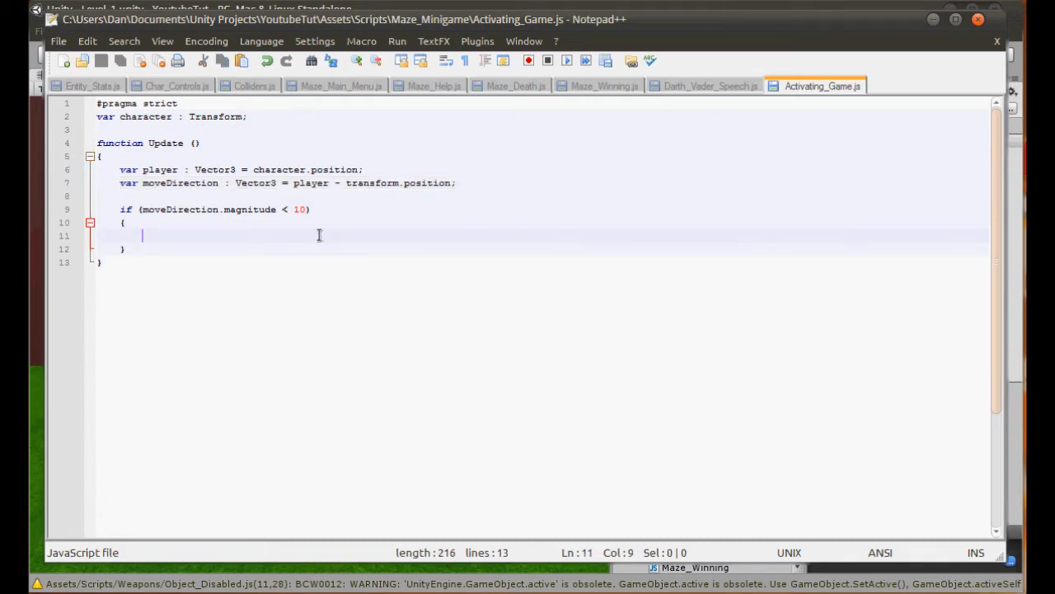
type("Appl")
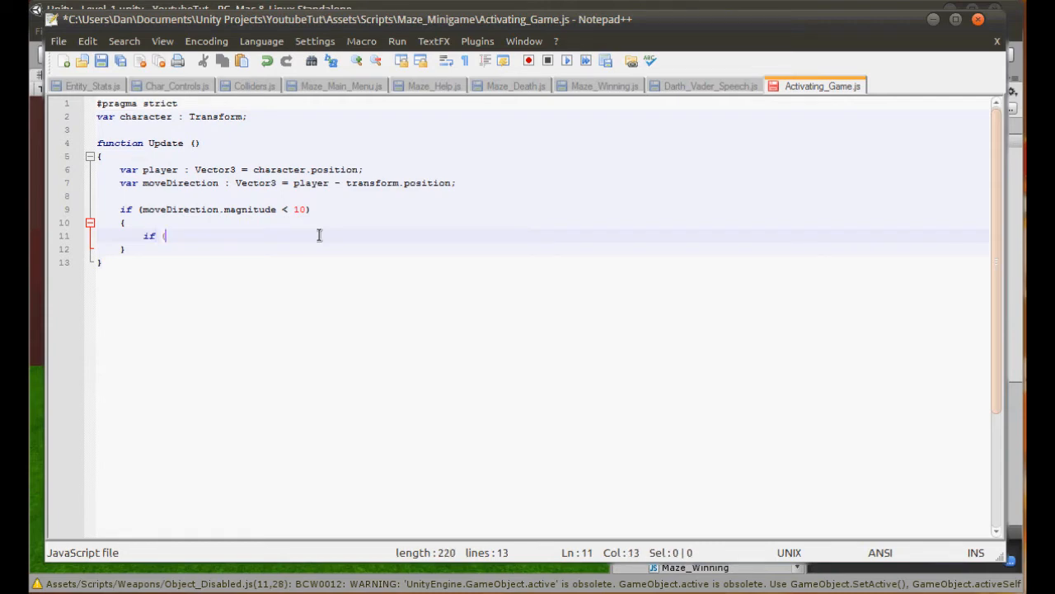
type("Input.Get")
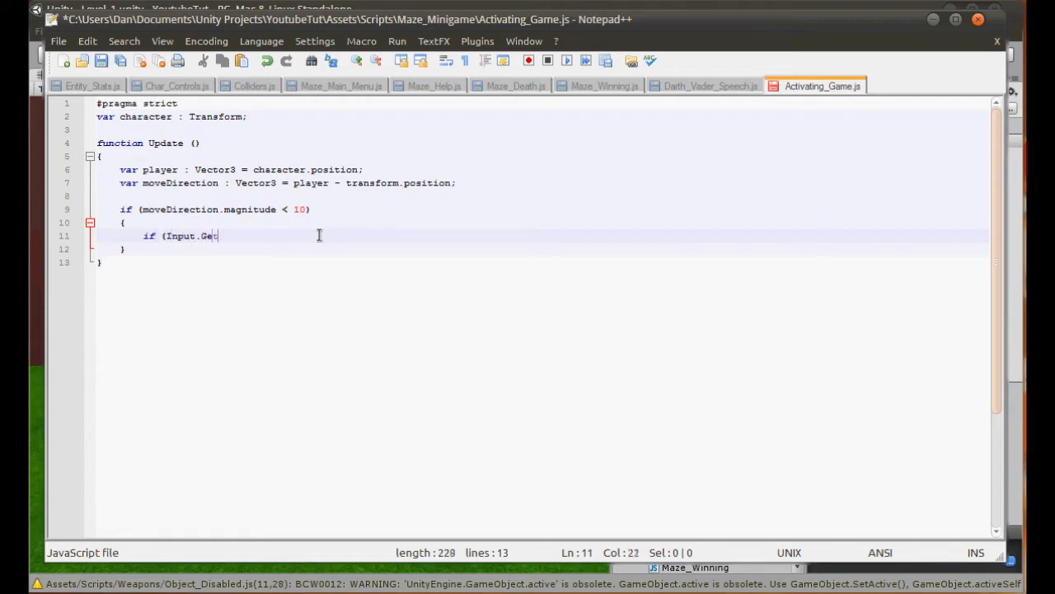
type("Key(\"e\"))")
type("{")
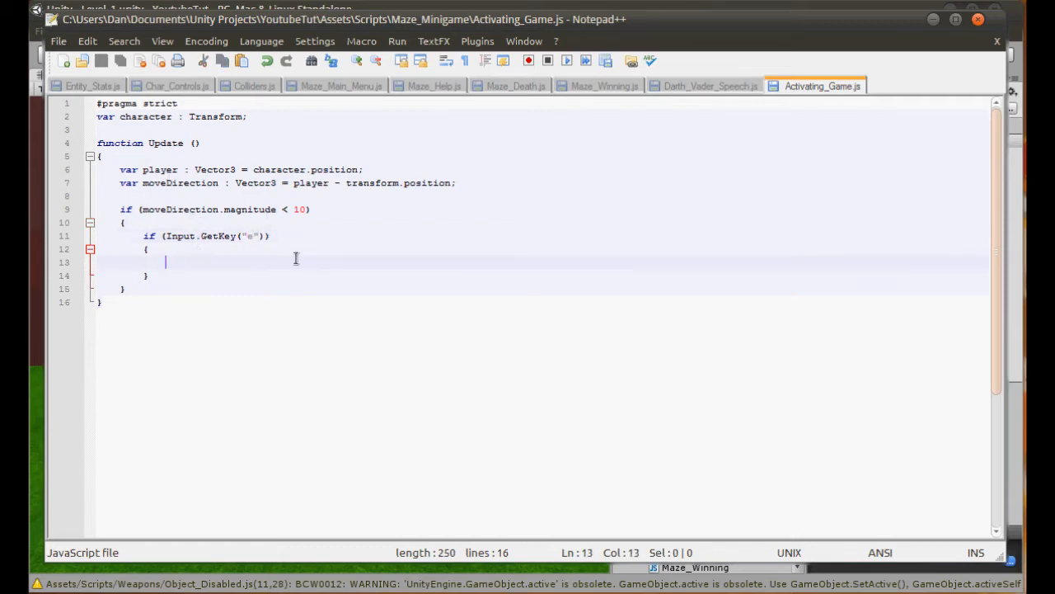
Load the "Maze_Main_Menu" level with Application.LoadLevel when E is pressed
type("Applica")
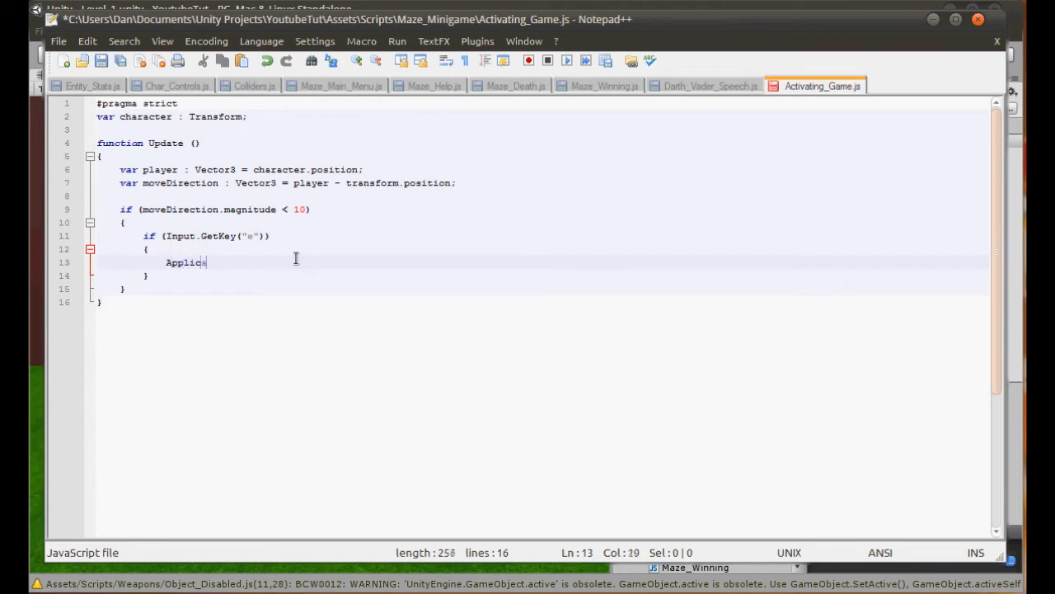
type("tion.")
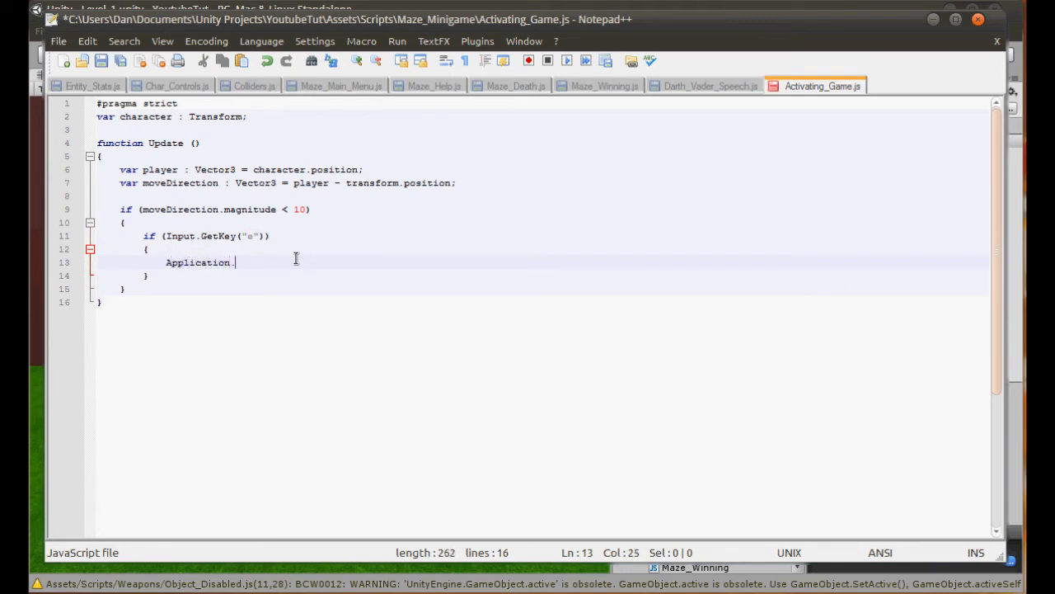
type("LoadLevel(")
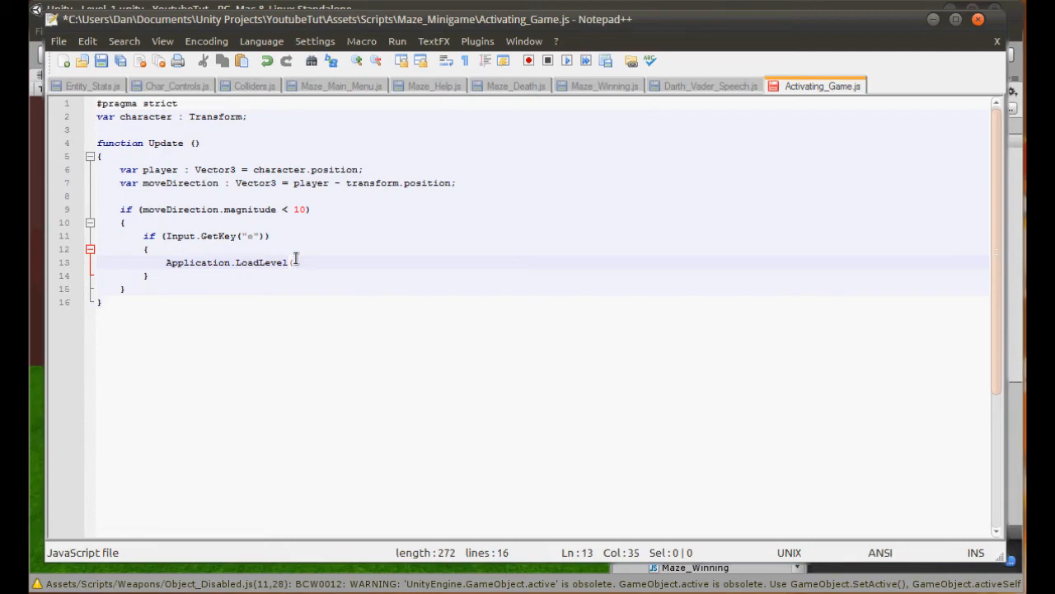
type("\"Maze")
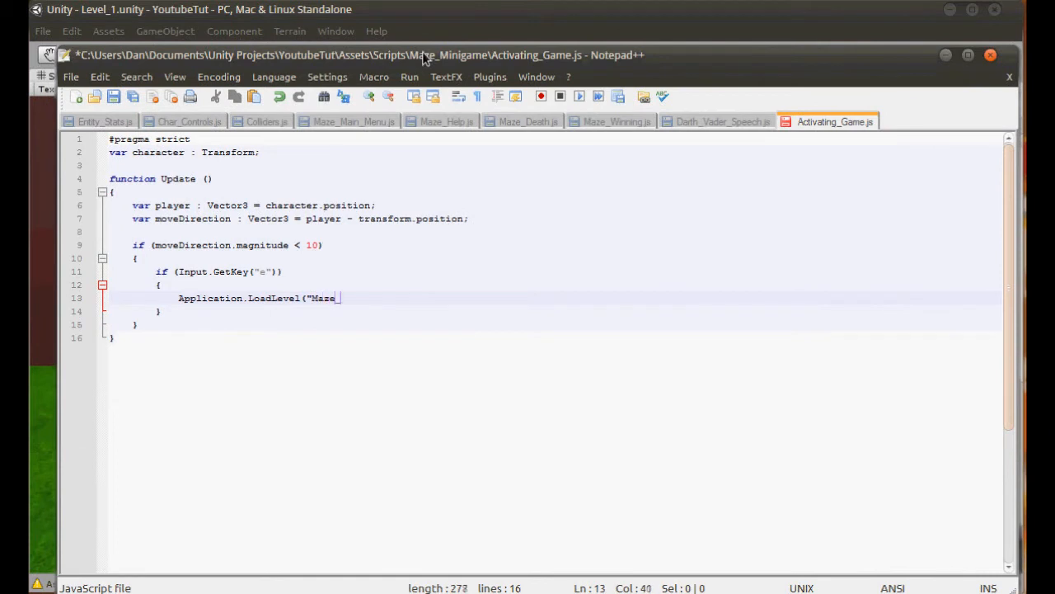
type("_Main_Menu")
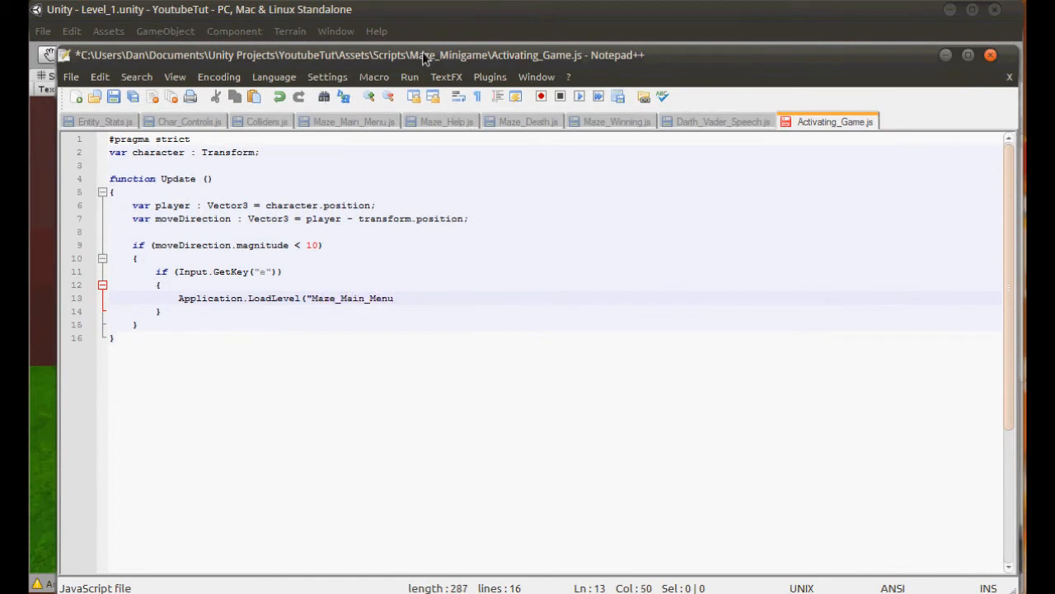
type("\");")
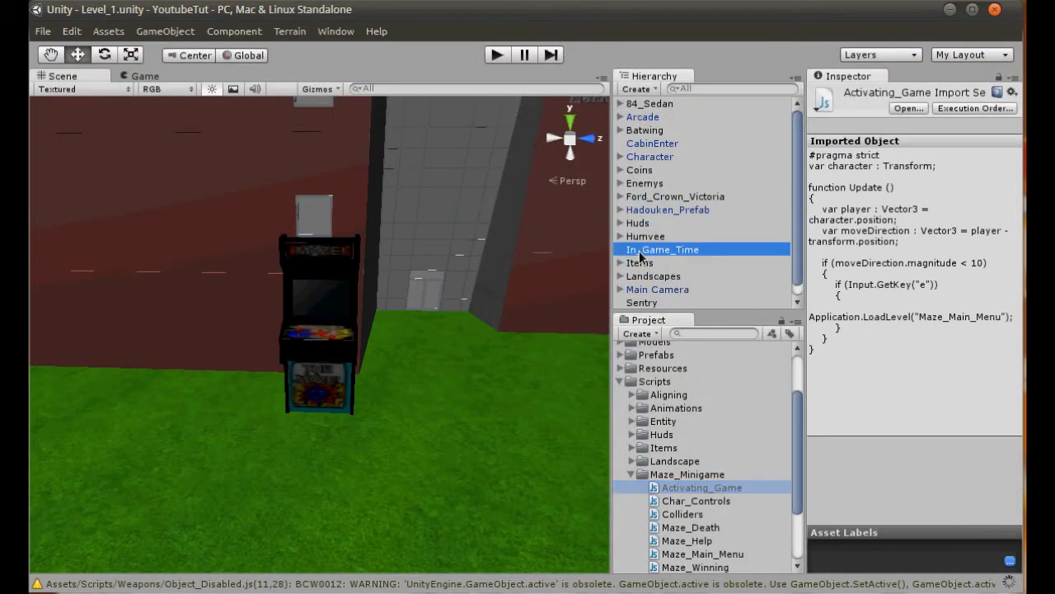
Browse the Huds group's HUD objects and open the Input_Text_Controls script in Notepad++
left_click(640, 250)
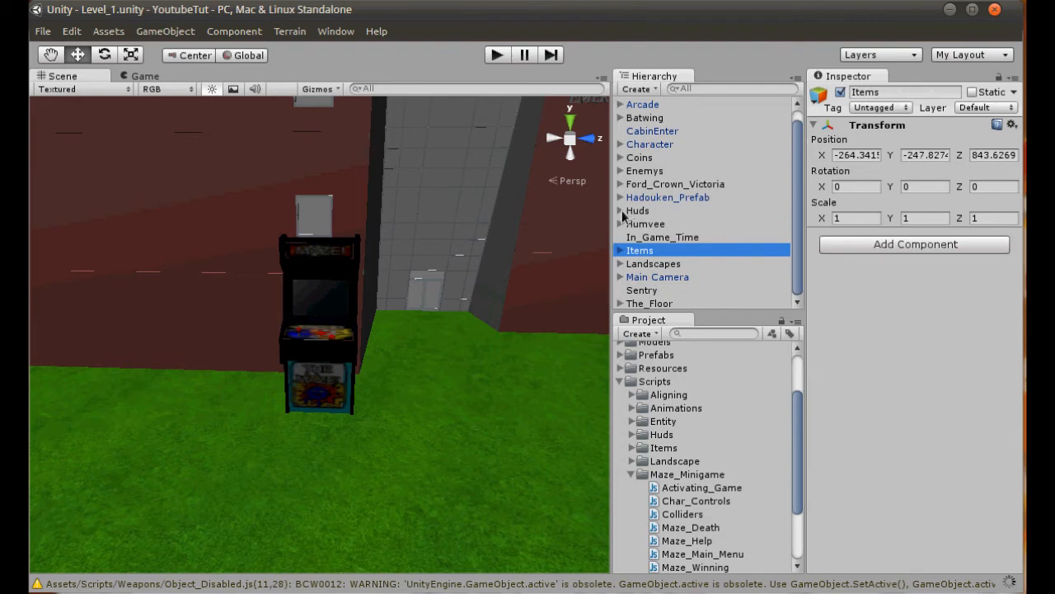
left_click(636, 211)
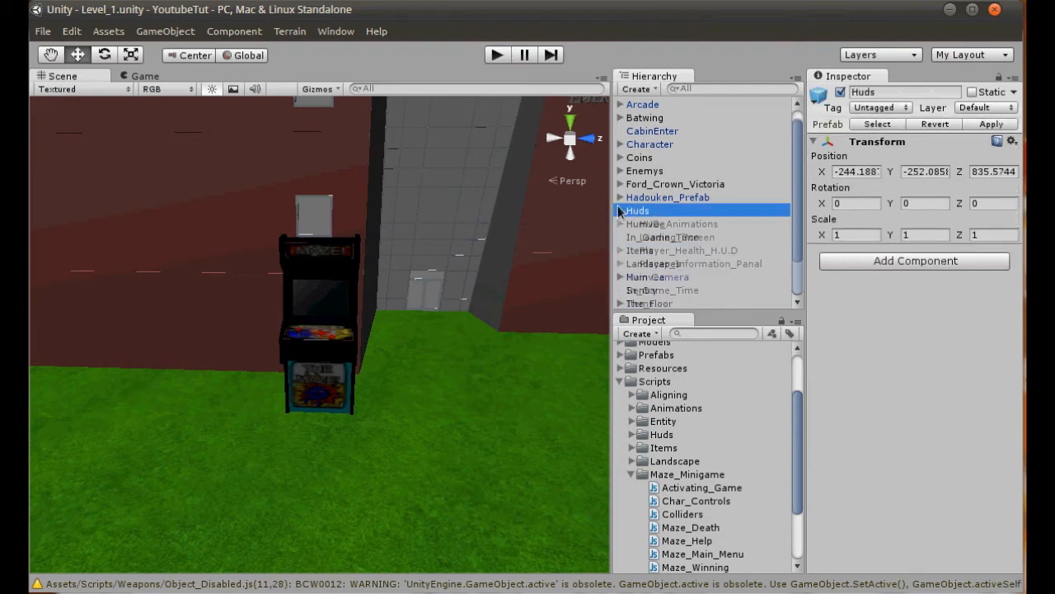
left_click(680, 224)
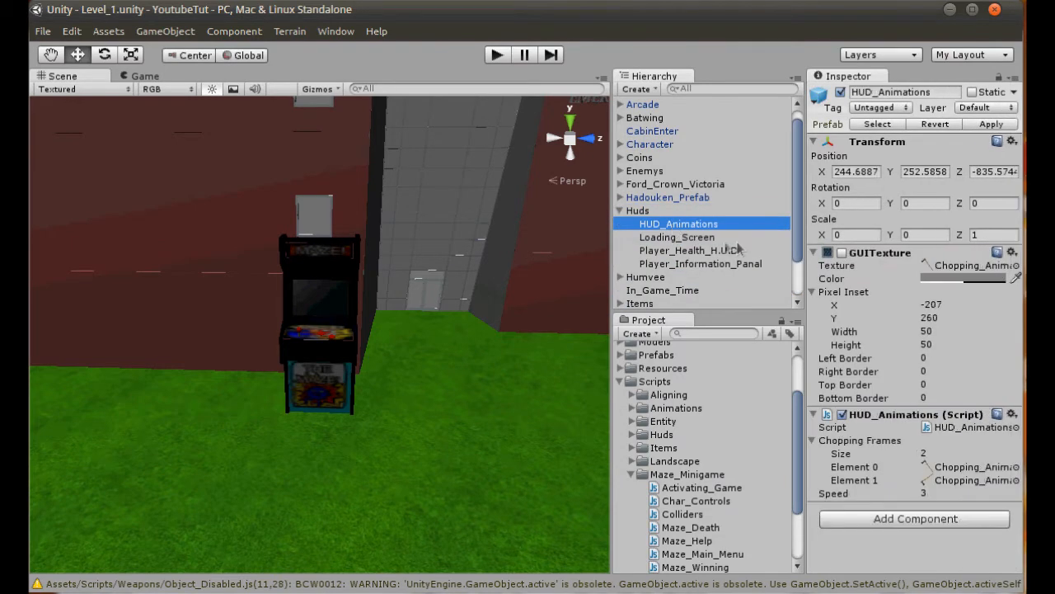
left_click(686, 251)
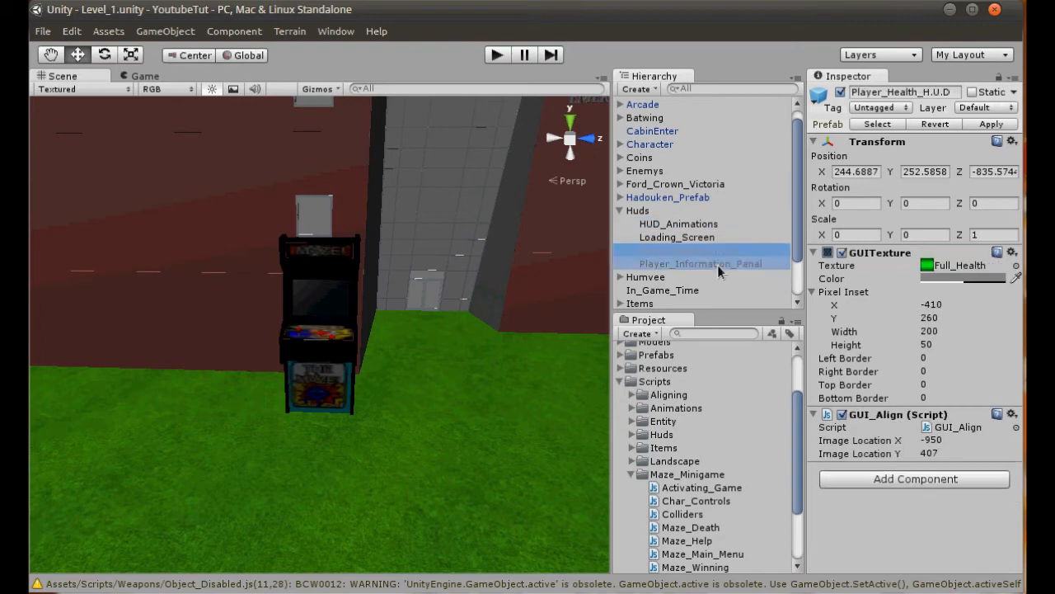
left_click(701, 264)
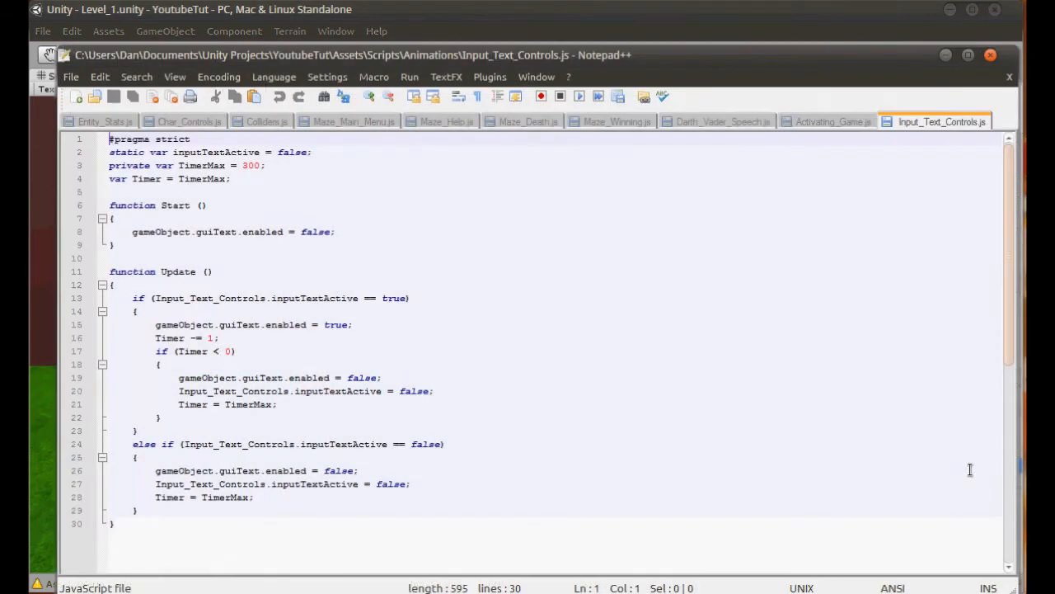
mouse_move(409, 361)
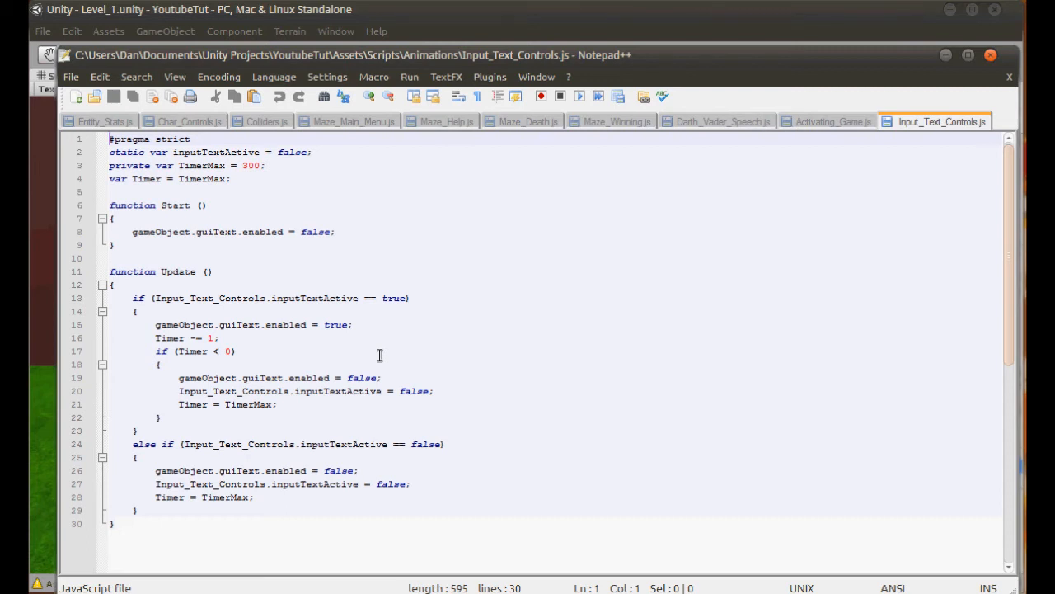
Copy the inputTextActive variable name from Input_Text_Controls for use in Activating_Game.js
double_click(214, 151)
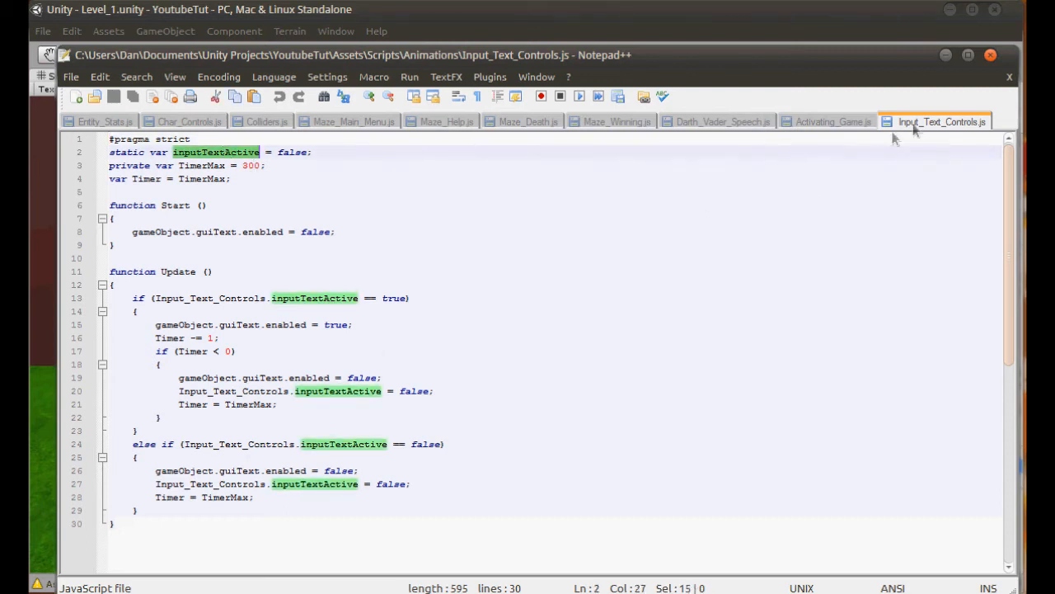
left_click(834, 122)
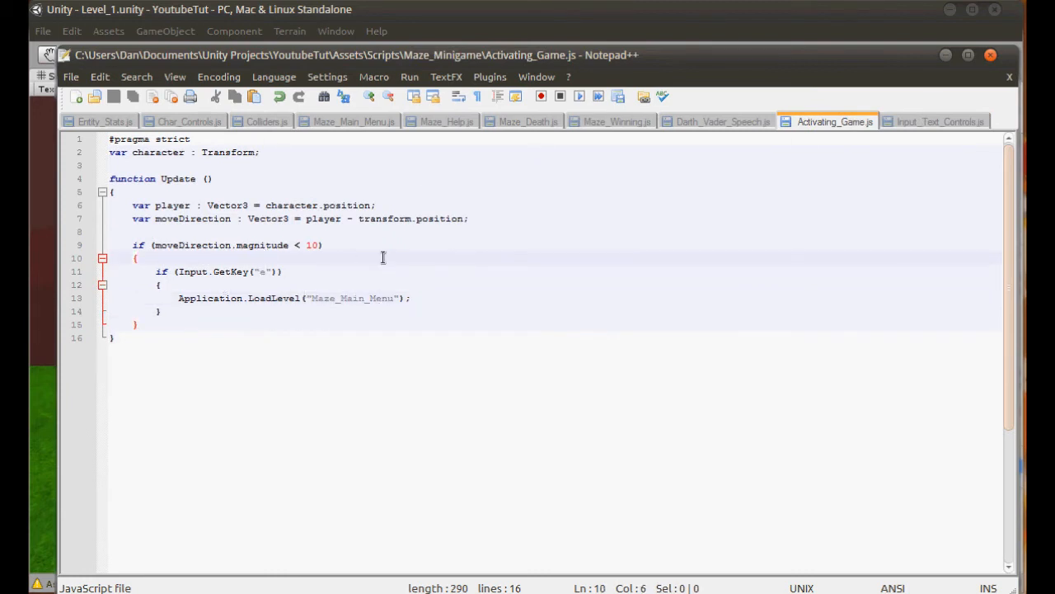
type("Input_Text_C")
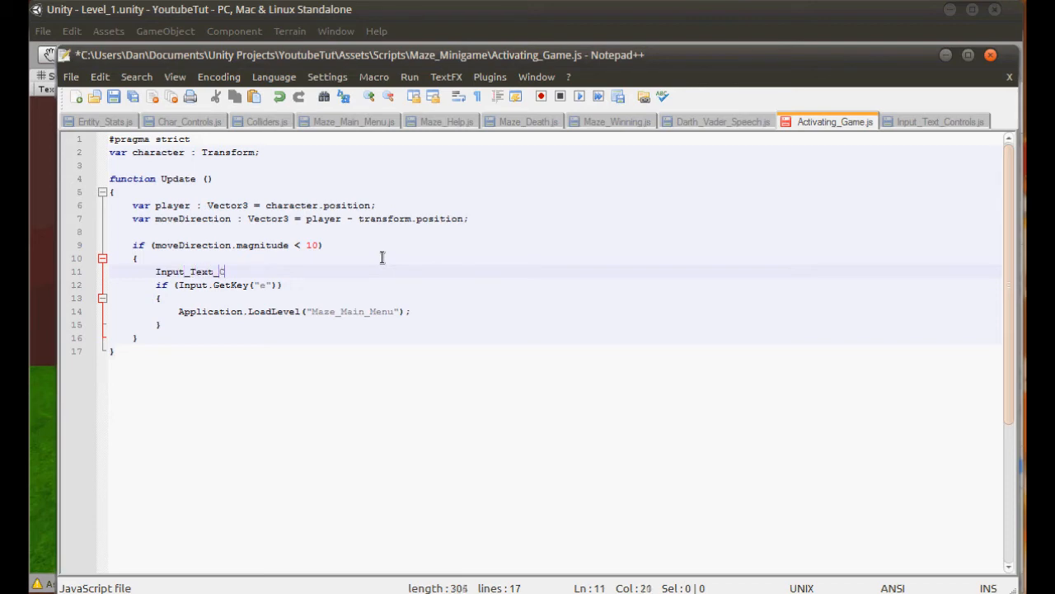
left_click(940, 122)
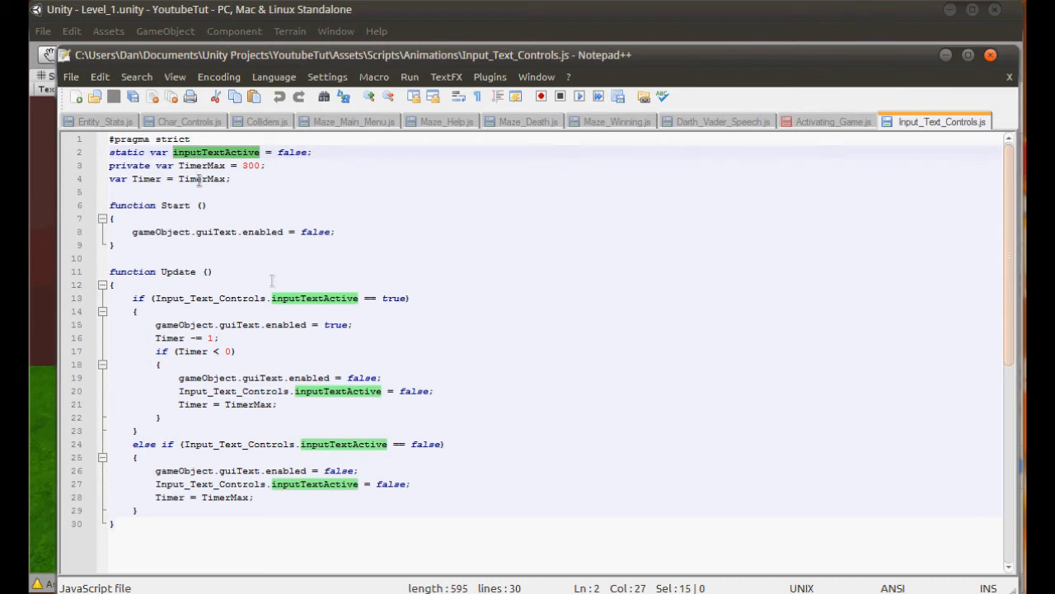
left_click_drag(132, 323, 162, 417)
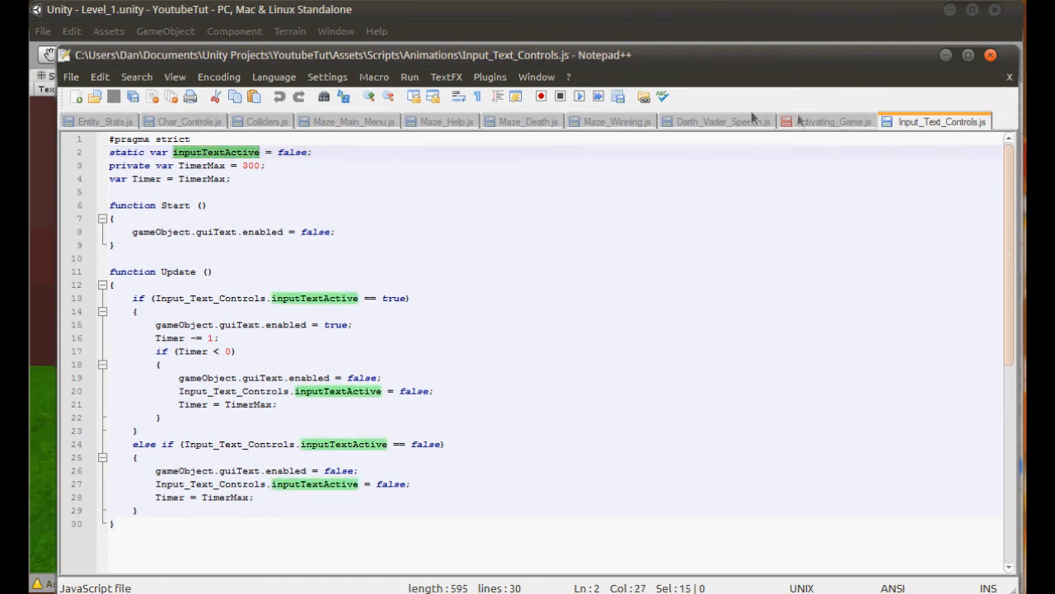
Add 'Input_Text_Controls.inputTextActive = true;' inside the distance check
left_click(834, 122)
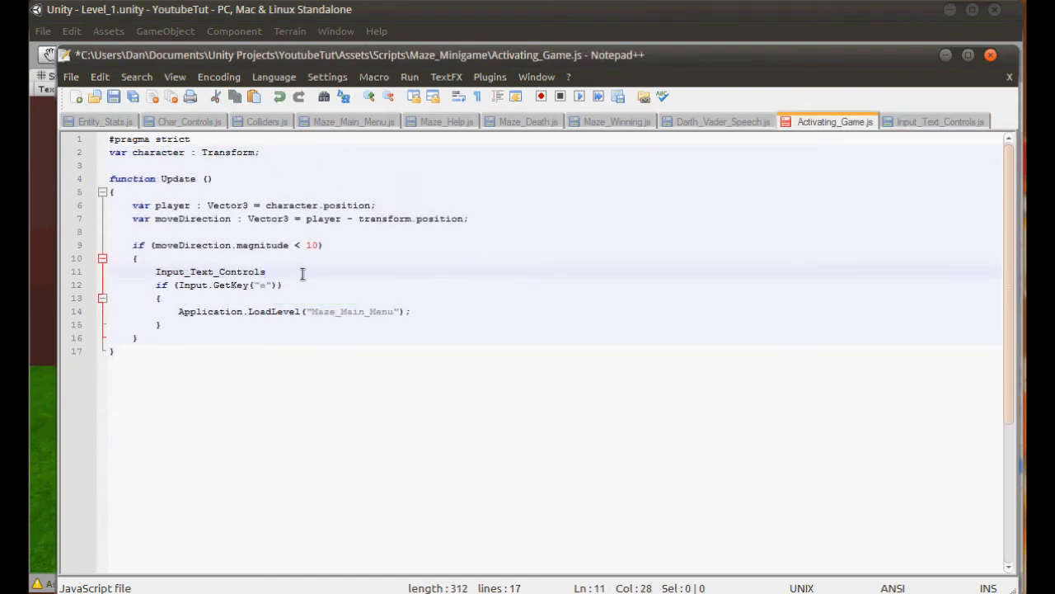
type(".inputTextActive")
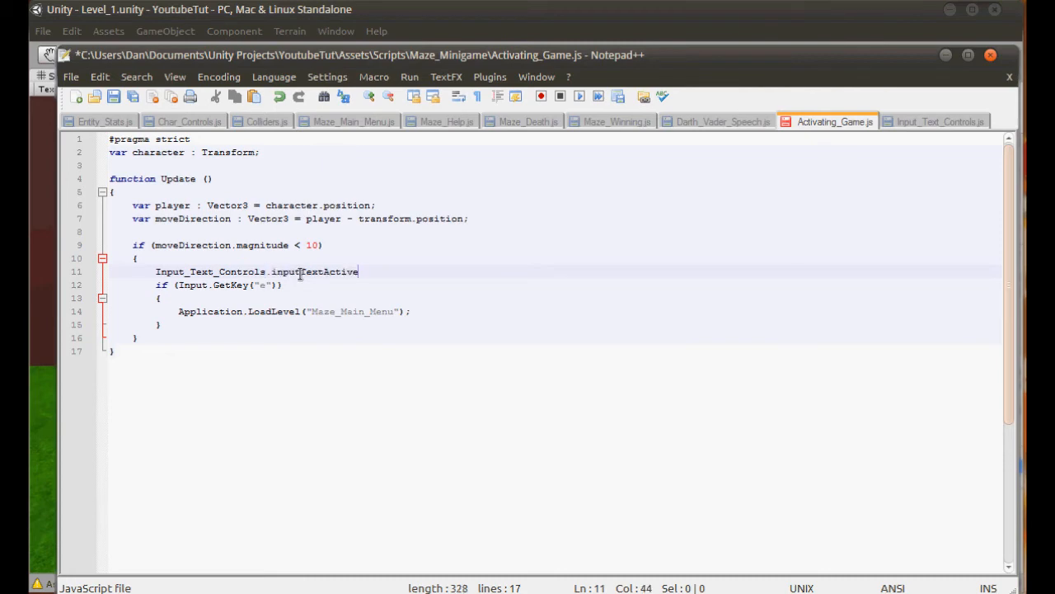
type("= true;")
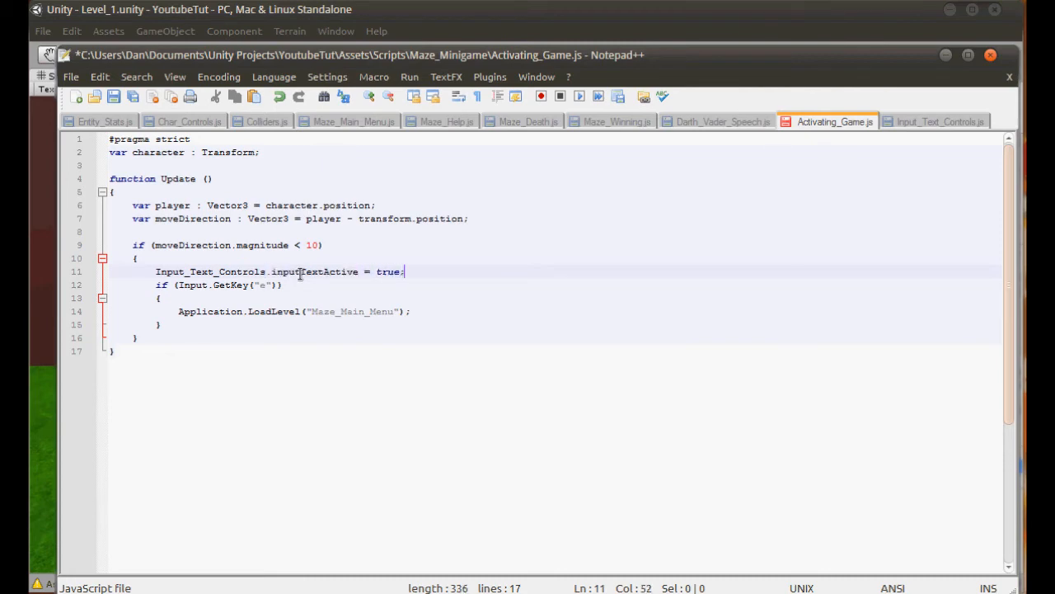
left_click(939, 122)
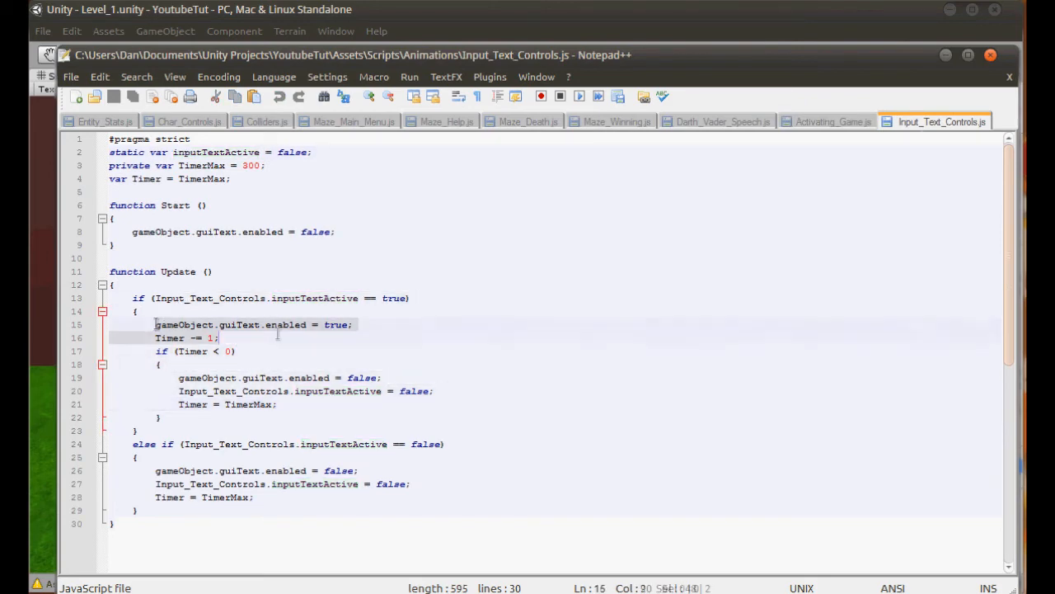
left_click(833, 122)
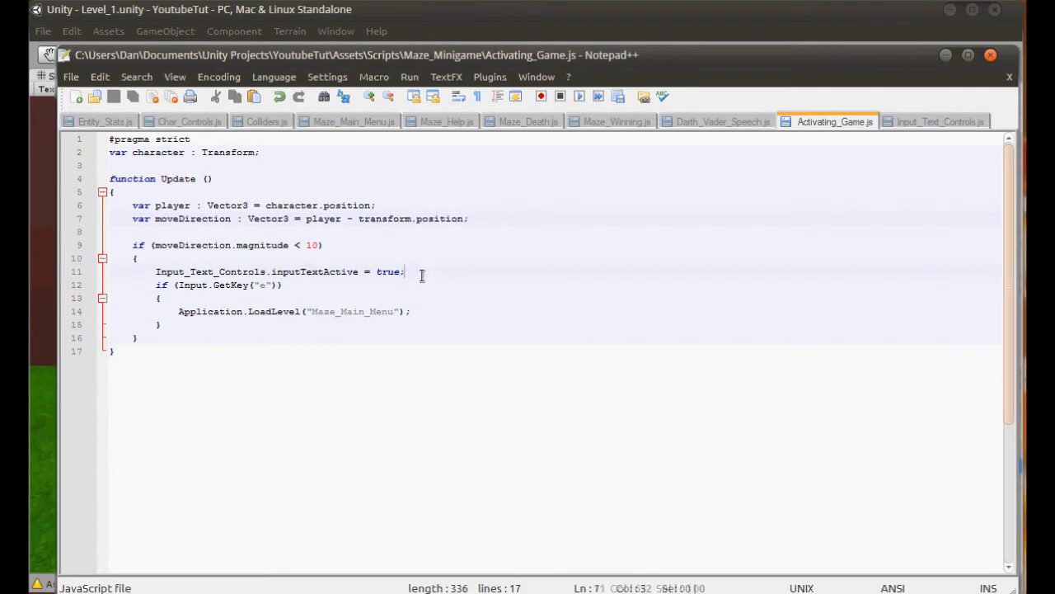
Start a gameObject.Find("Player_Information_Panel").guiText line in the distance check
left_click(937, 122)
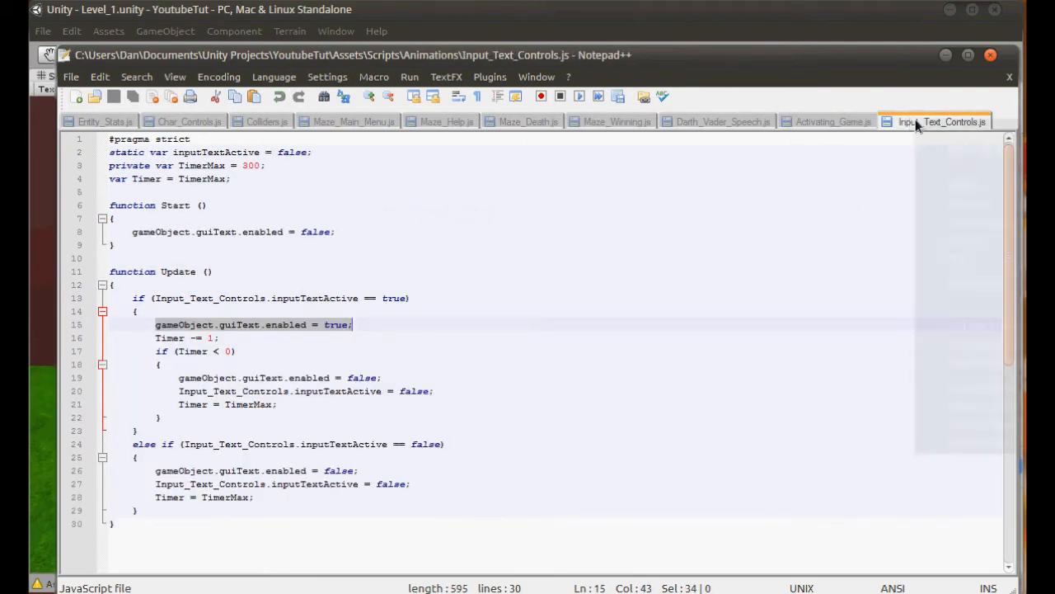
left_click(833, 122)
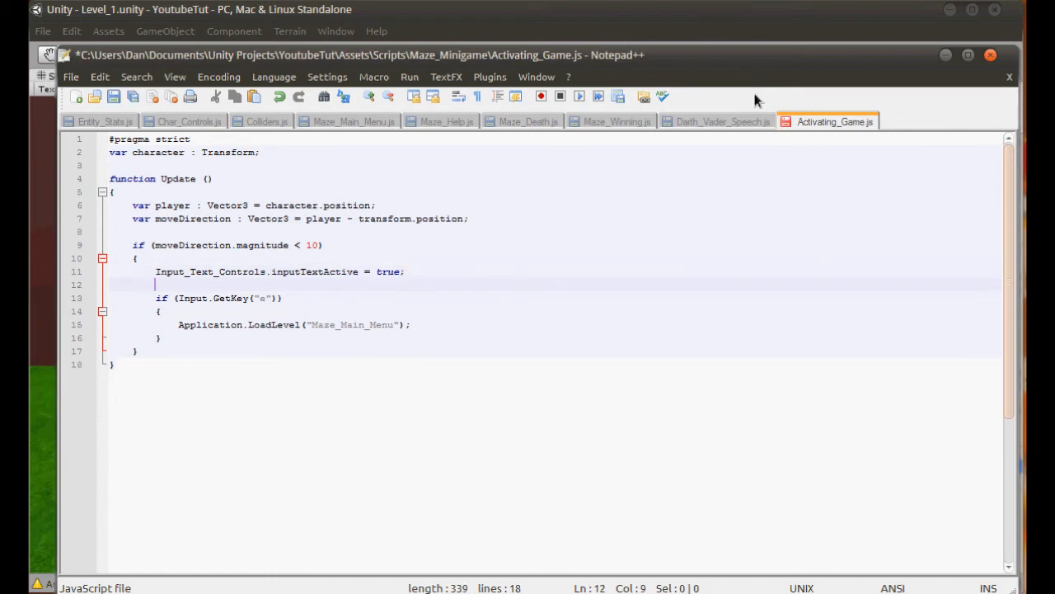
type("gameObject.")
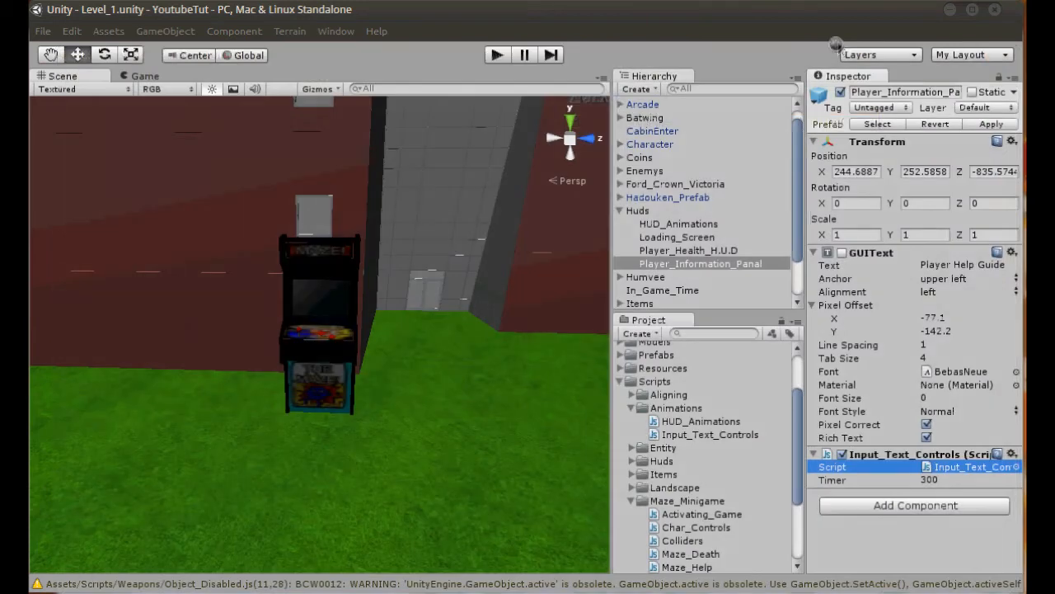
double_click(699, 264)
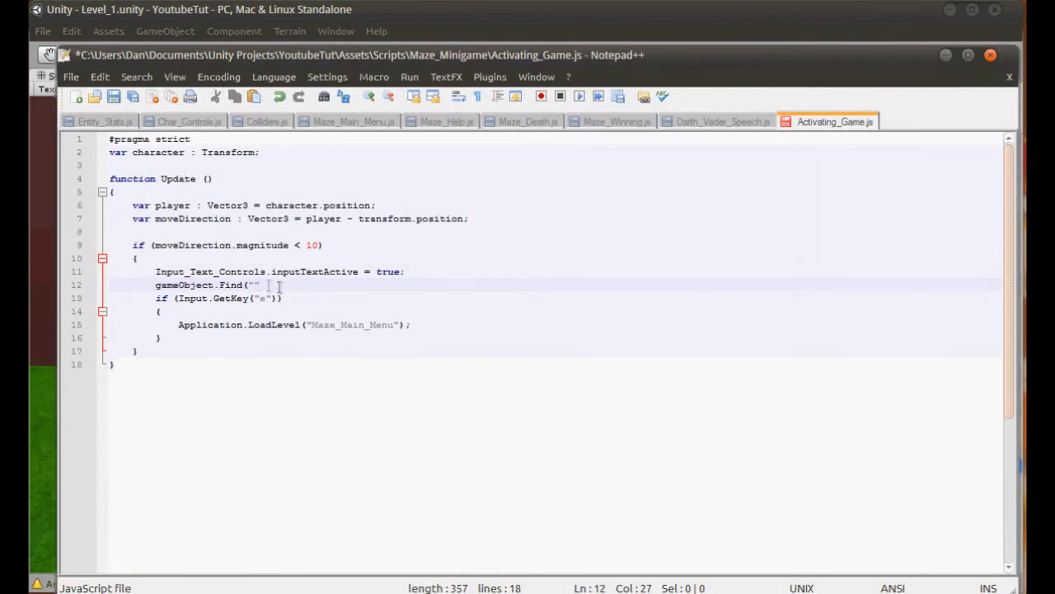
type("Player_Information_Panel")
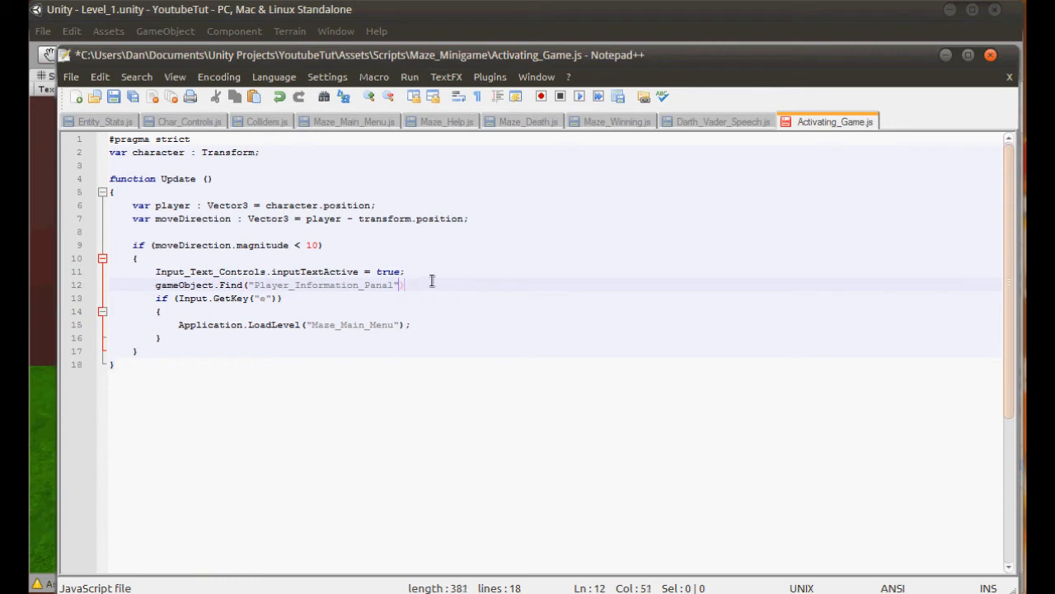
type(".guiTex")
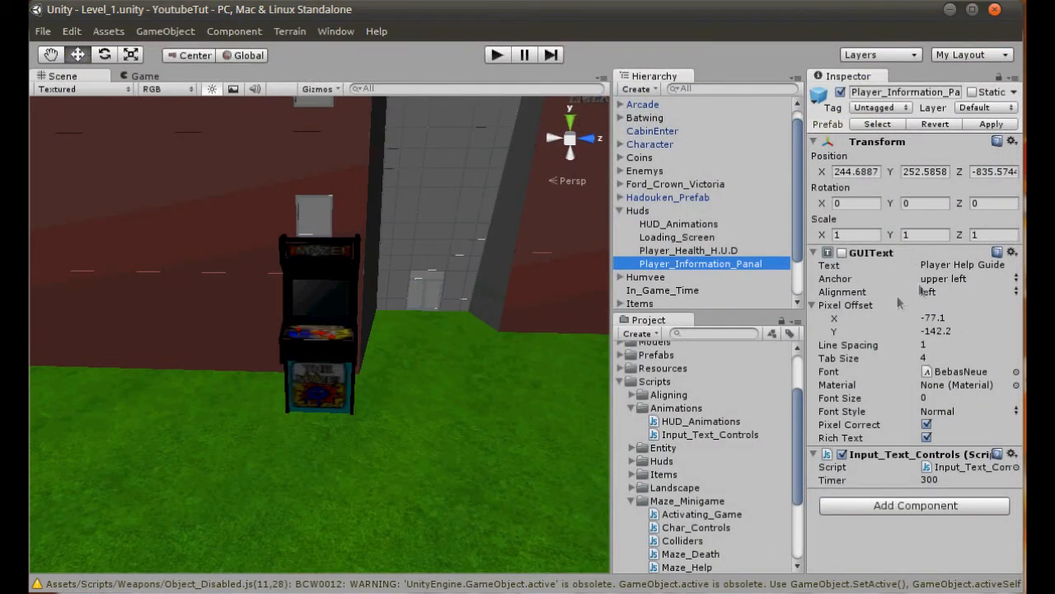
left_click(969, 263)
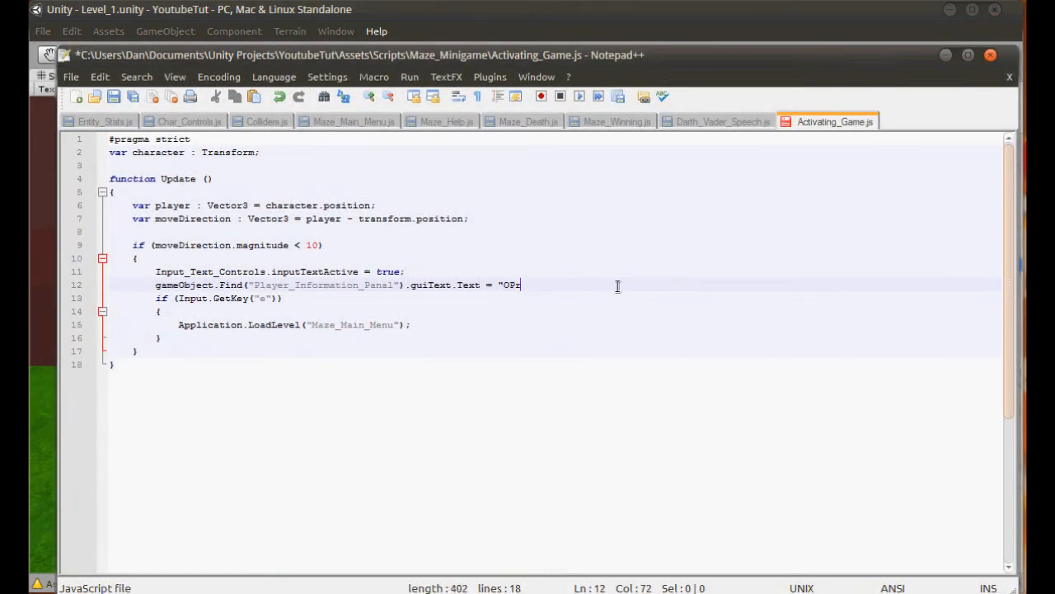
Set that panel's text to "Press 'E' to play The Maze Game"
type("Press 'E")
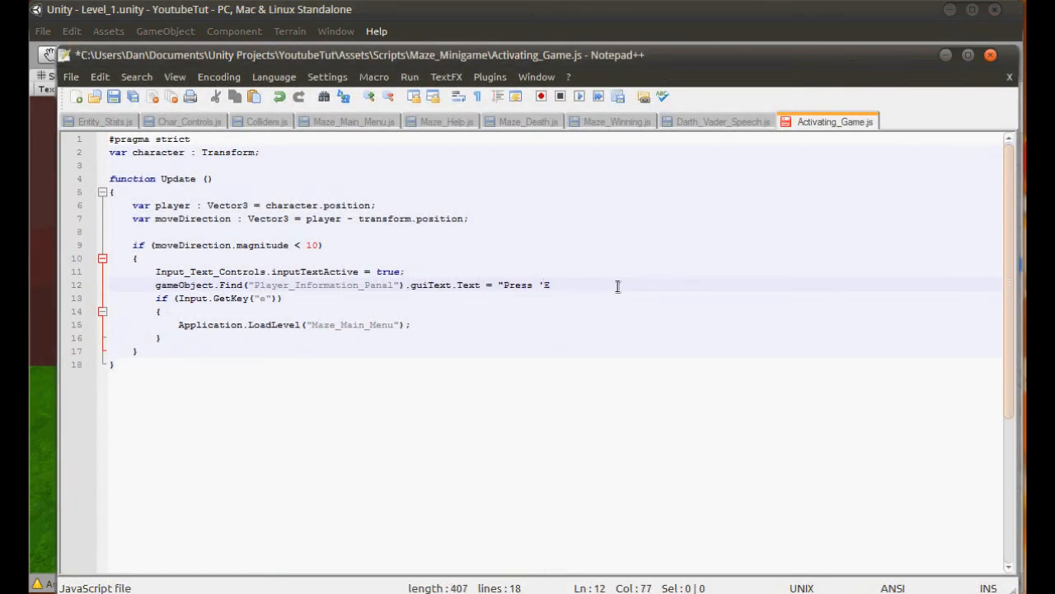
type("' to")
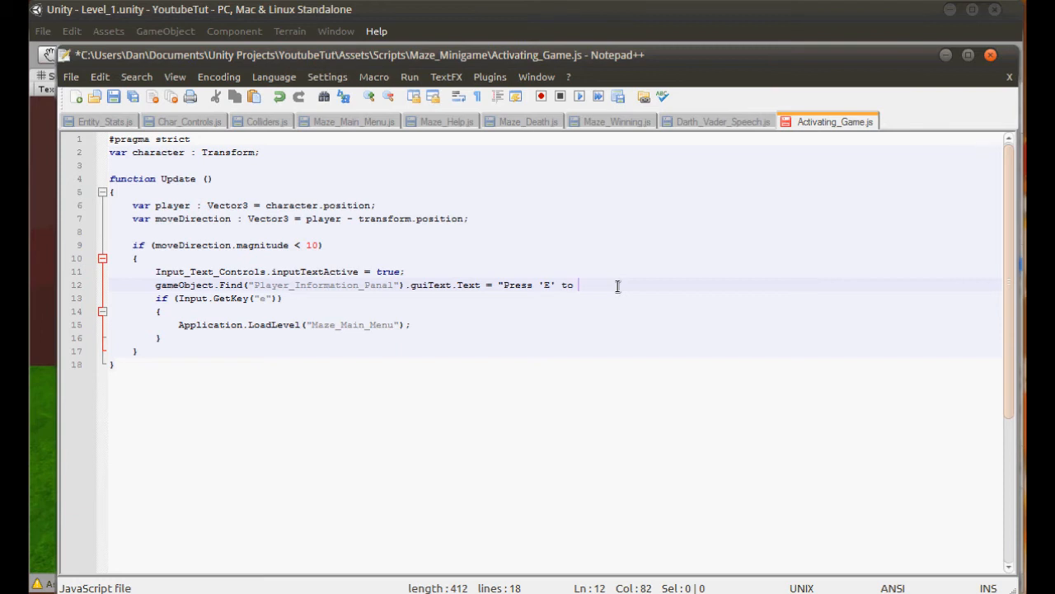
type("play")
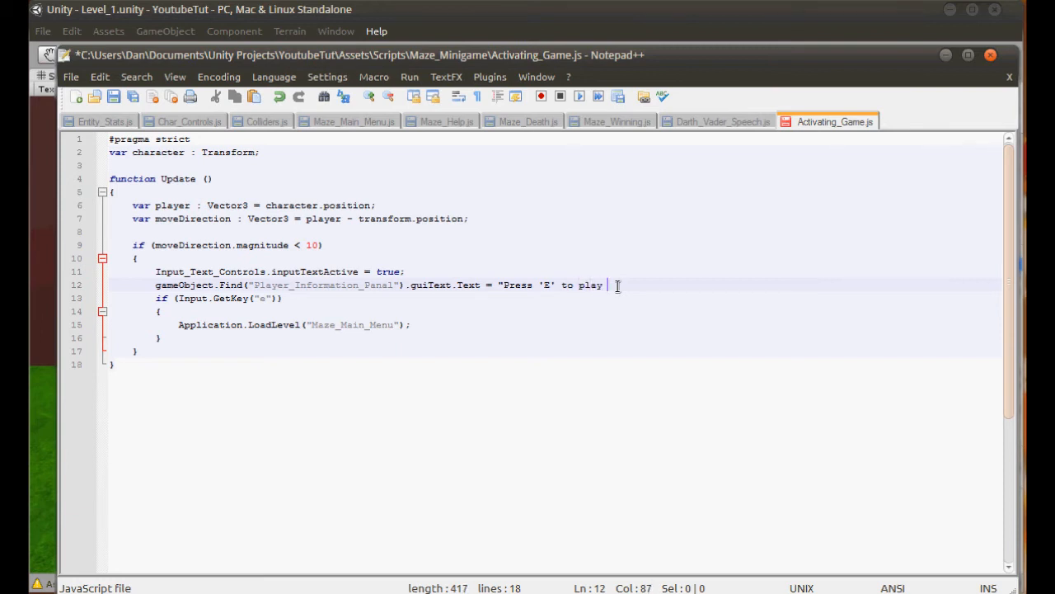
type("th")
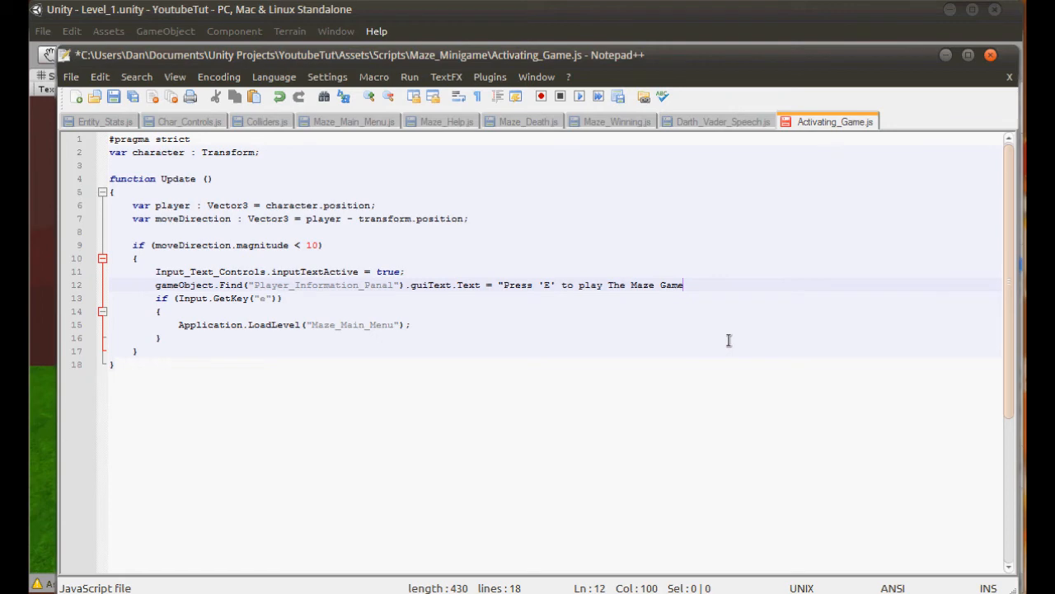
type("\";")
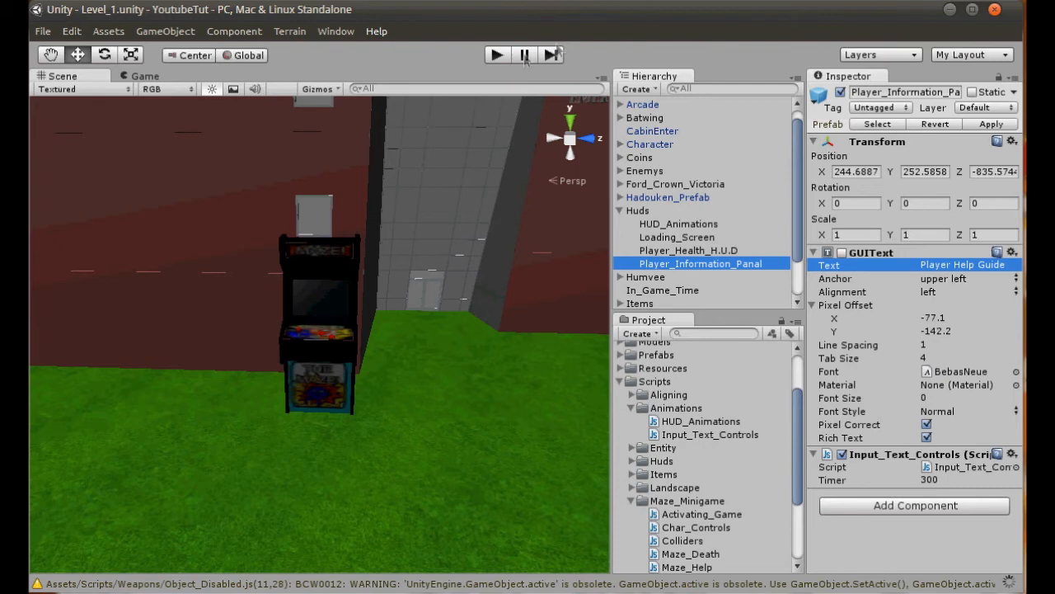
left_click(496, 54)
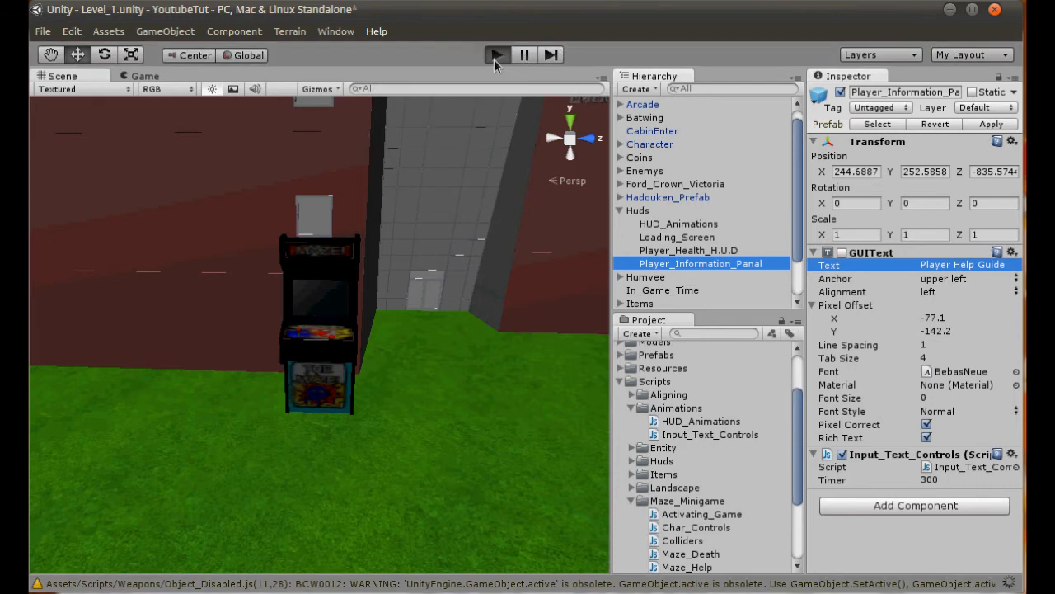
scroll("down", 3)
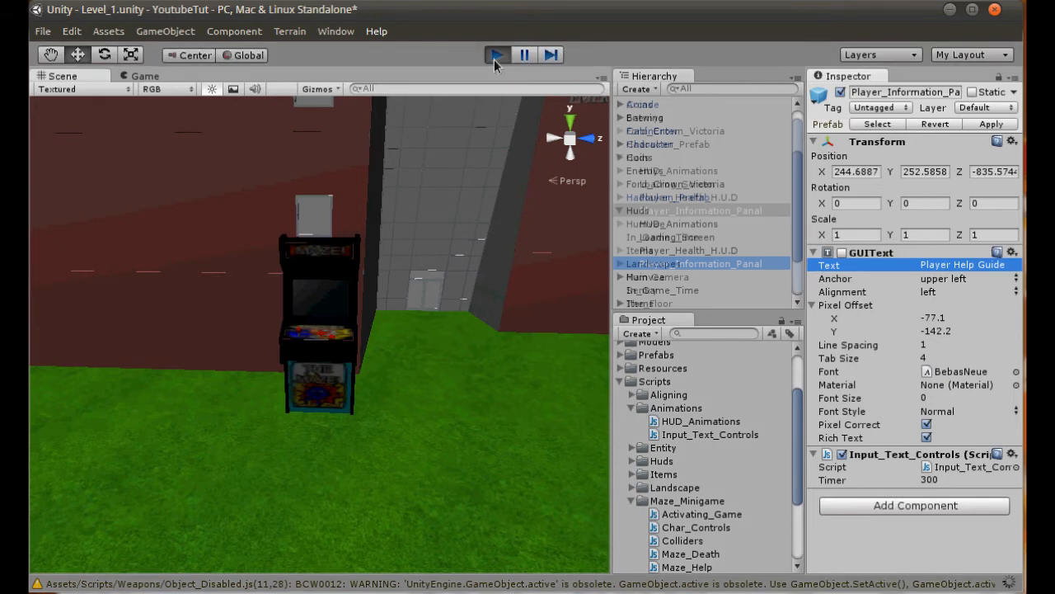
left_click(494, 54)
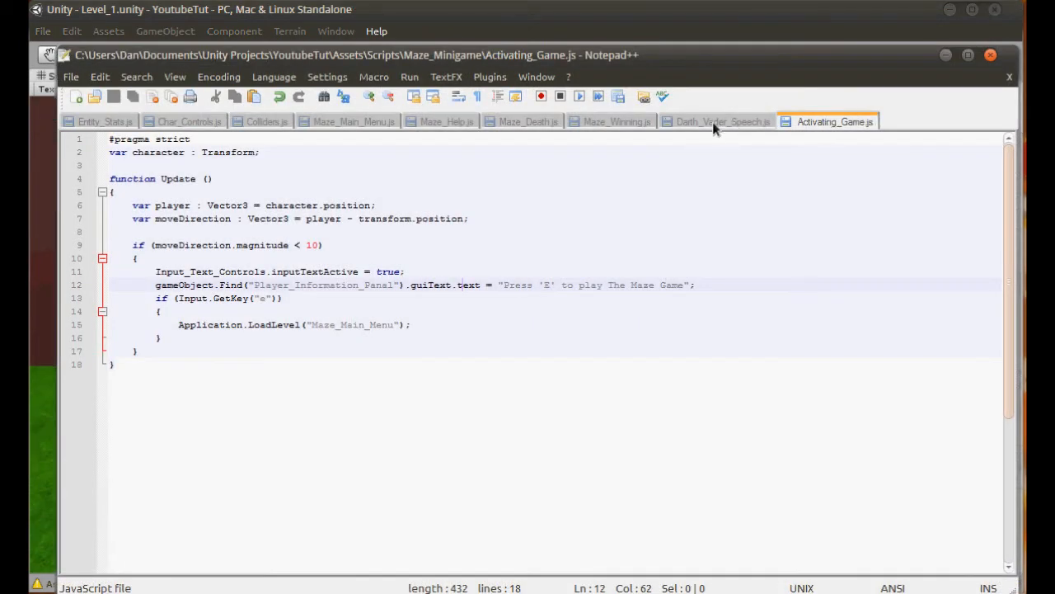
left_click(722, 122)
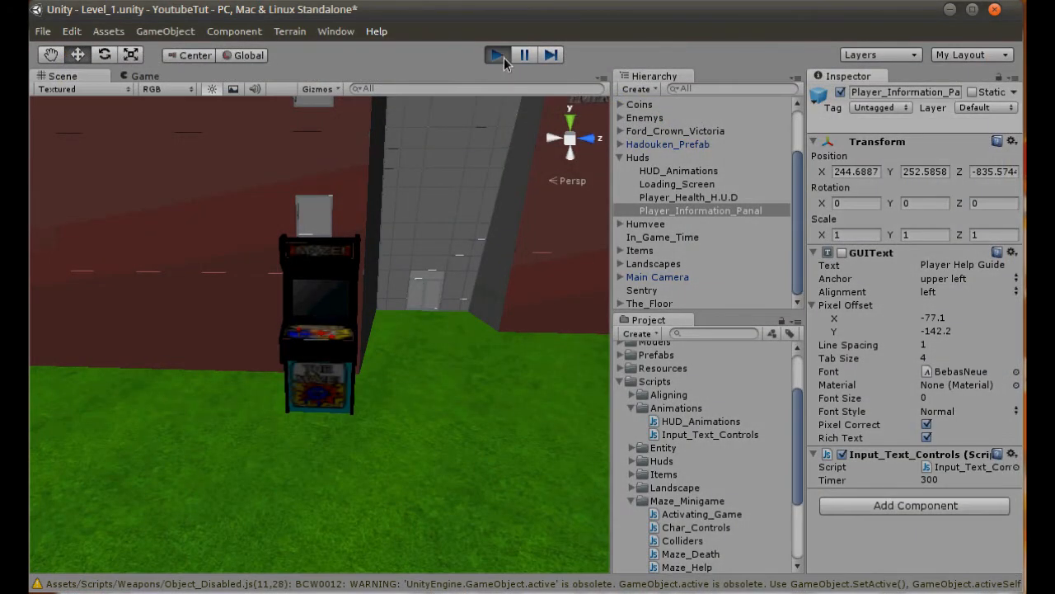
left_click(495, 54)
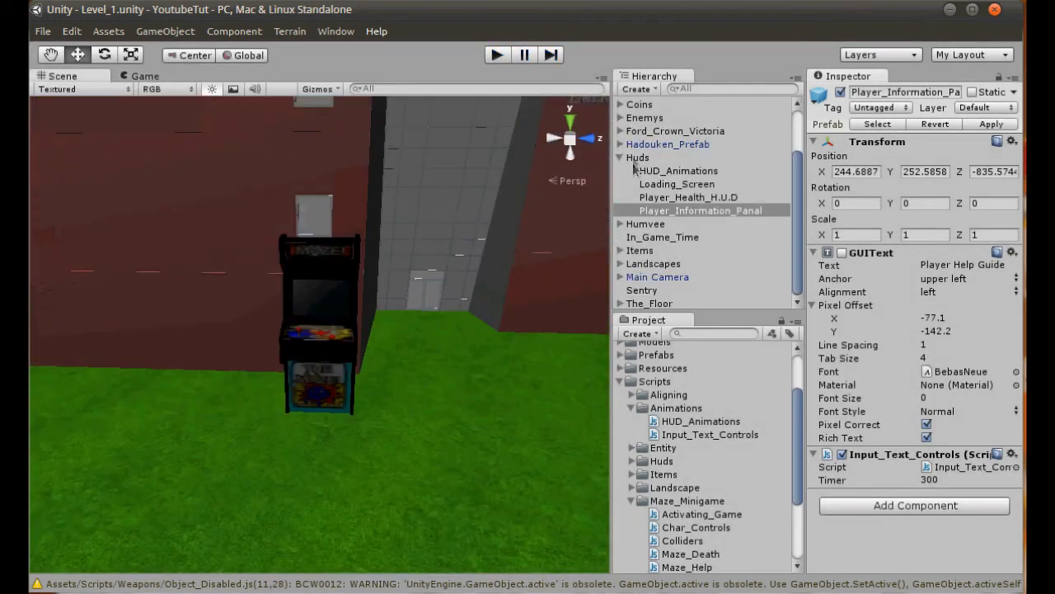
scroll("up", 3)
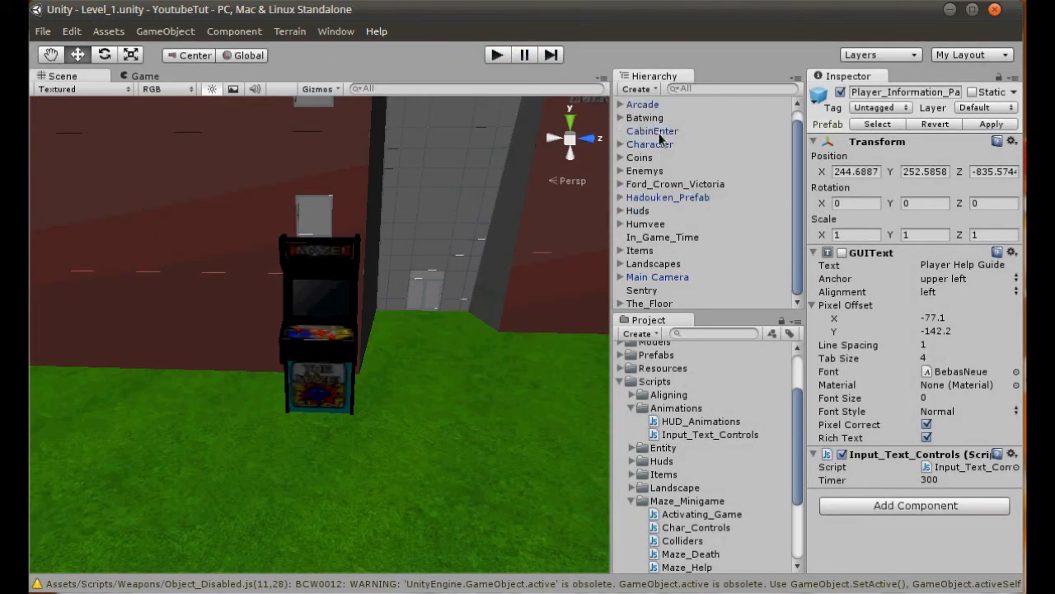
Assign the Character to Arcade's Activating_Game script and run Level_1 to reach the maze menu
left_click(643, 104)
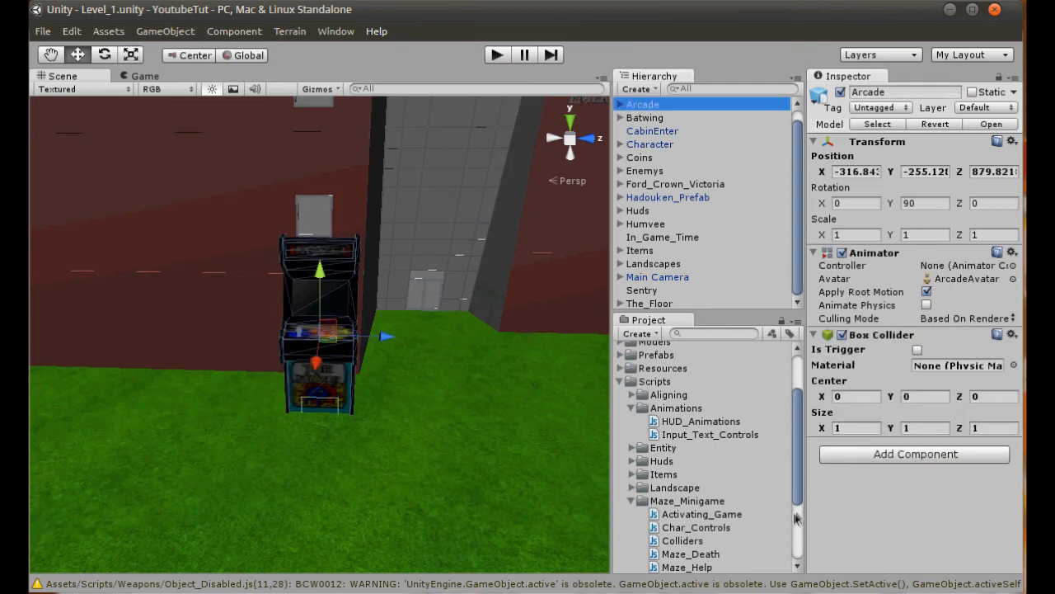
scroll("down", 3)
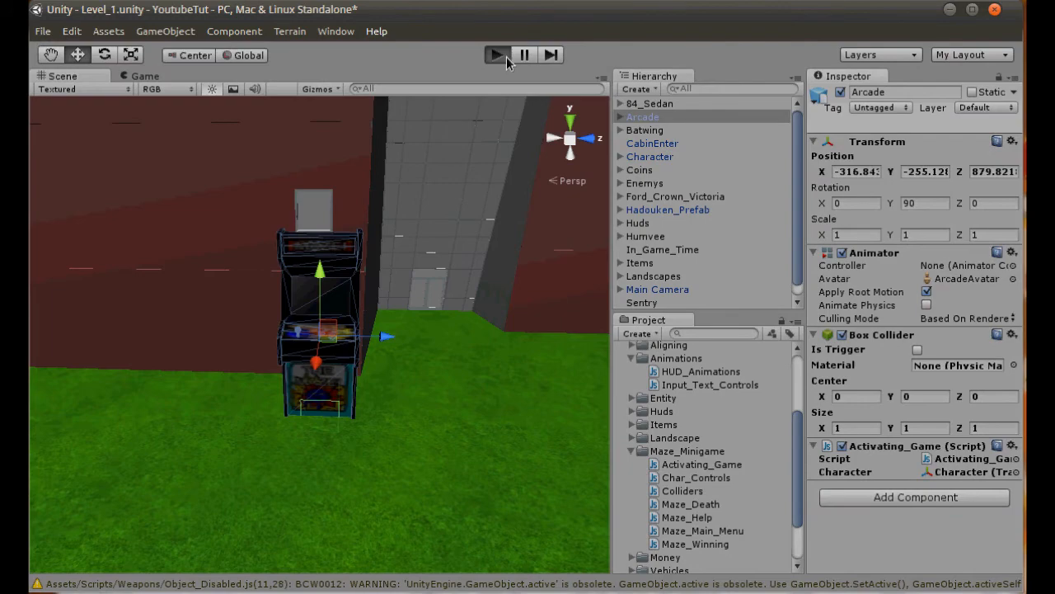
left_click(497, 55)
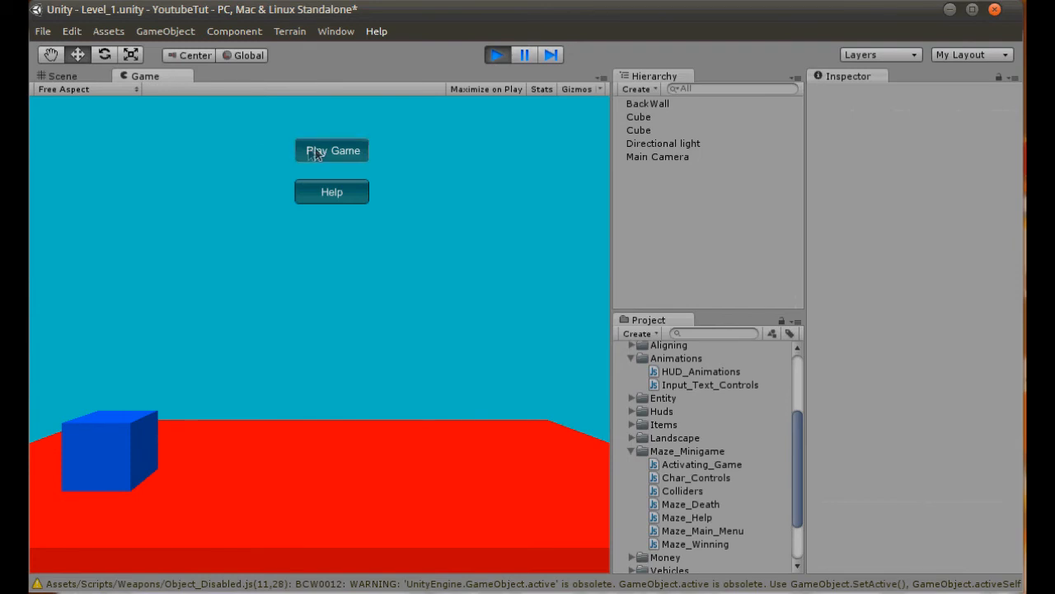
Start the maze from Play Game, guide the character to the winning screen, then stop the playtest
left_click(331, 150)
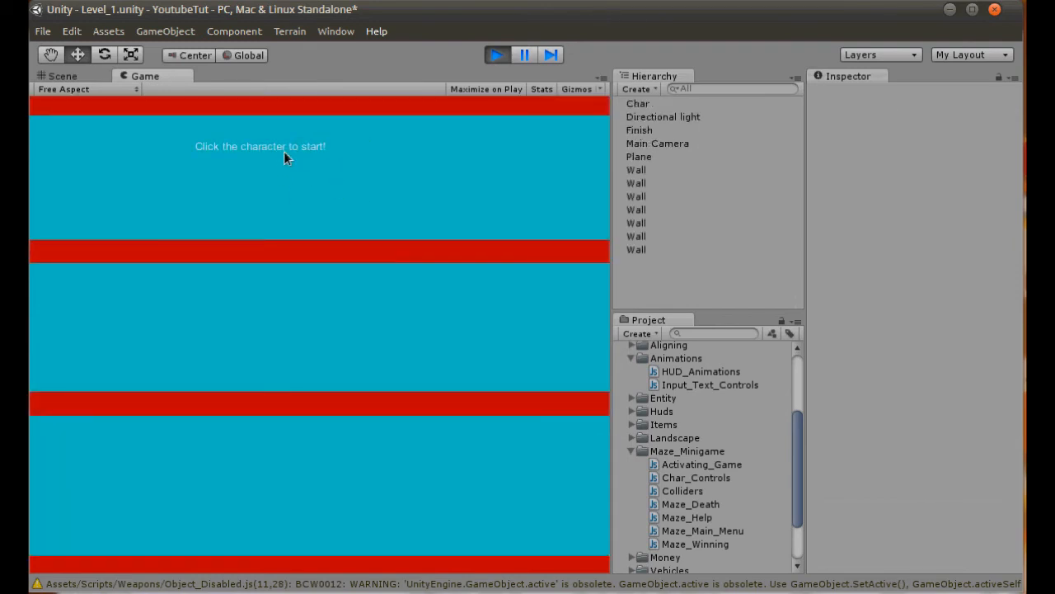
mouse_move(254, 379)
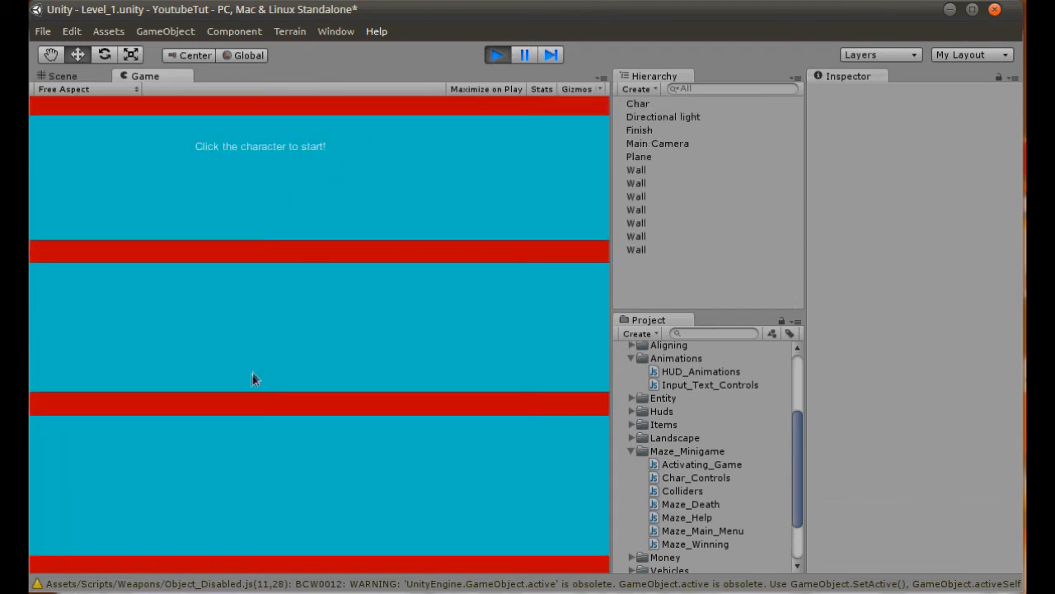
mouse_move(534, 199)
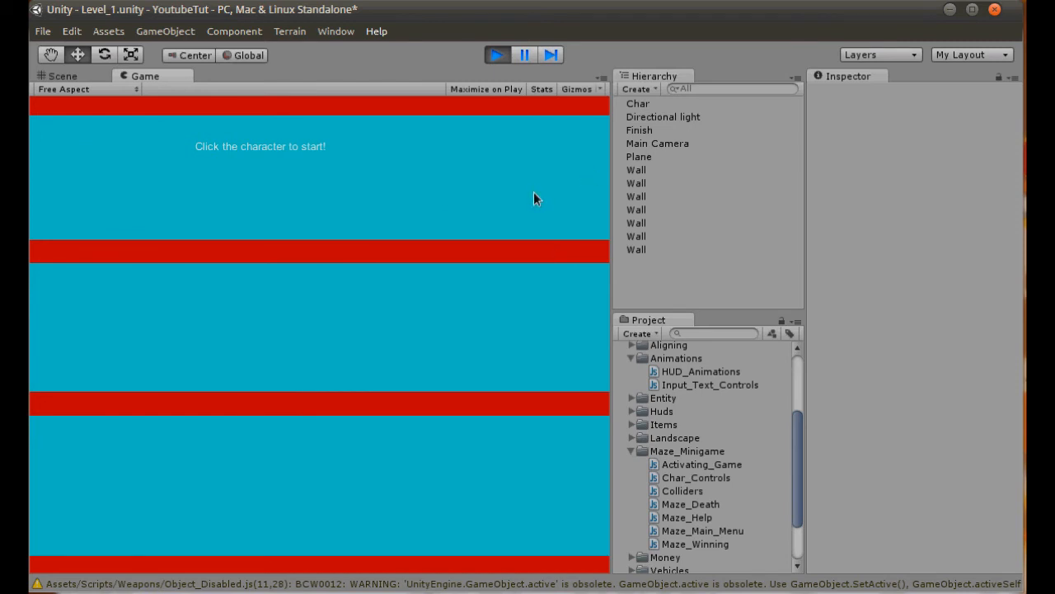
mouse_move(486, 89)
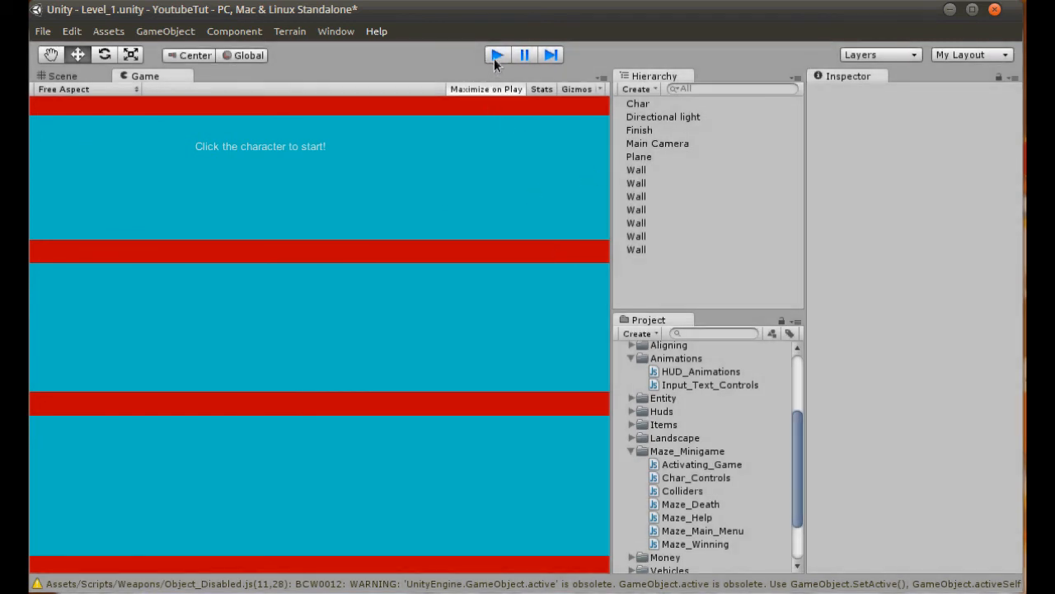
left_click(62, 75)
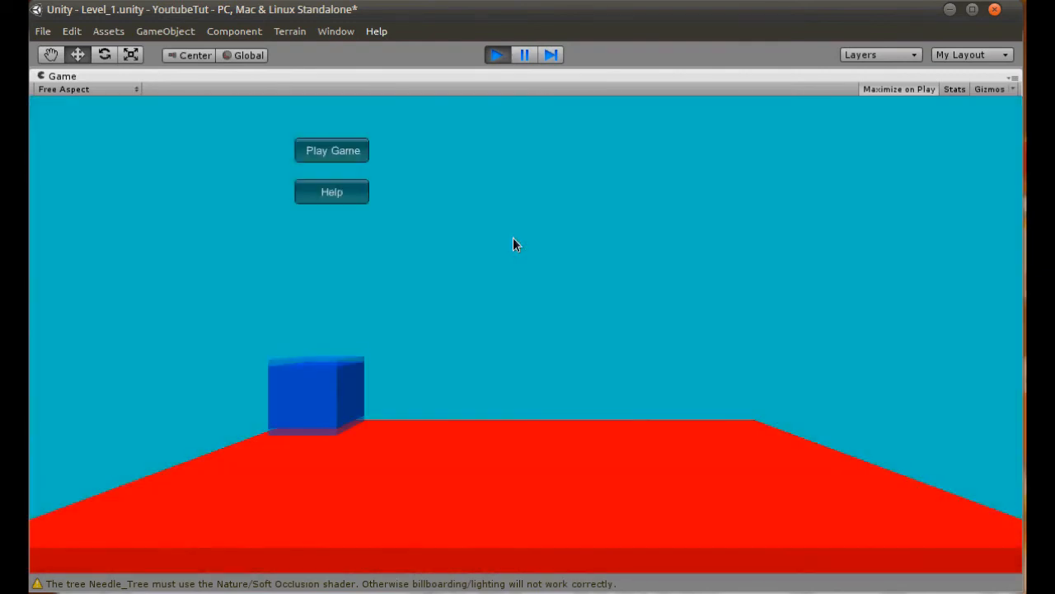
left_click(331, 150)
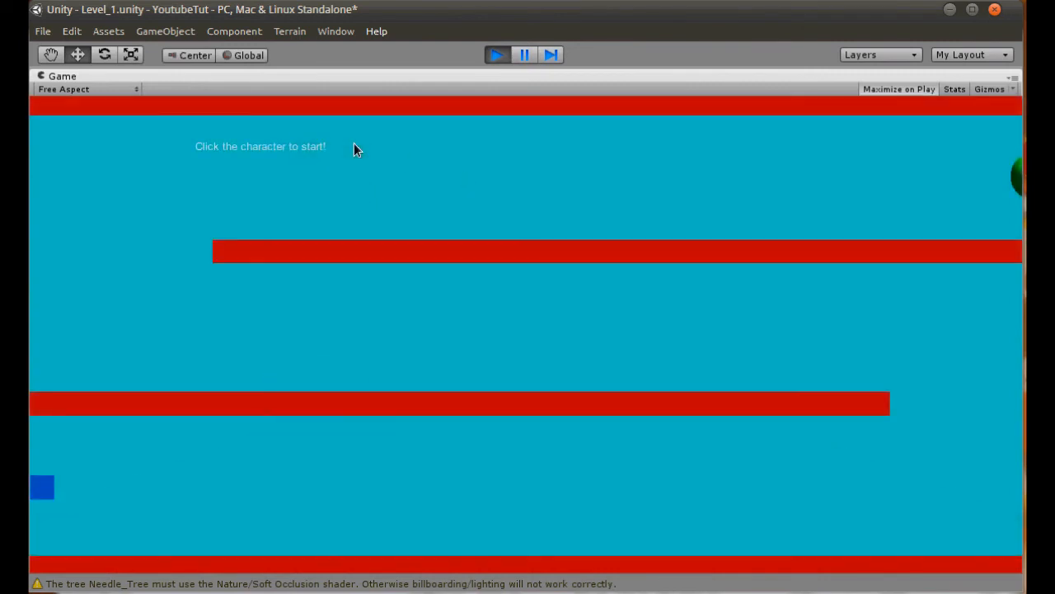
mouse_move(495, 254)
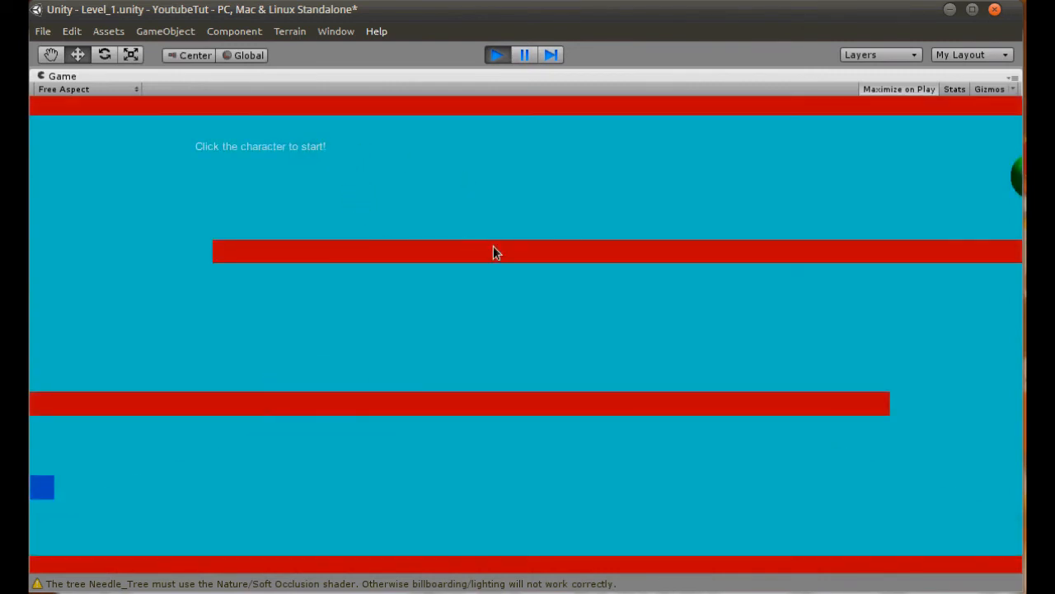
mouse_move(234, 463)
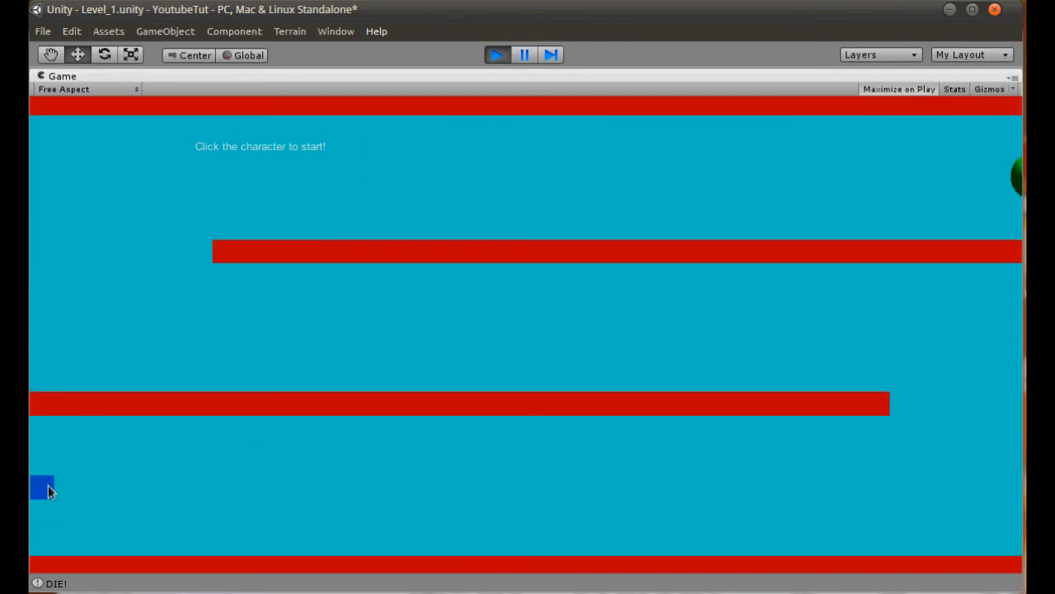
left_click(42, 487)
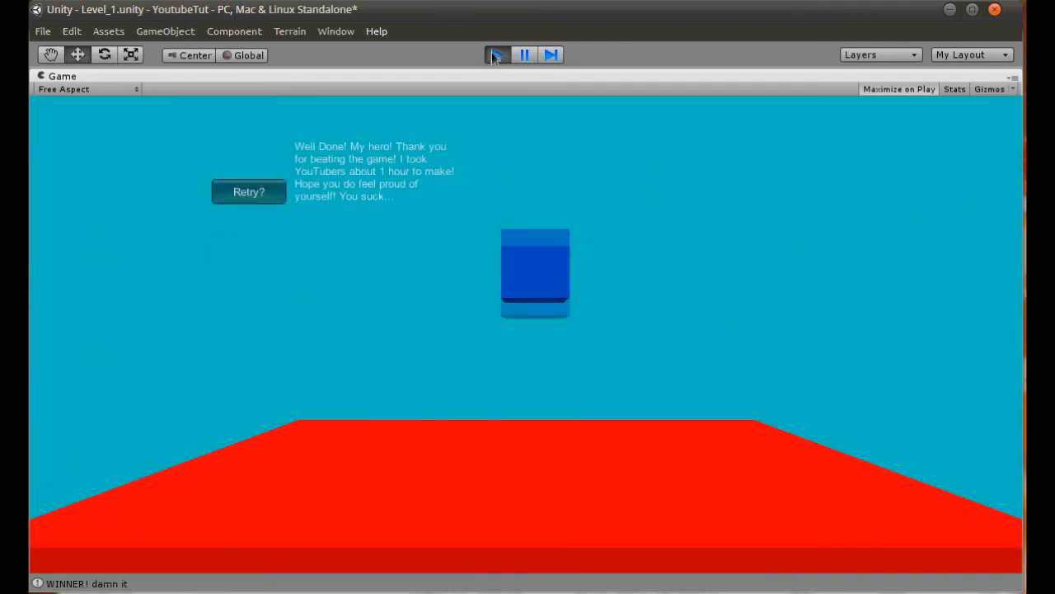
left_click(247, 192)
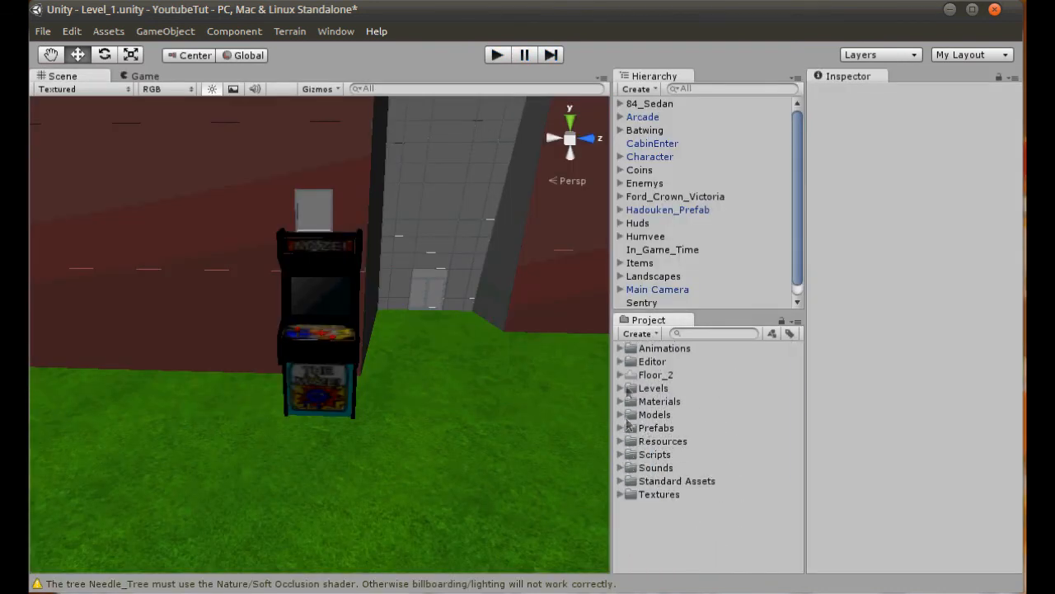
Open Maze_Main_Menu from Levels > Maze Minigame, select its floor Cube and view the Game camera
left_click(620, 388)
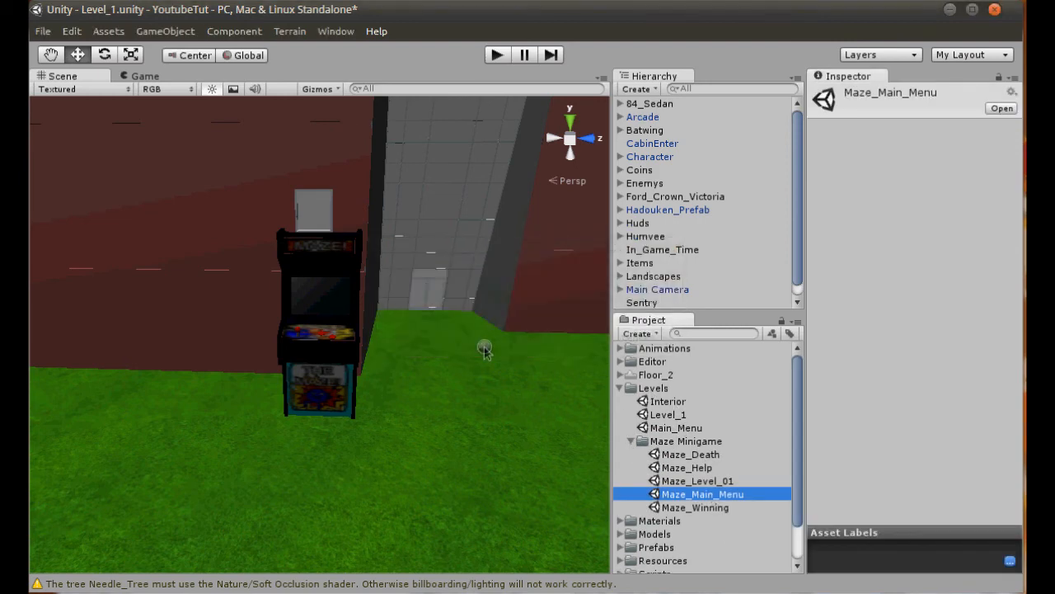
double_click(702, 493)
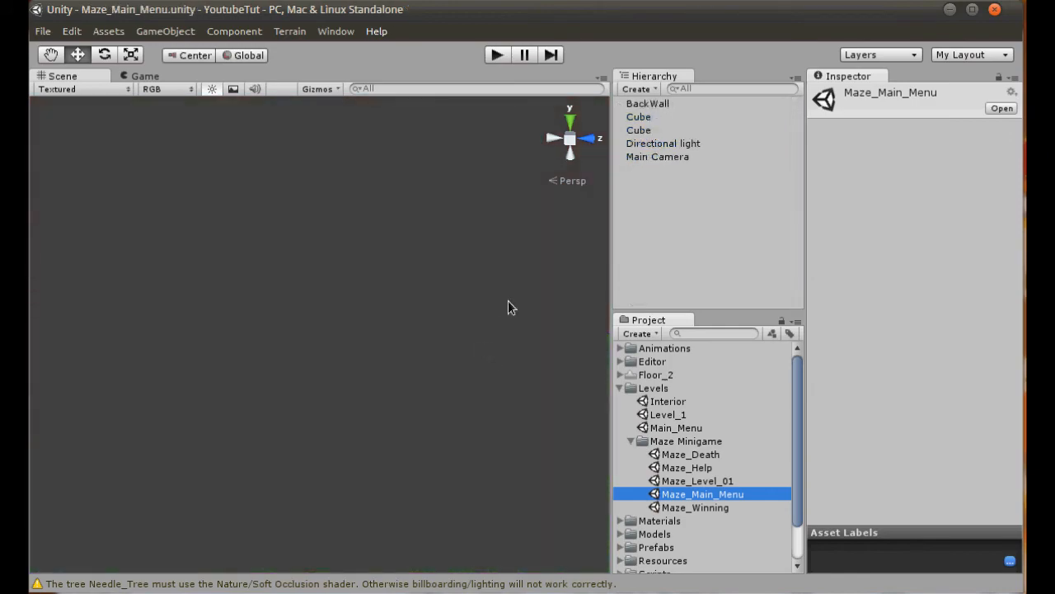
left_click(638, 115)
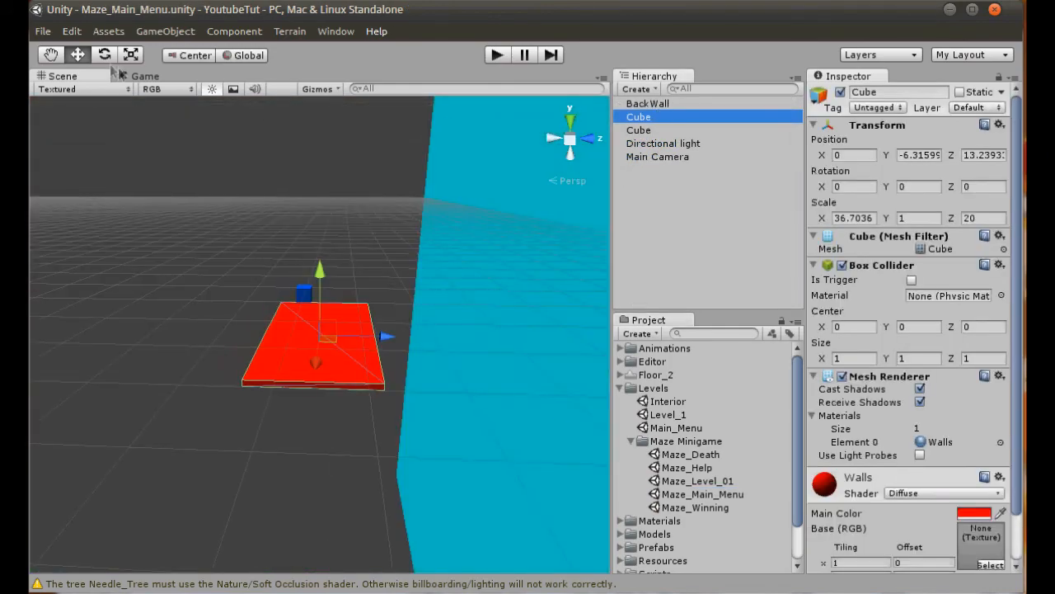
left_click(146, 76)
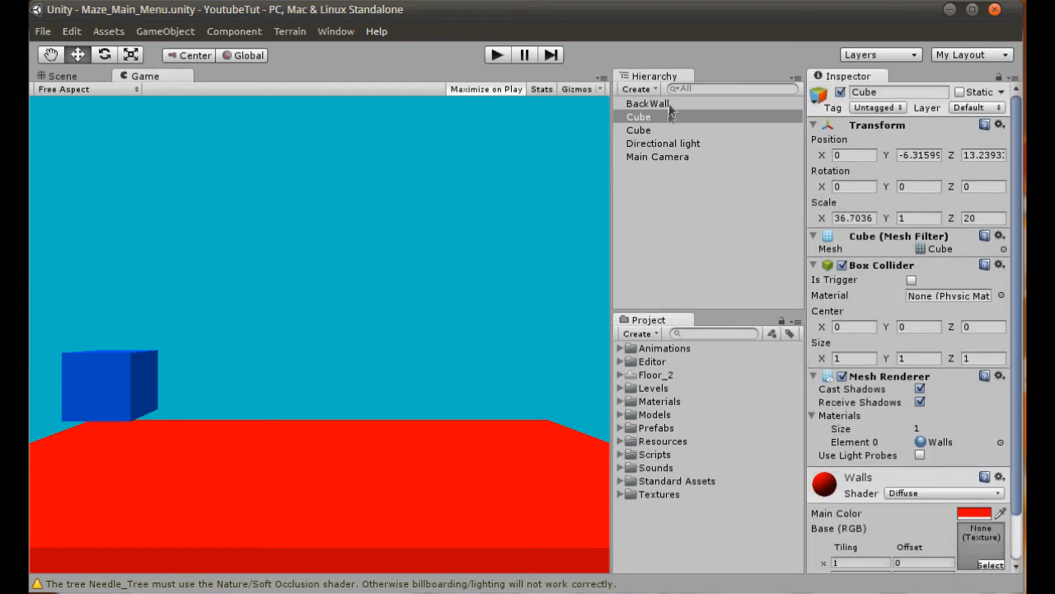
Change the Quit button's LoadLevel target in Maze_Main_Menu.js to "Level_1" and return to Unity
left_click(656, 155)
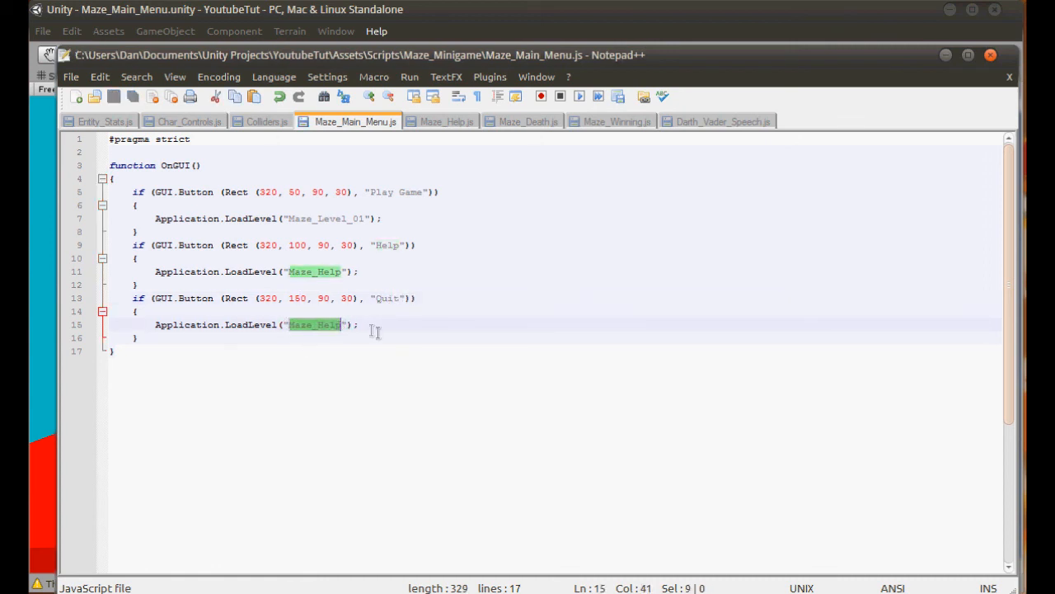
type("Level_1")
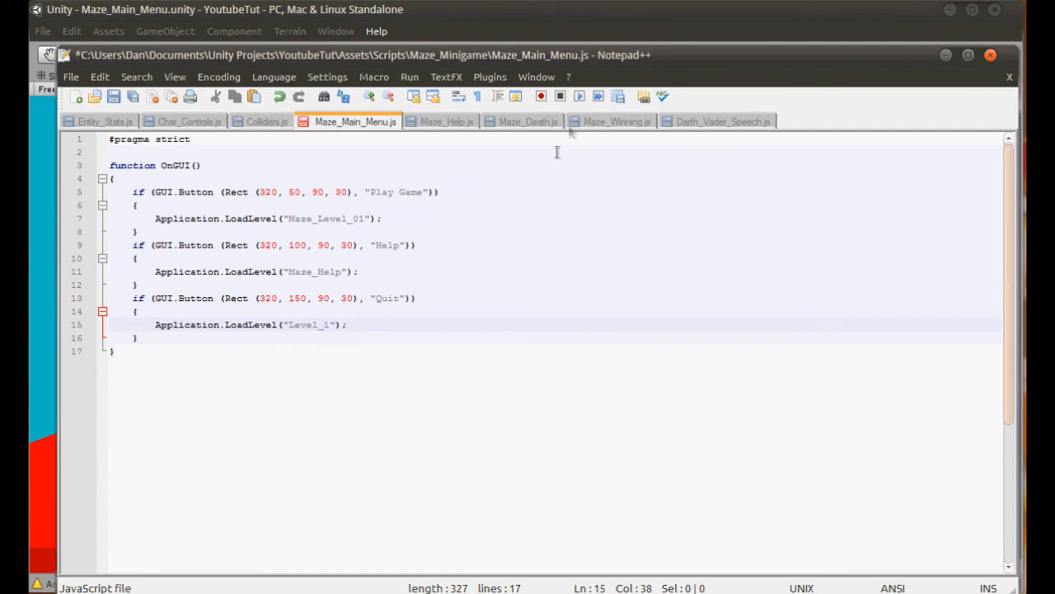
left_click(498, 55)
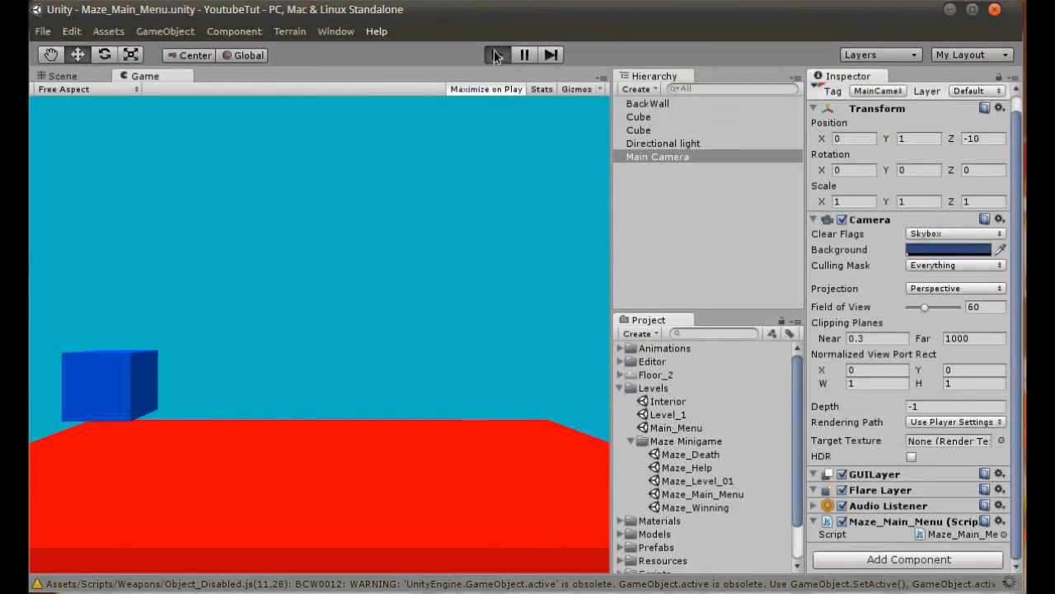
Play the Maze_Main_Menu scene to confirm Play Game, Help and Quit appear, then stop
left_click(495, 55)
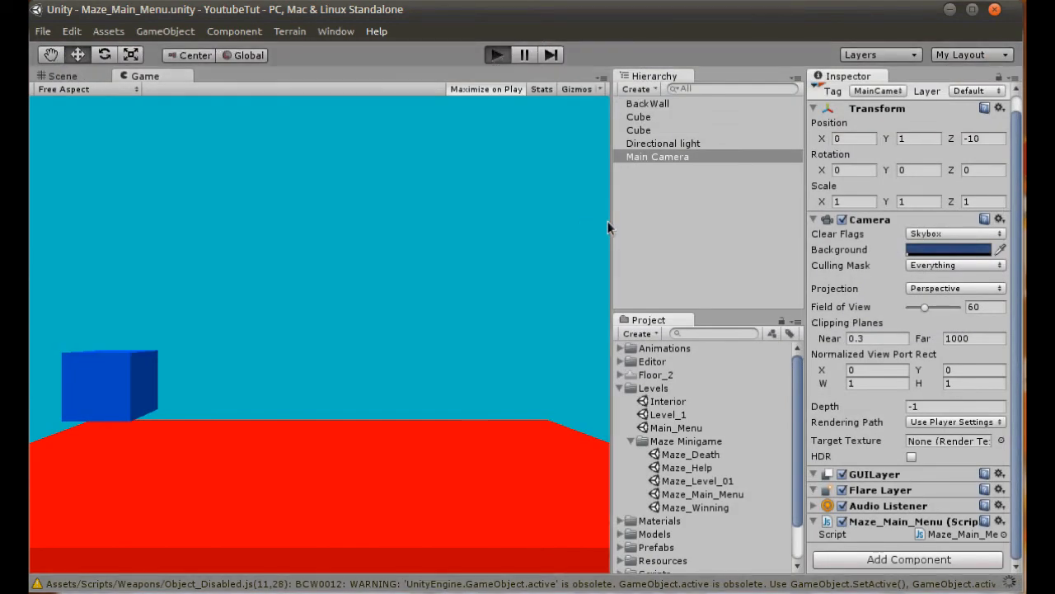
left_click(496, 54)
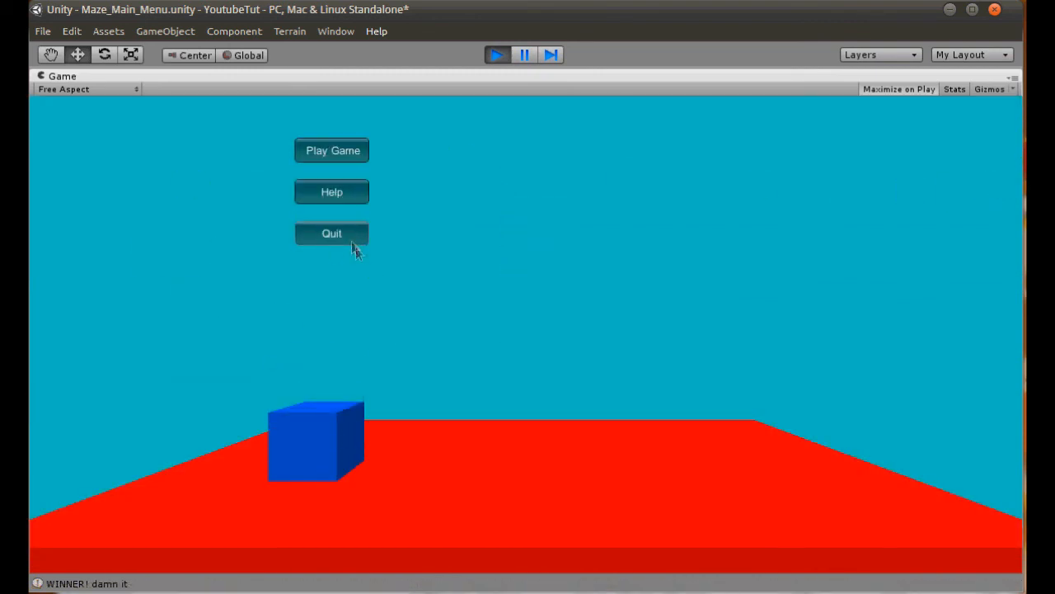
mouse_move(368, 260)
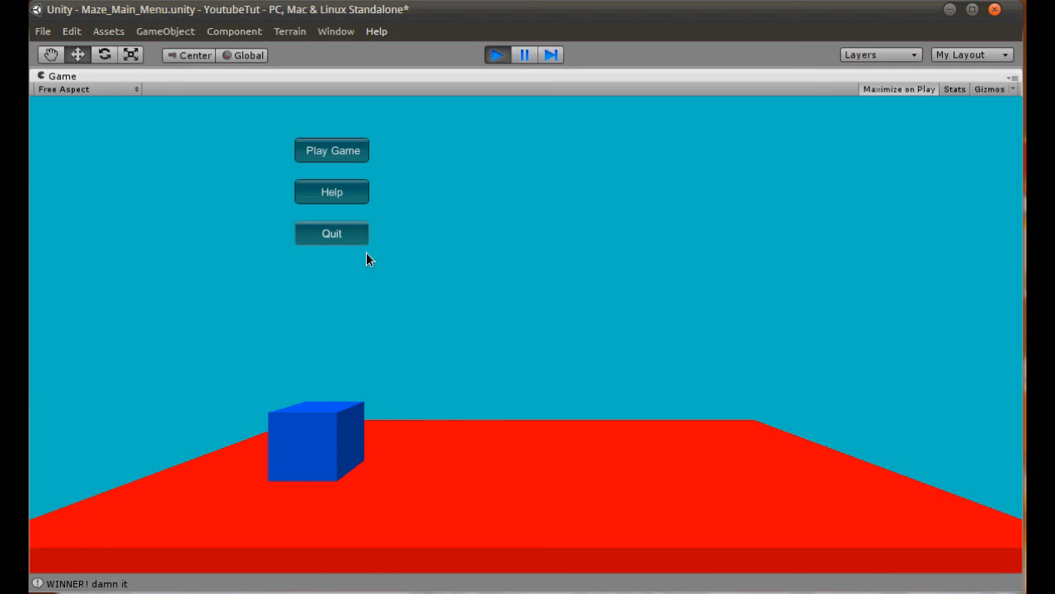
left_click(496, 54)
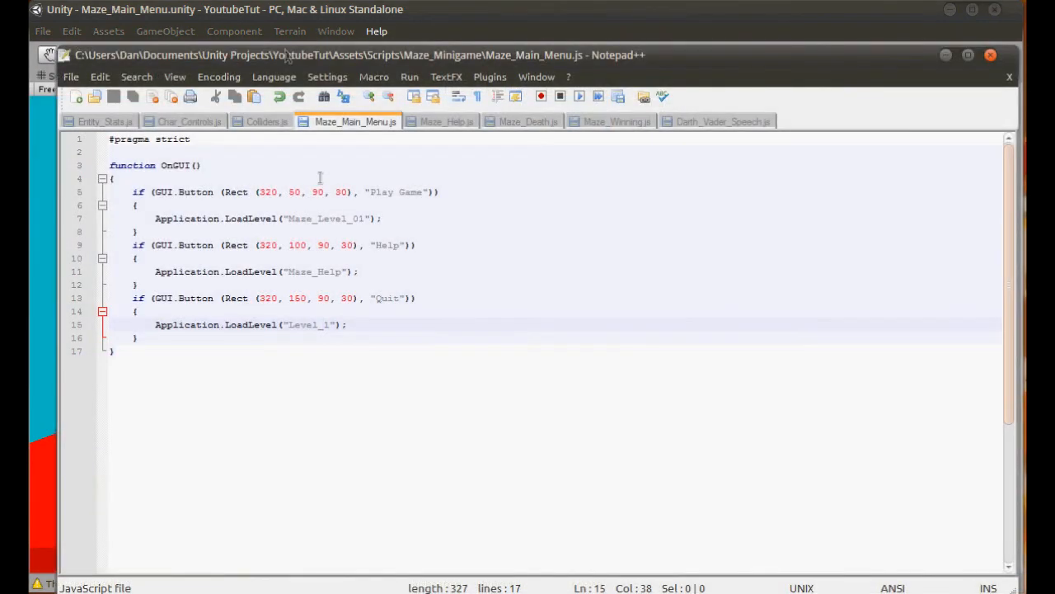
Review Maze_Help.js and Maze_Winning.js, finishing on Colliders.js with its Maze_Death and Maze_Winning loads
left_click(447, 122)
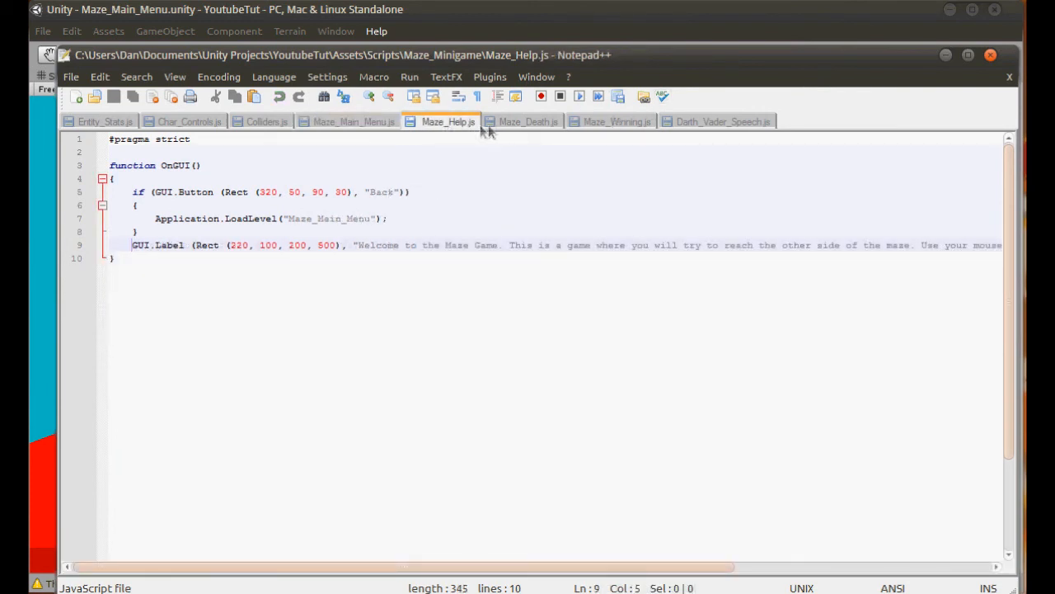
left_click(617, 122)
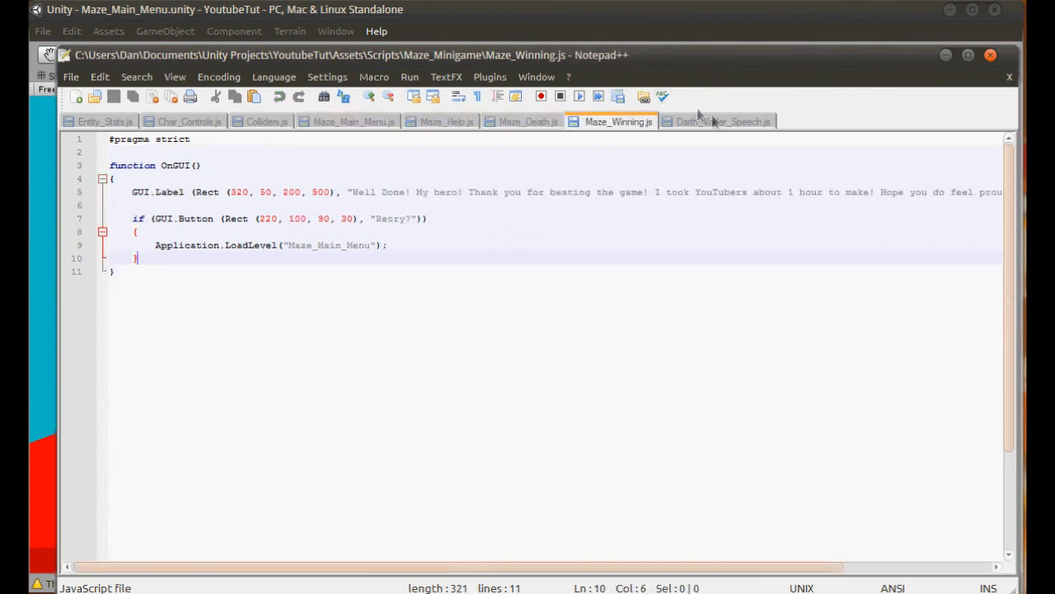
left_click(267, 123)
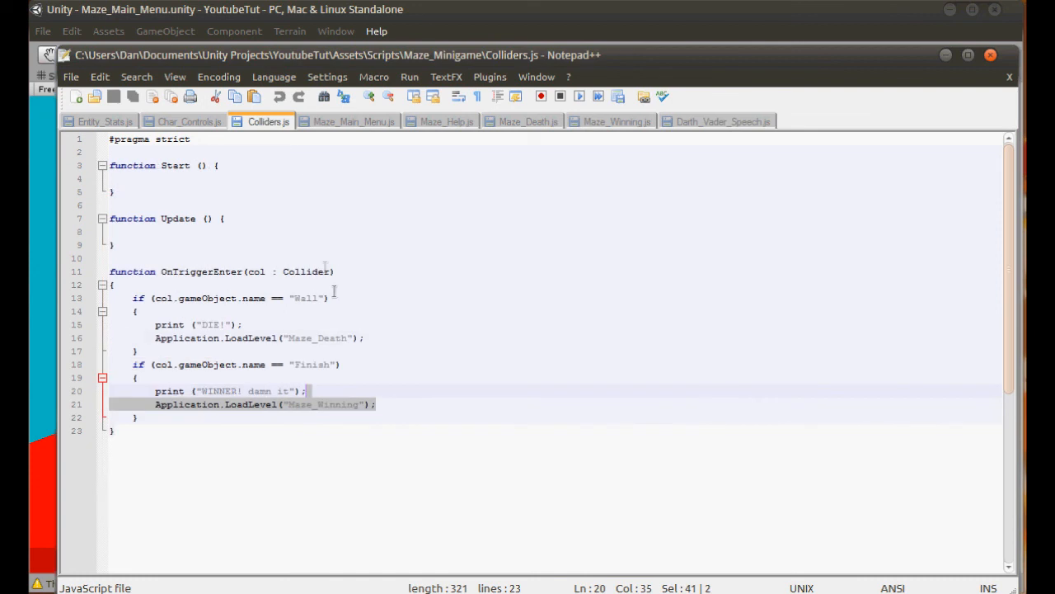